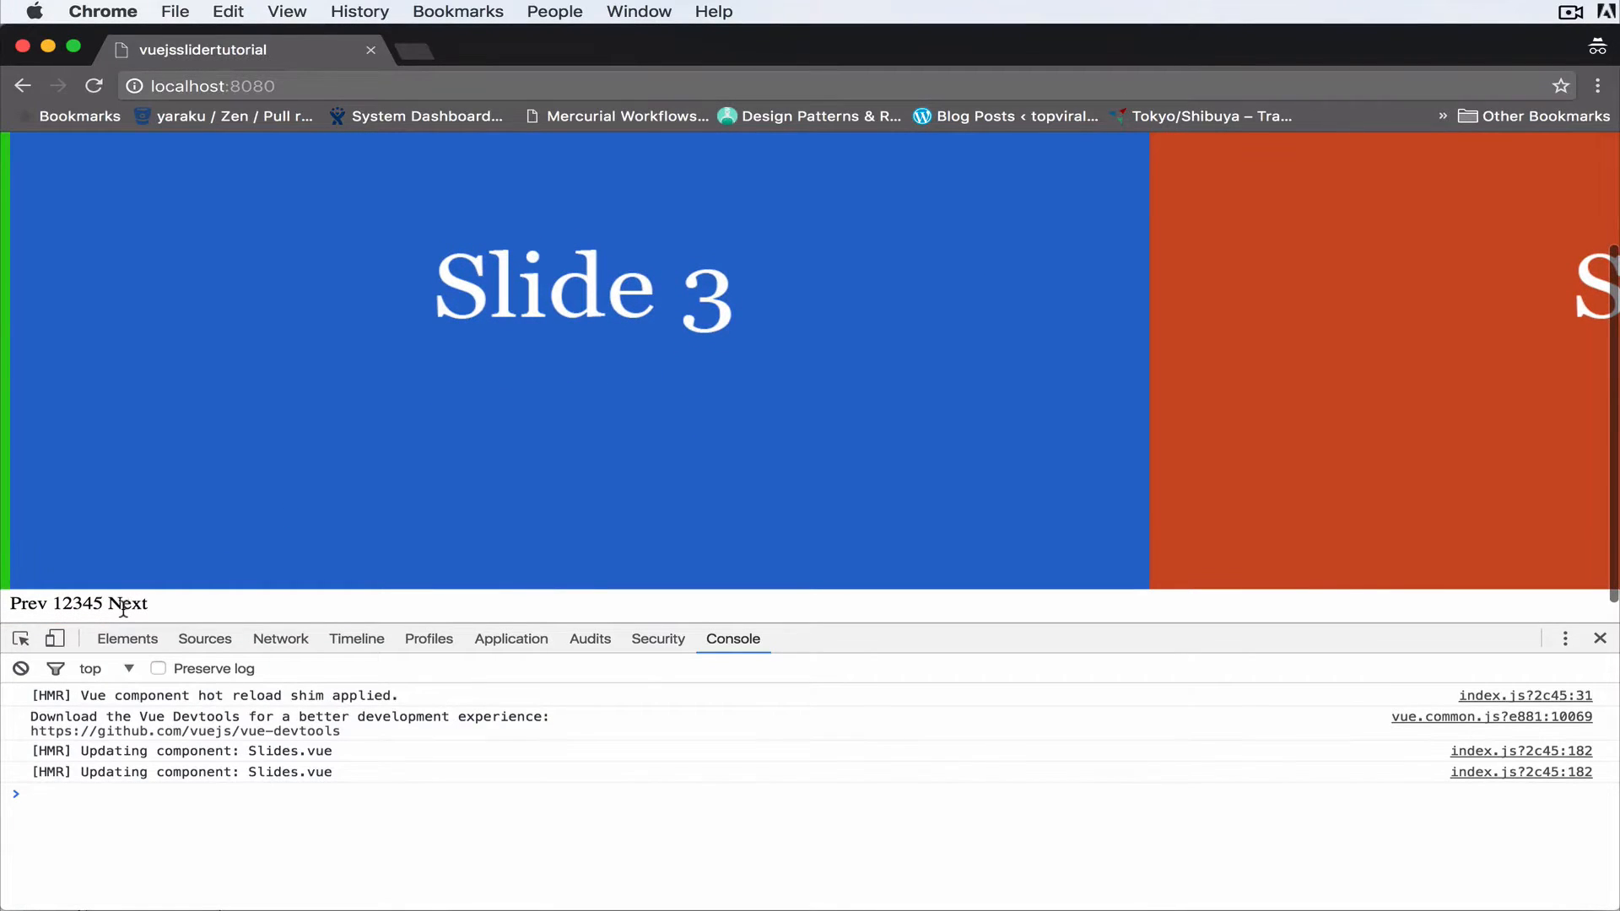
Step the slider back to Slide 1, try going before it, then advance to Slide 2.
click(131, 604)
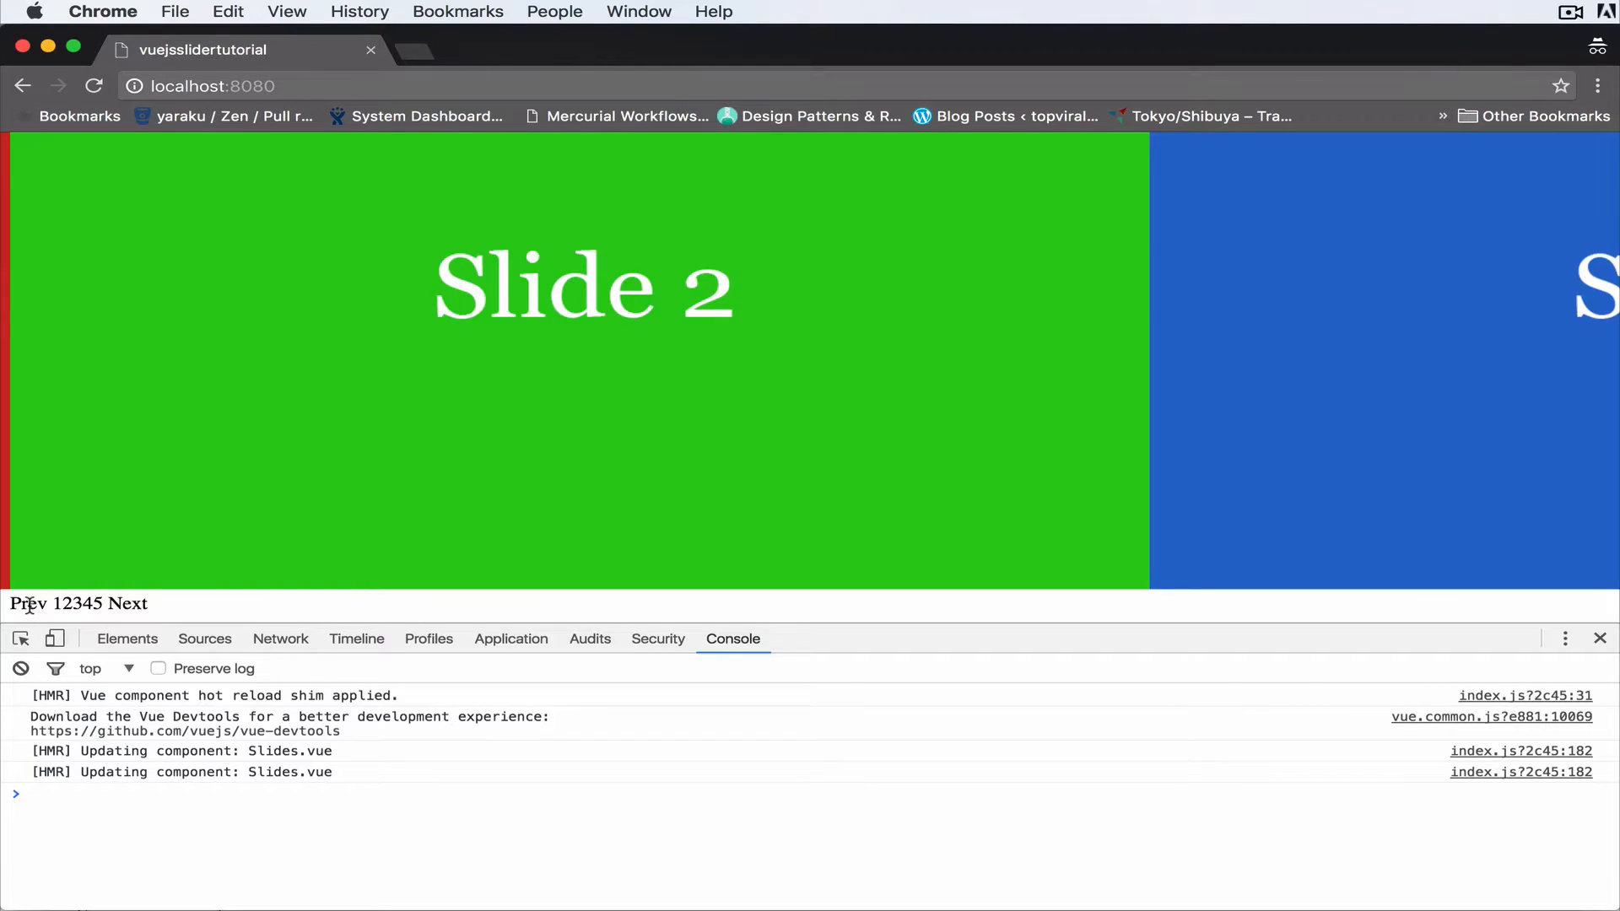
click(27, 604)
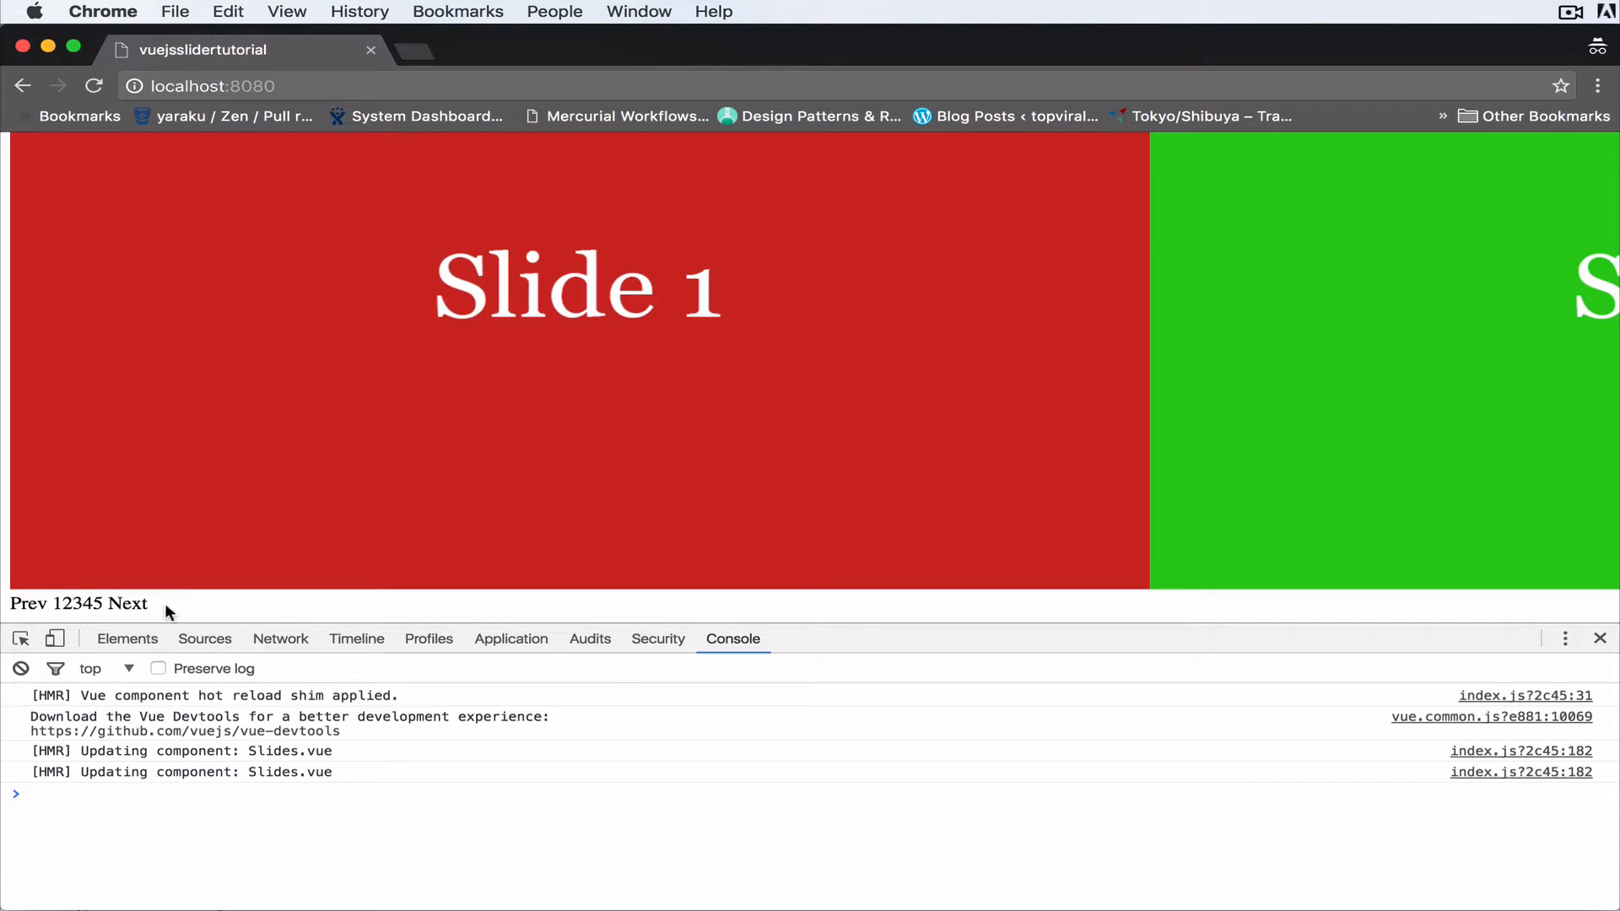
mouse_move(628, 655)
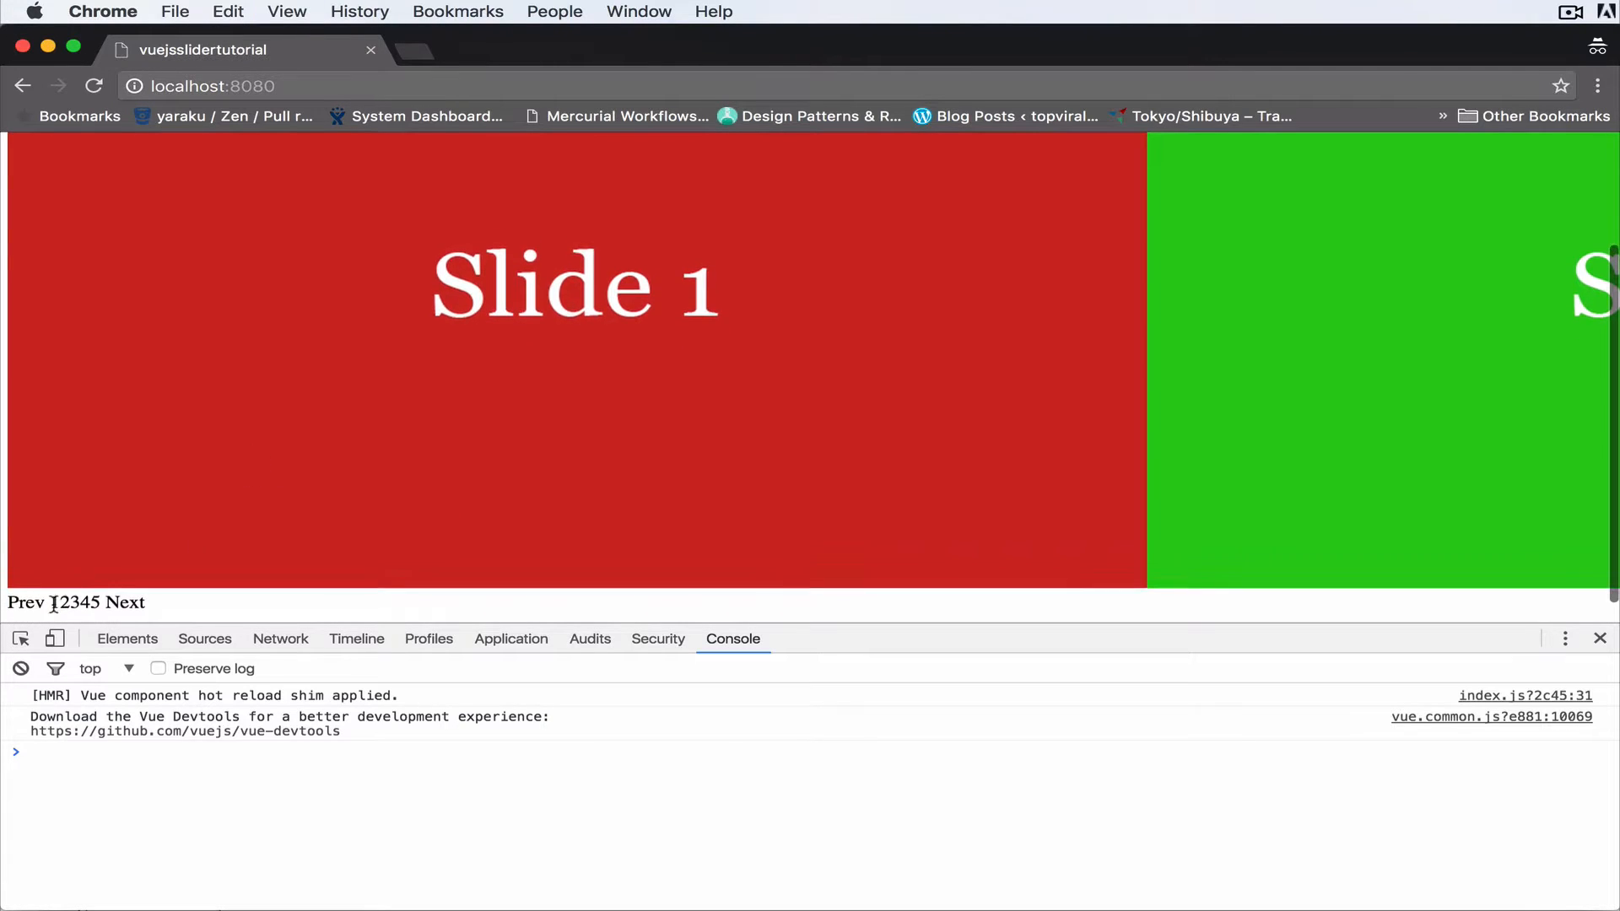
double_click(23, 603)
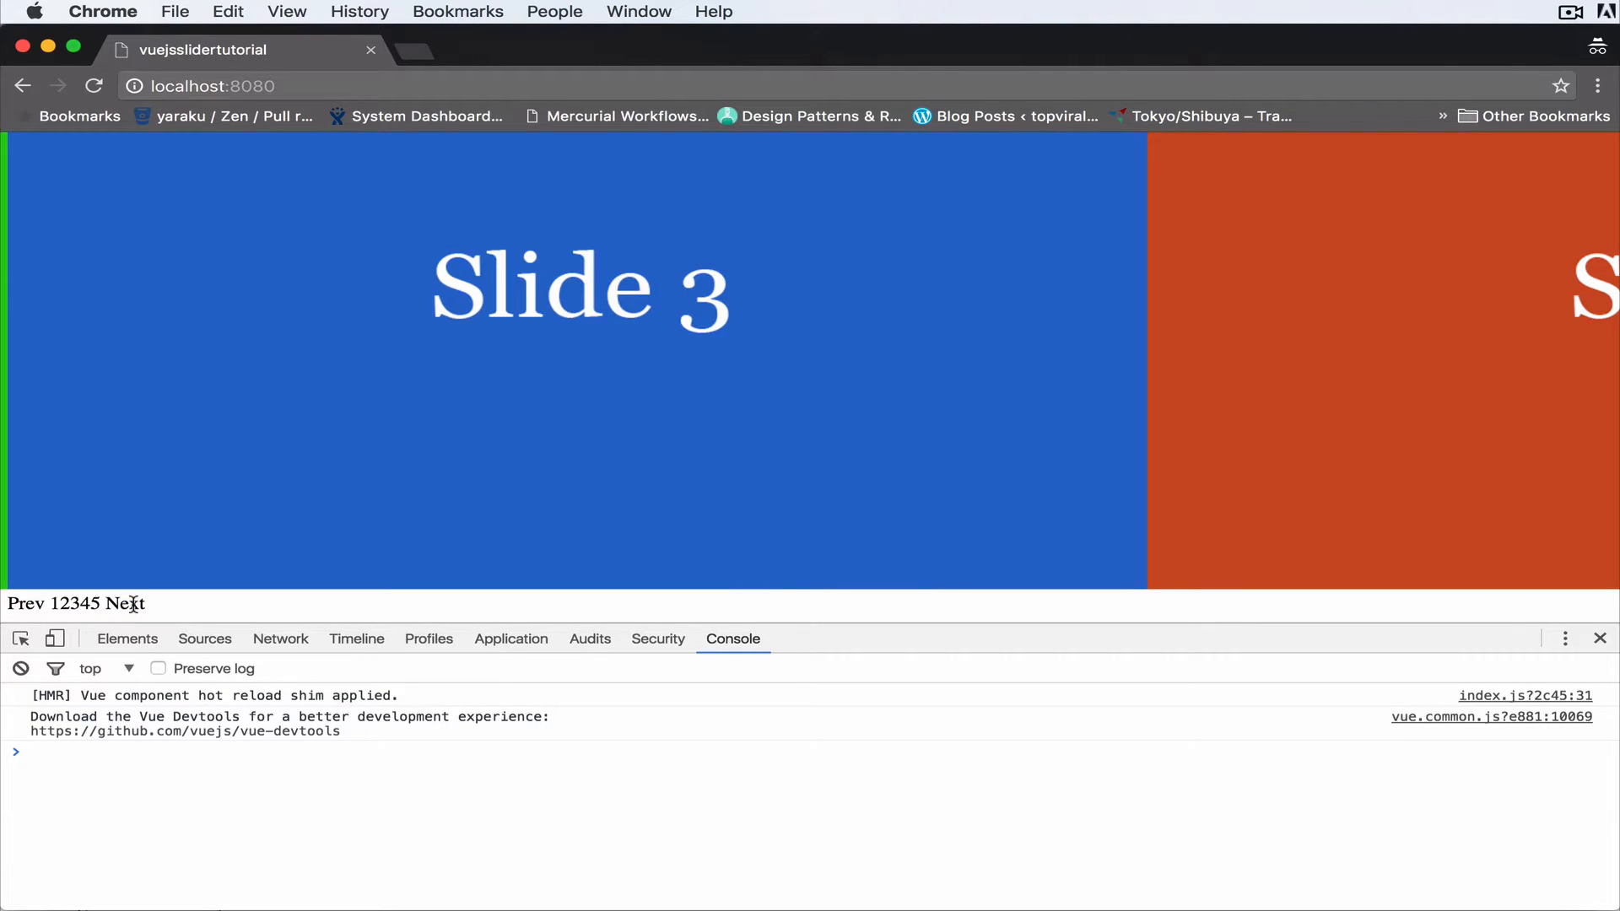
mouse_move(19, 603)
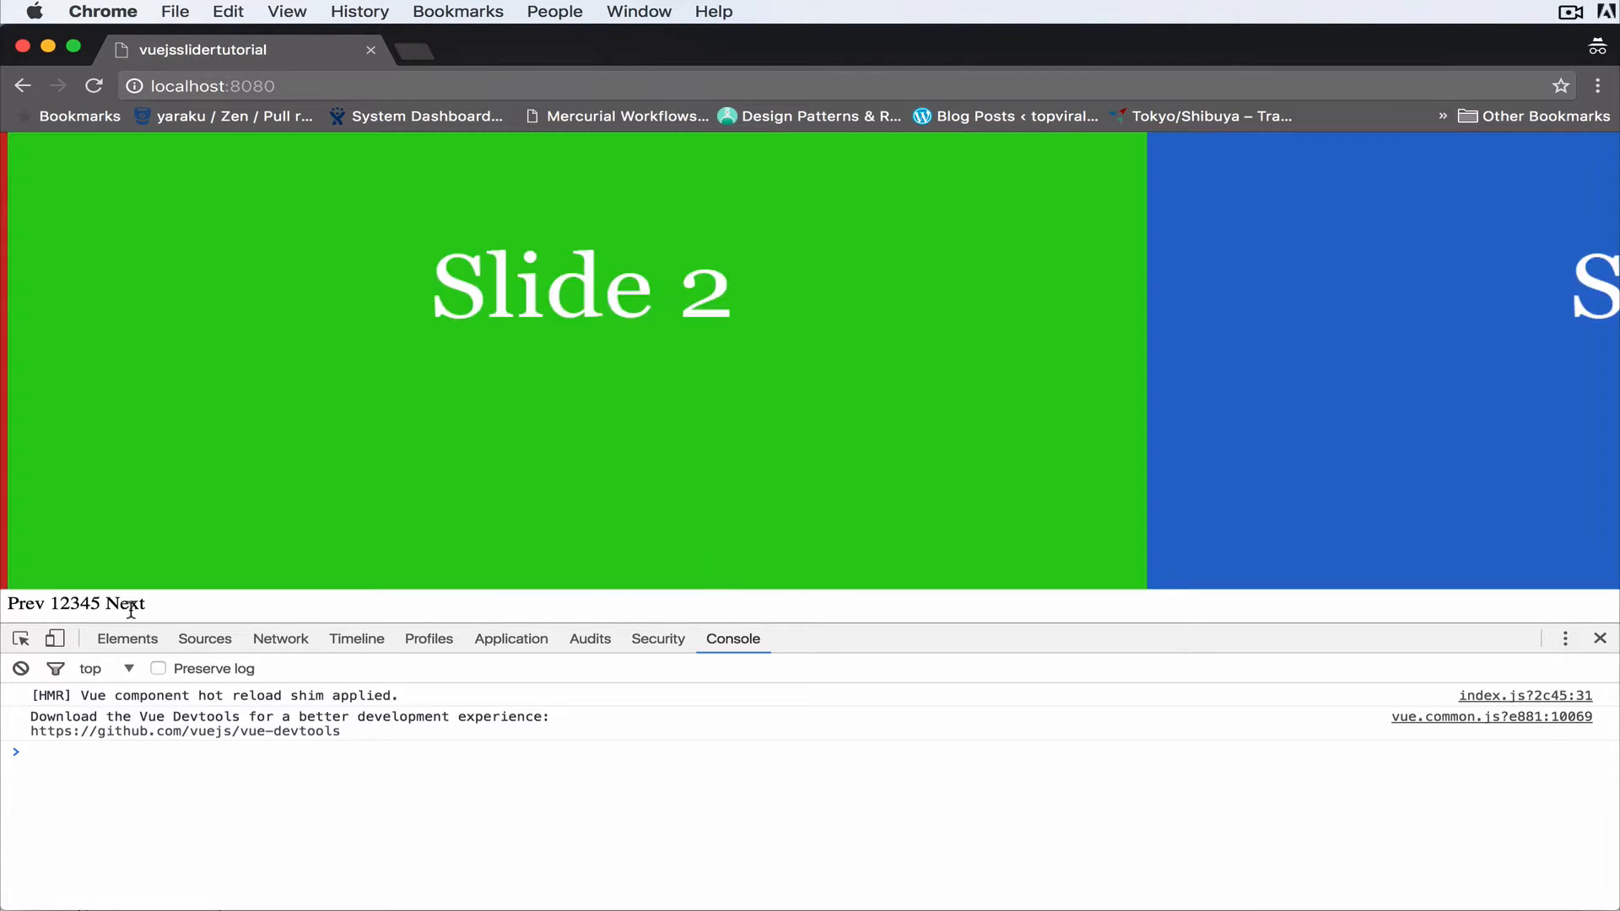
click(19, 604)
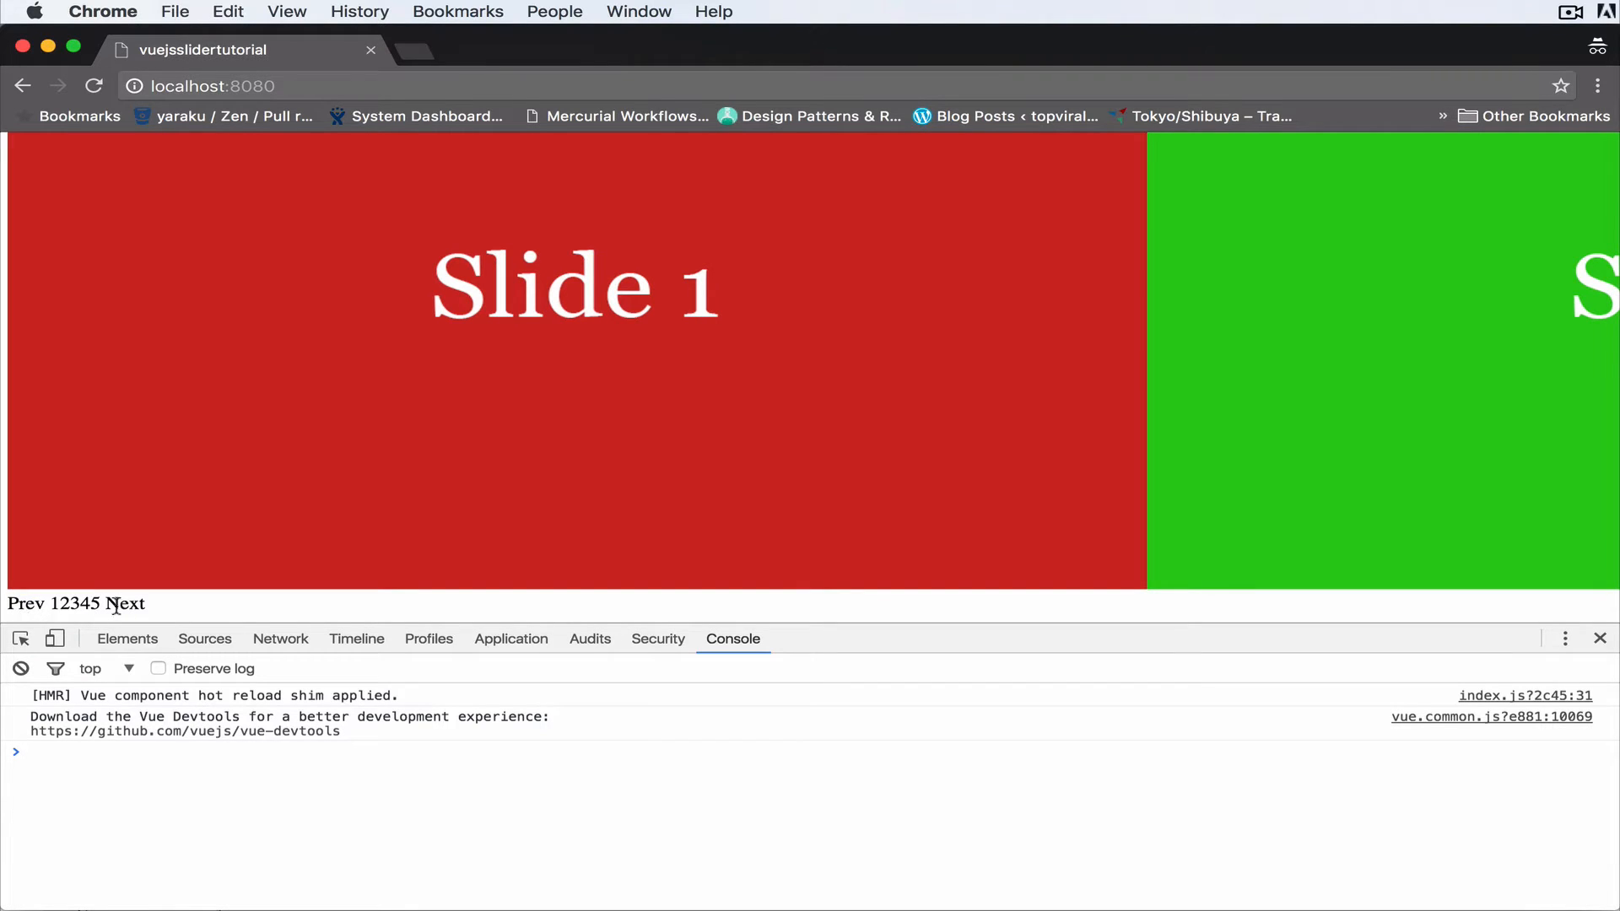
mouse_move(125, 604)
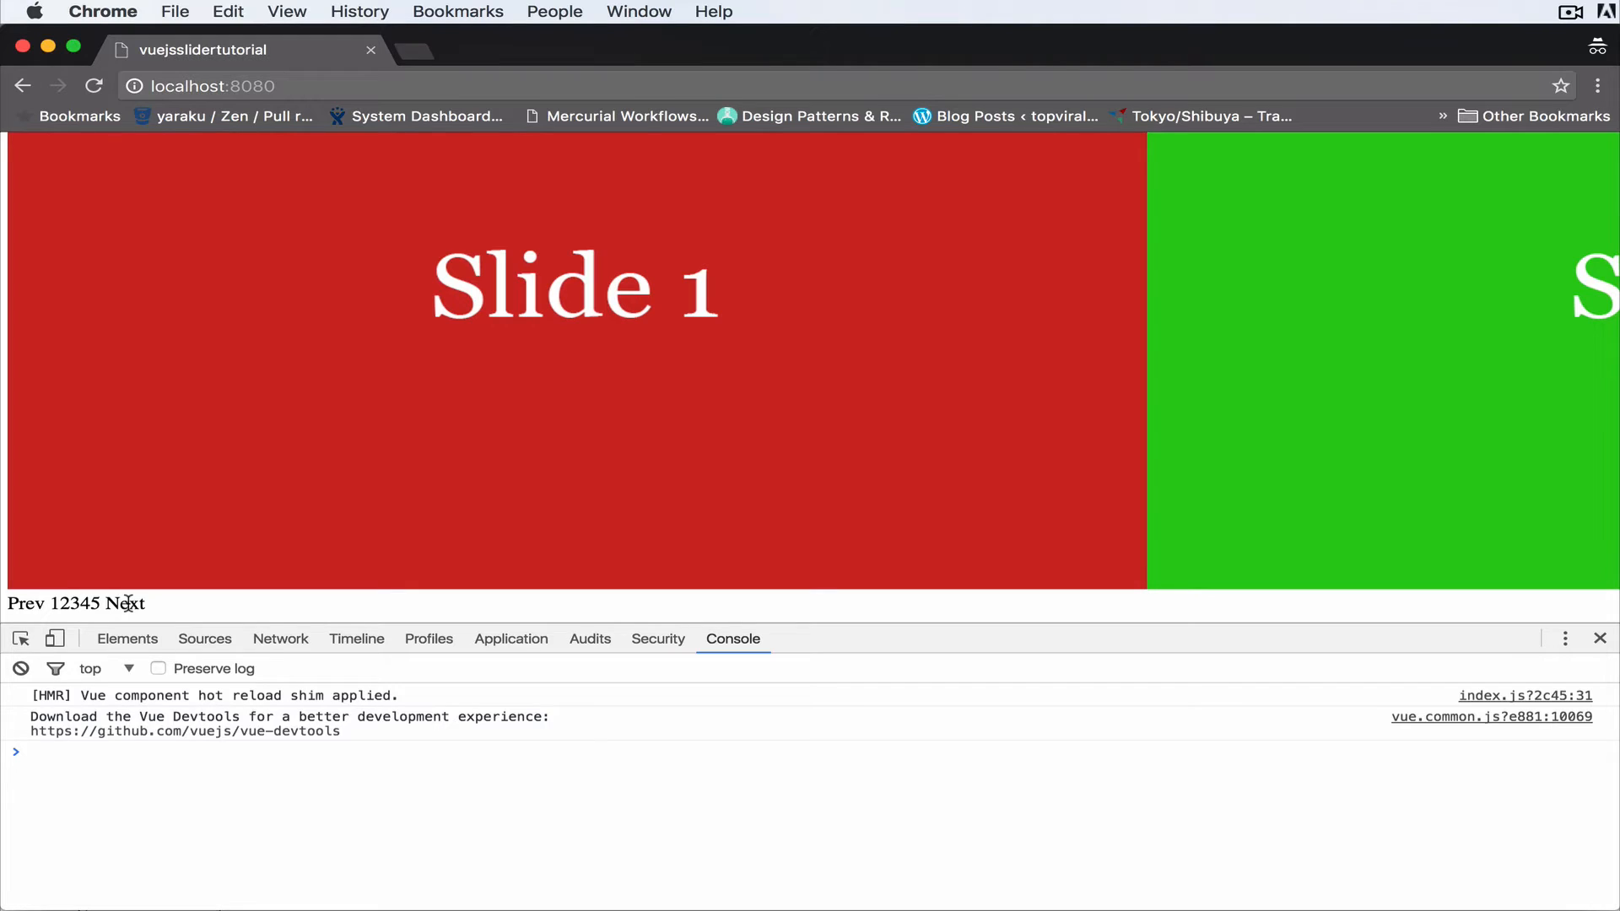
click(130, 603)
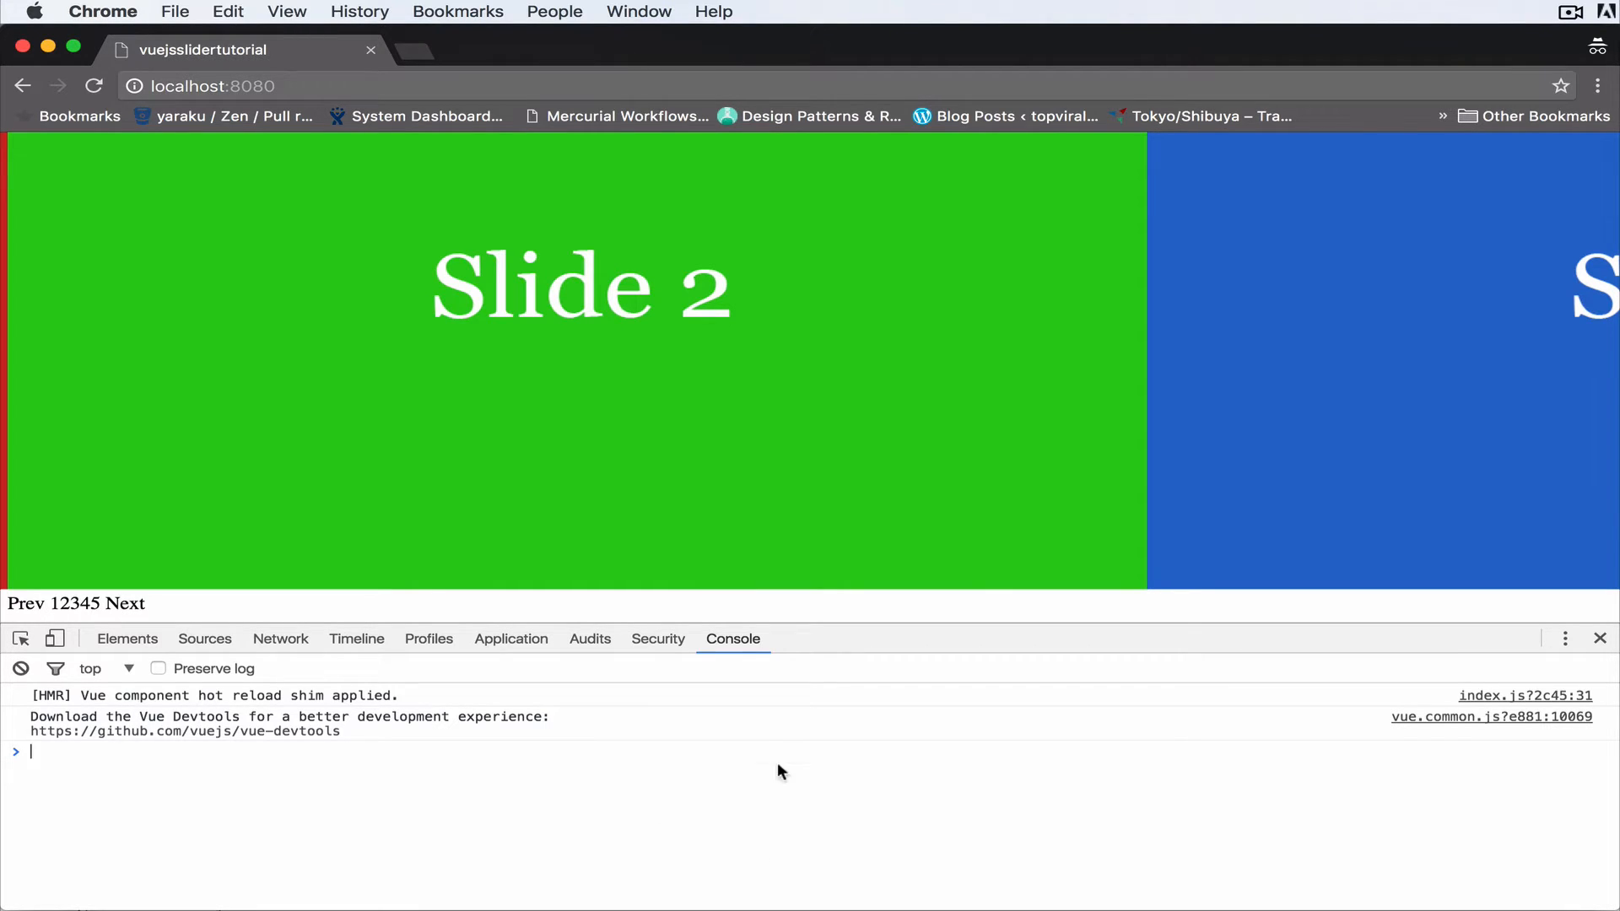
key(Cmd+Tab)
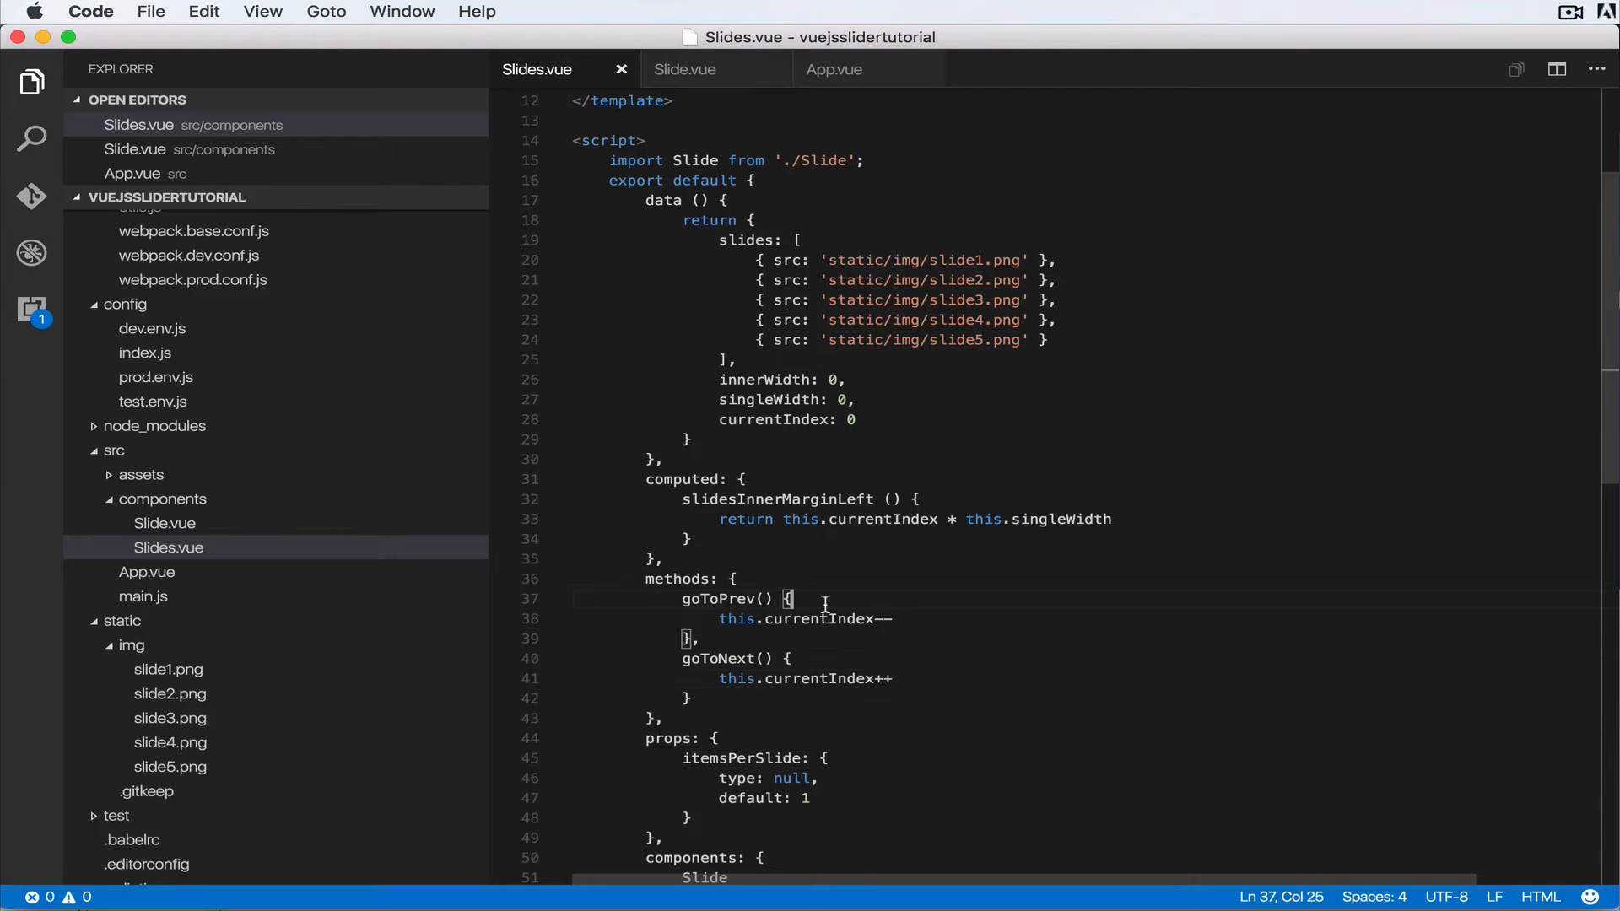
Add an `if (this.currentIndex === 0)` early-return guard before the decrement in goToPrev.
text(if)
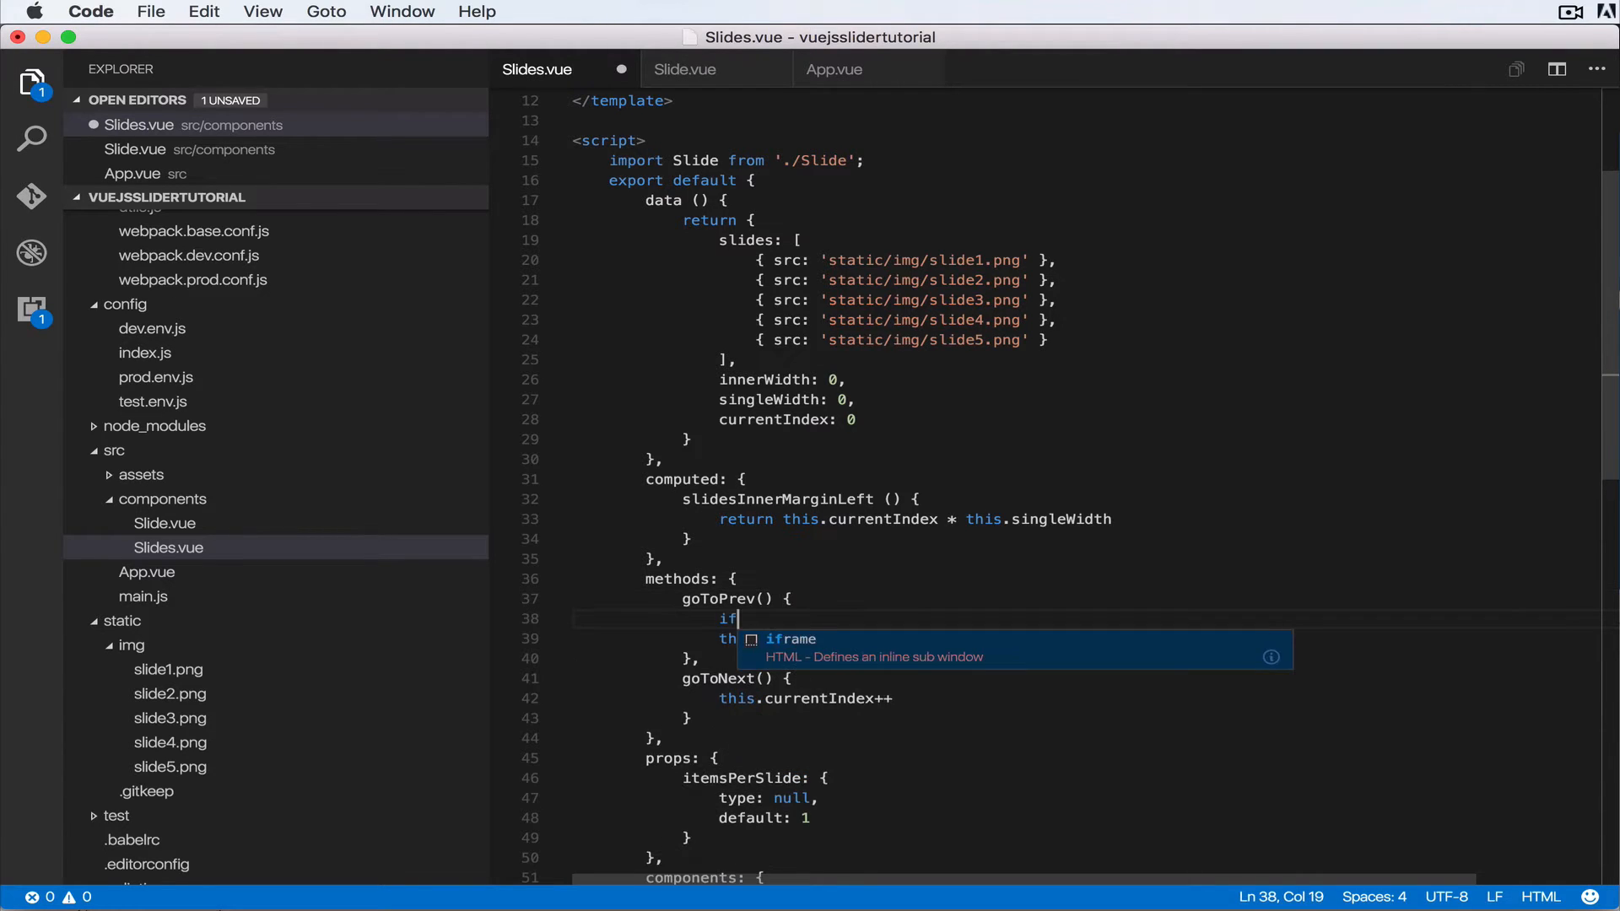
text((this)
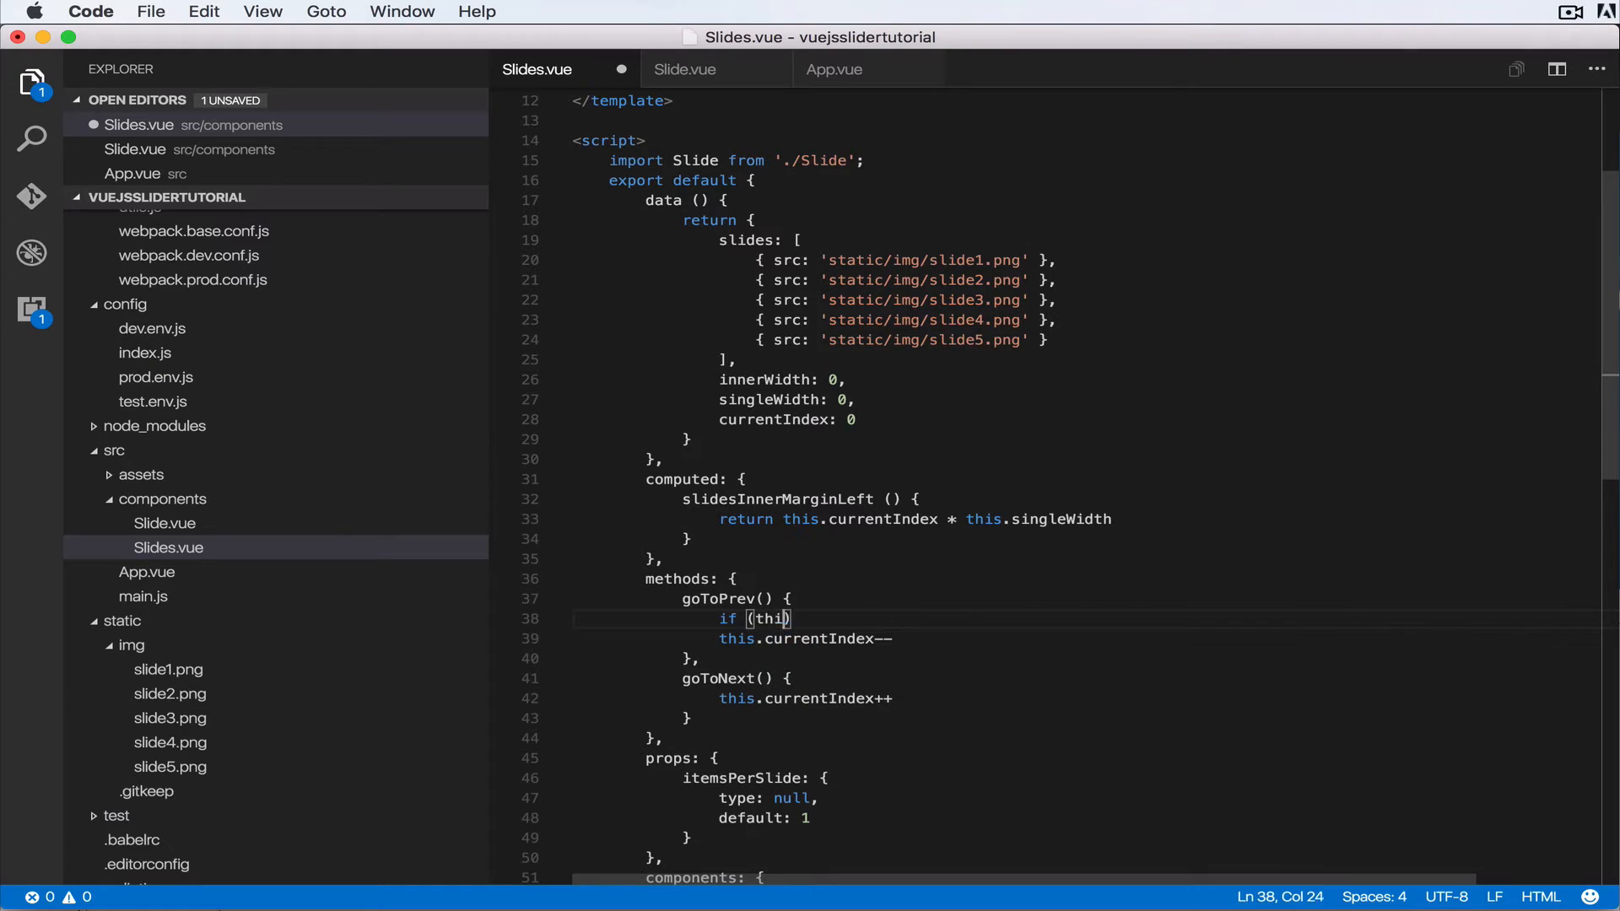
text(.curren)
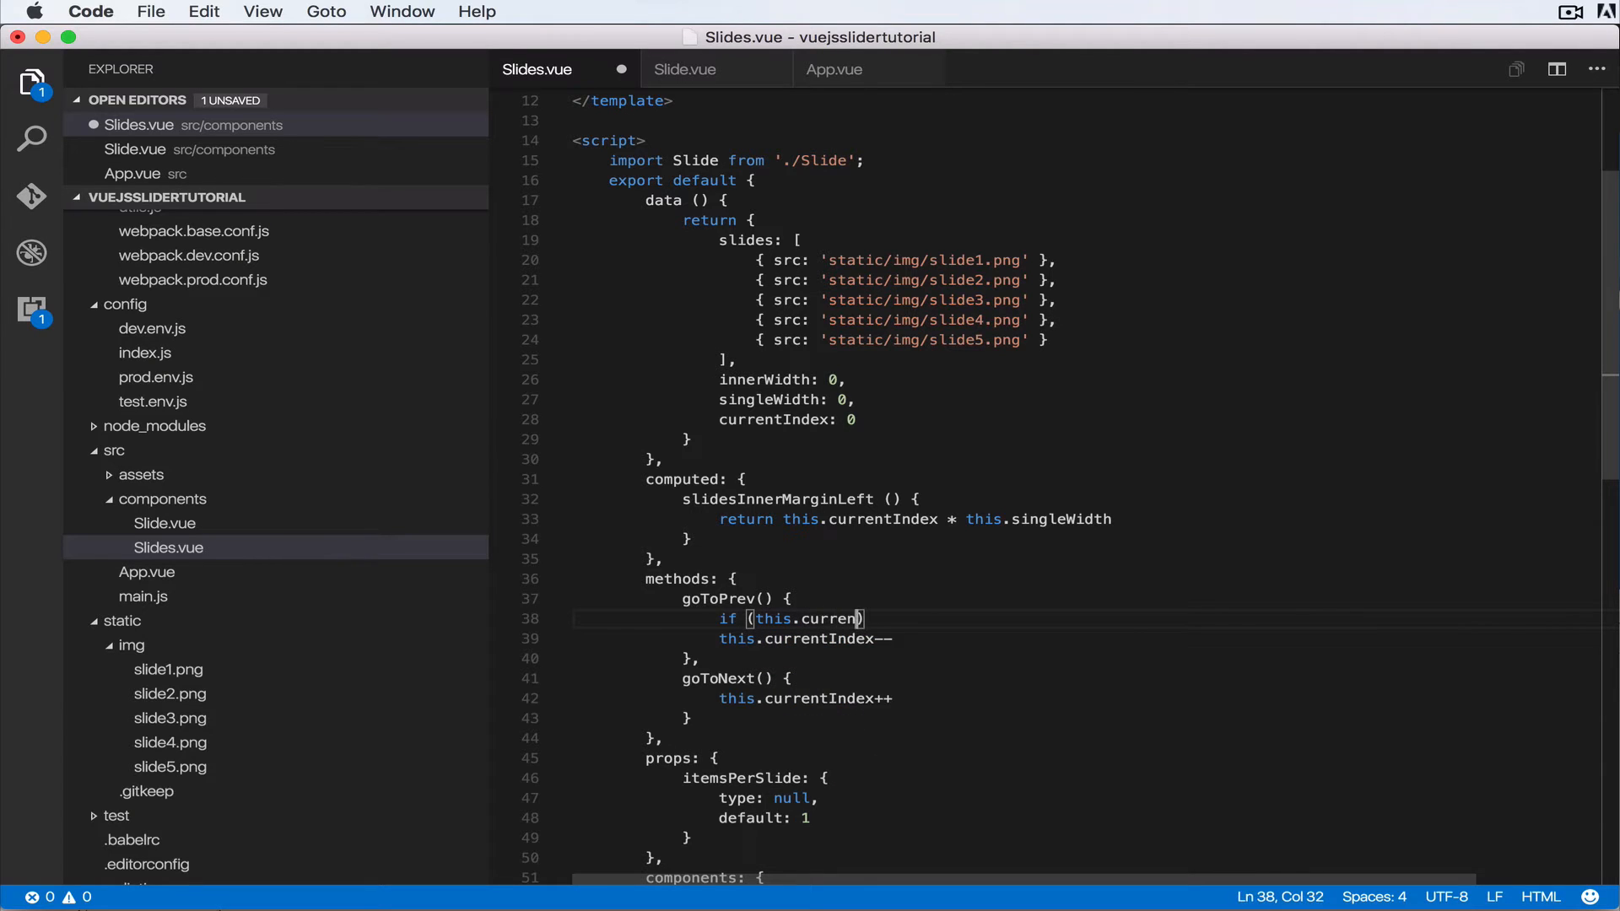
text(tIndex =)
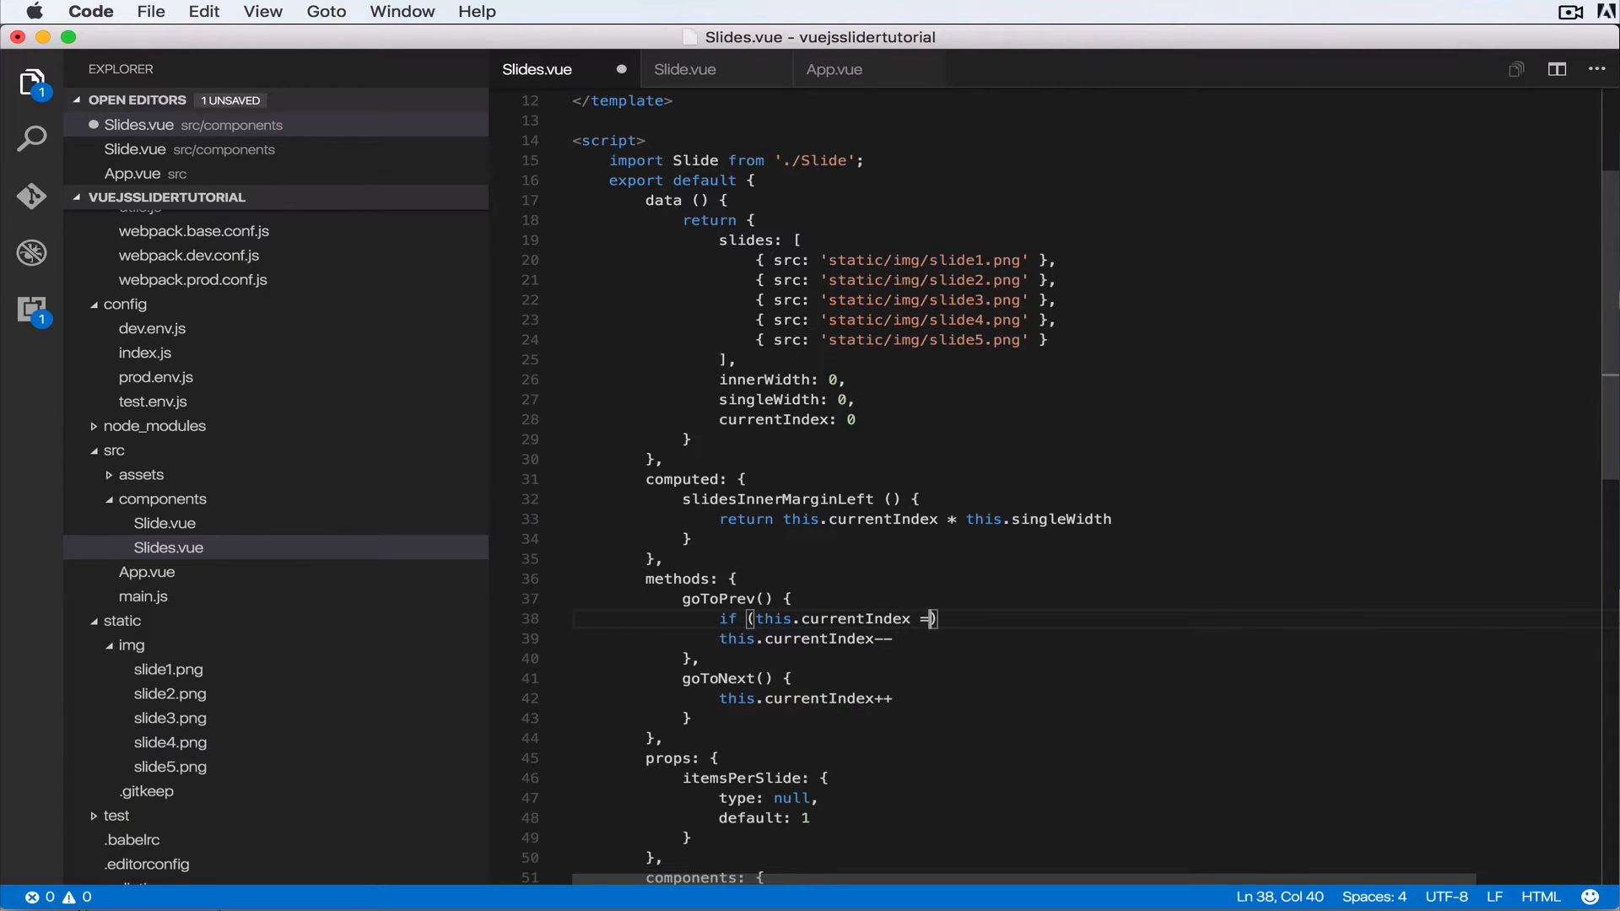
text(== 0))
text(return)
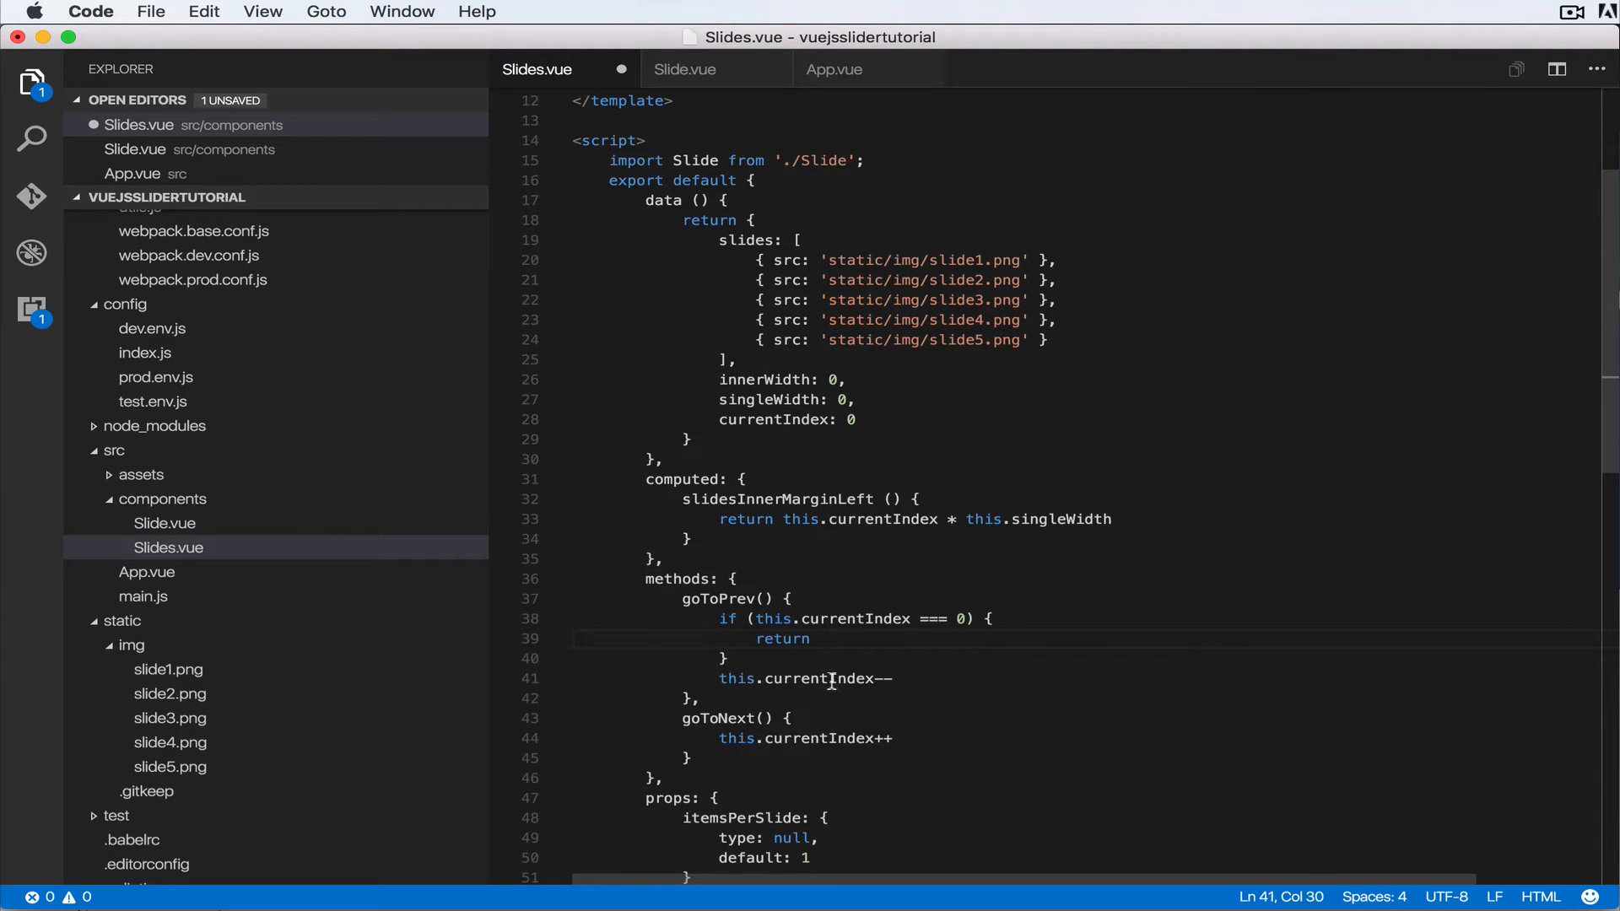
Add `if (this.currentIndex === this.slides.lnegth -1) { return }` before the increment in goToNext.
double_click(816, 679)
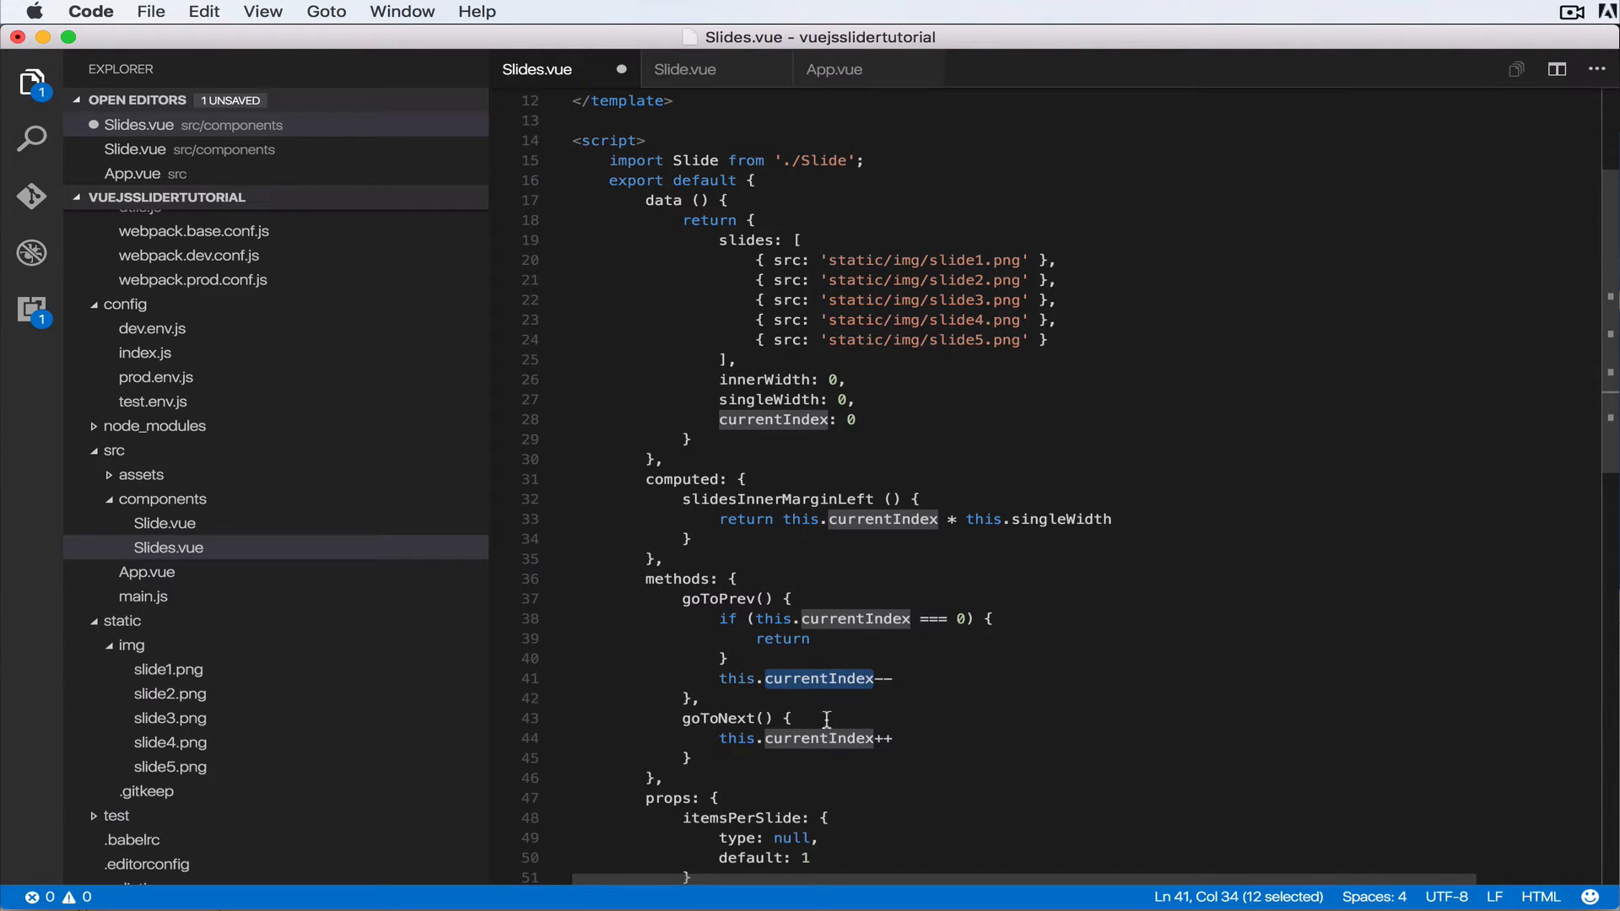
click(826, 719)
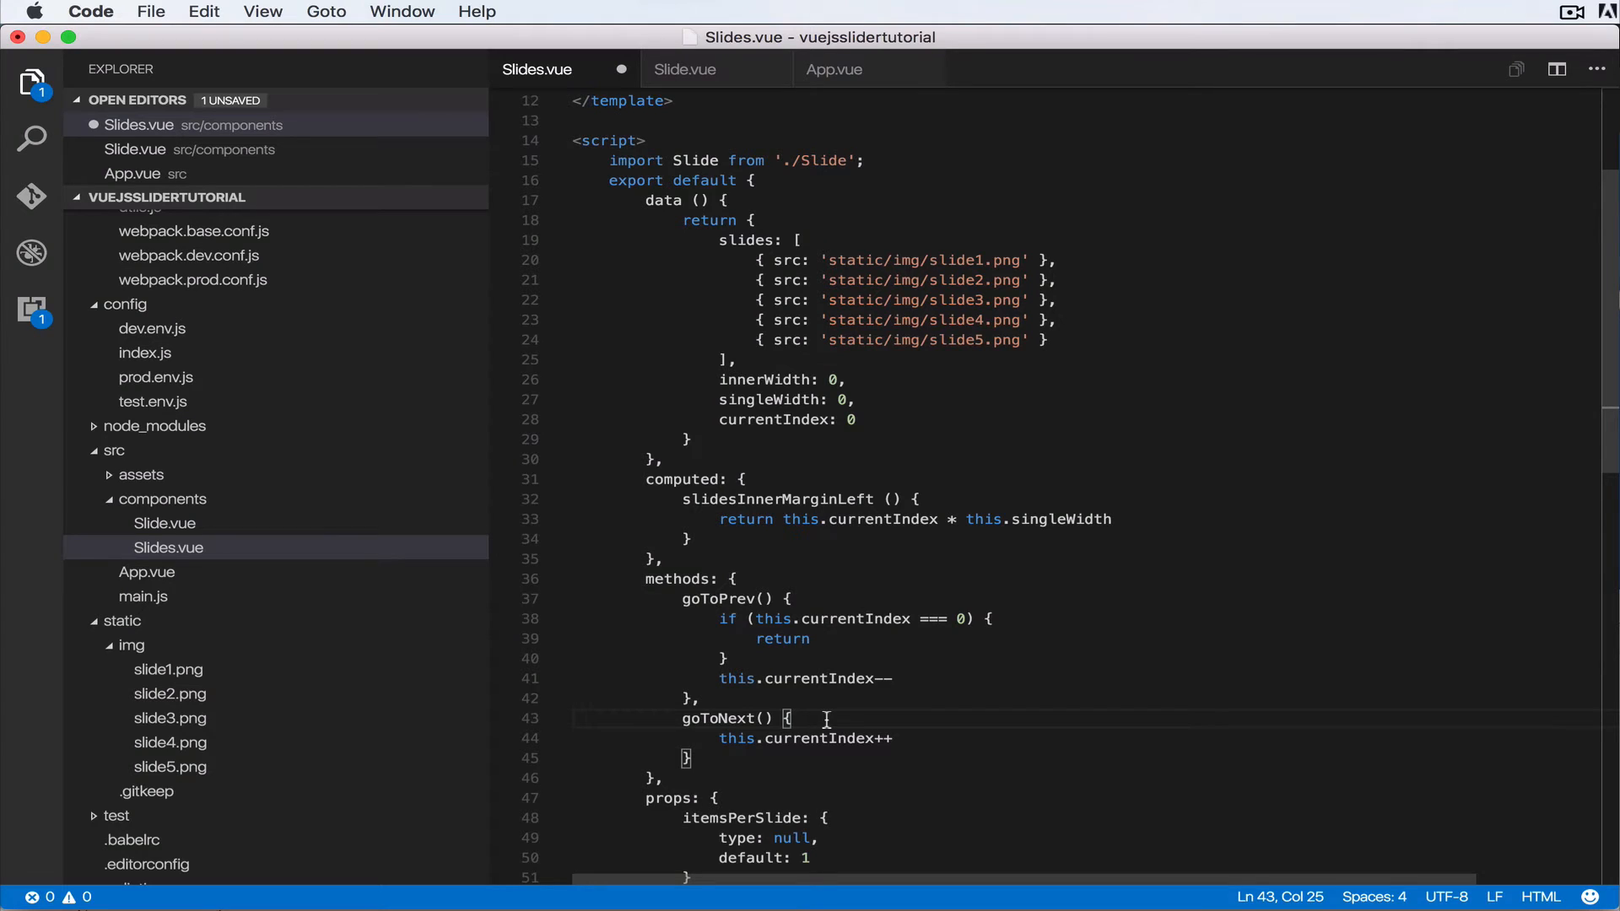
text(if( thi)
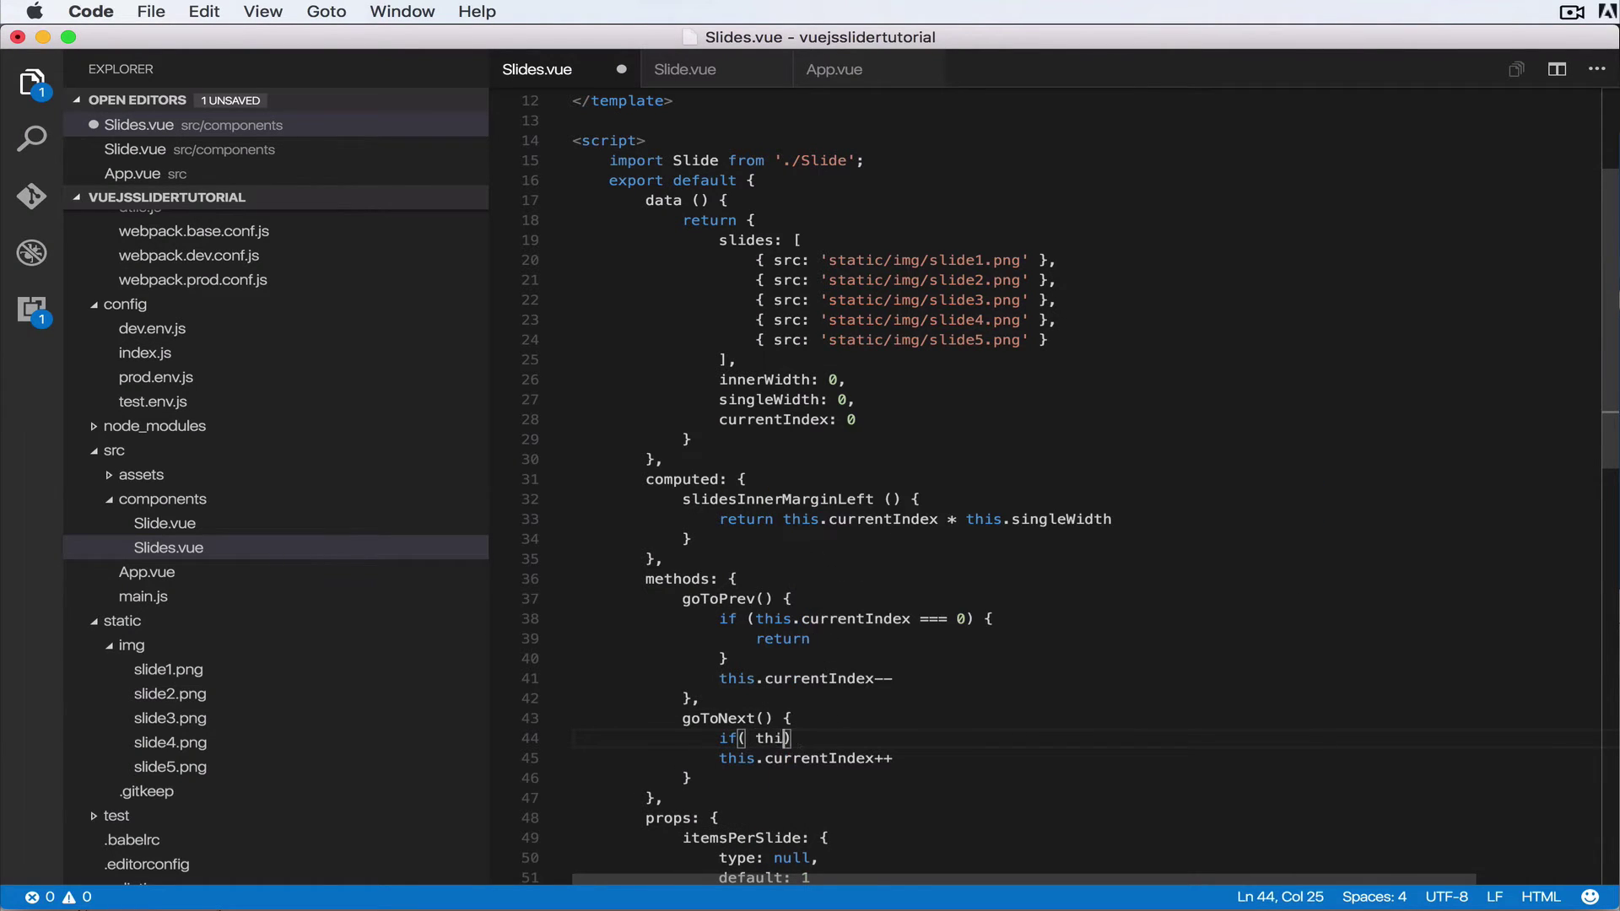
text(.curr)
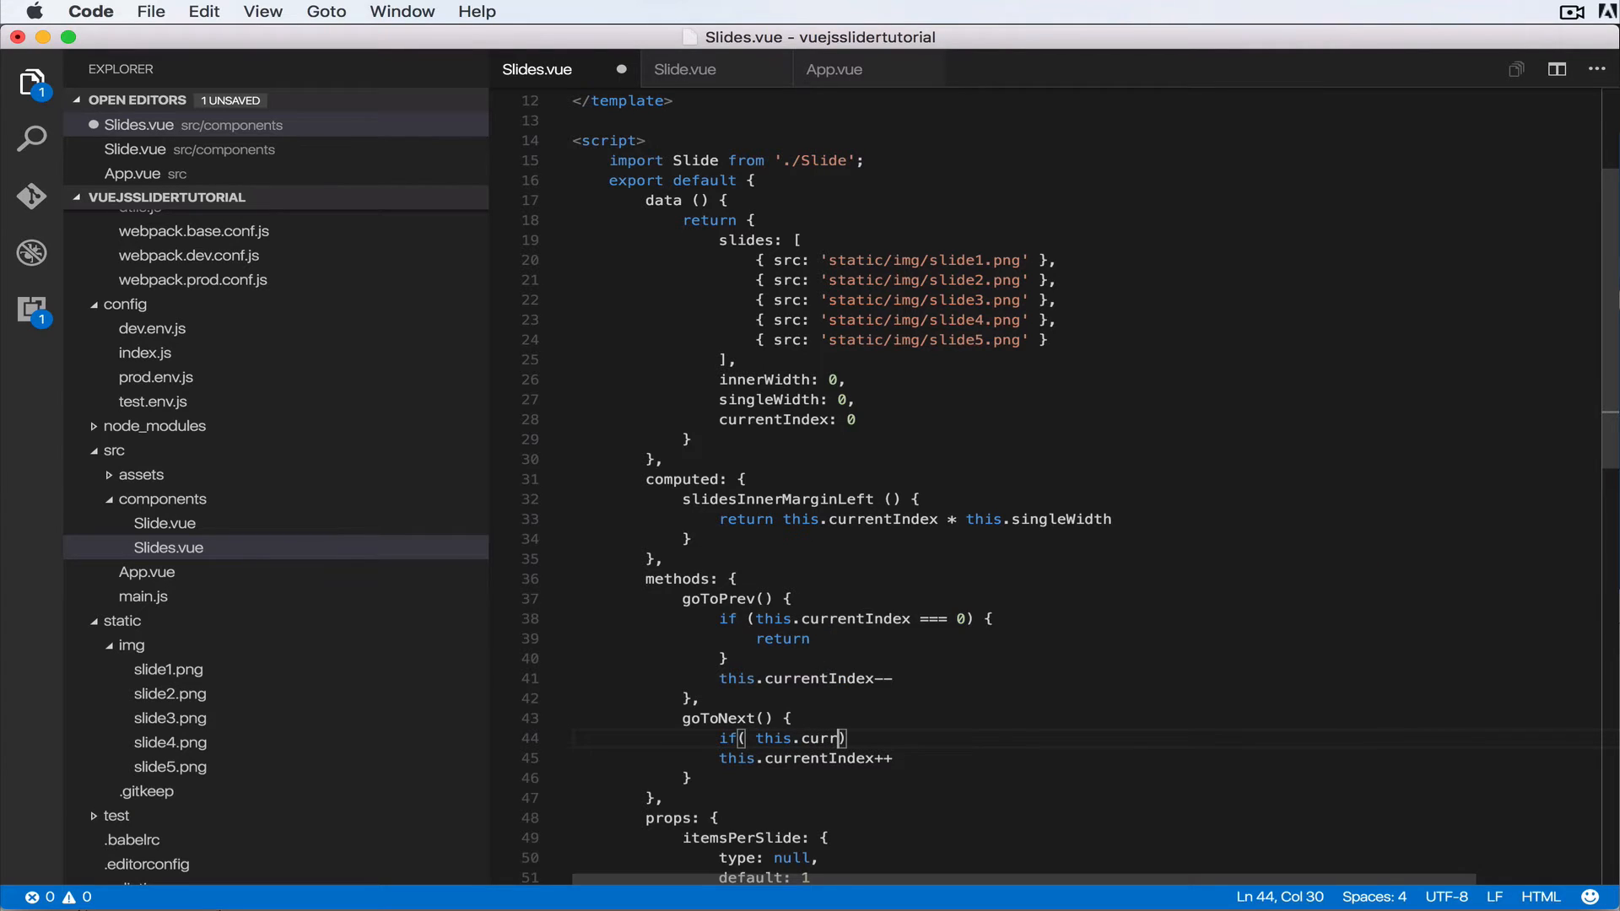
text(entInde)
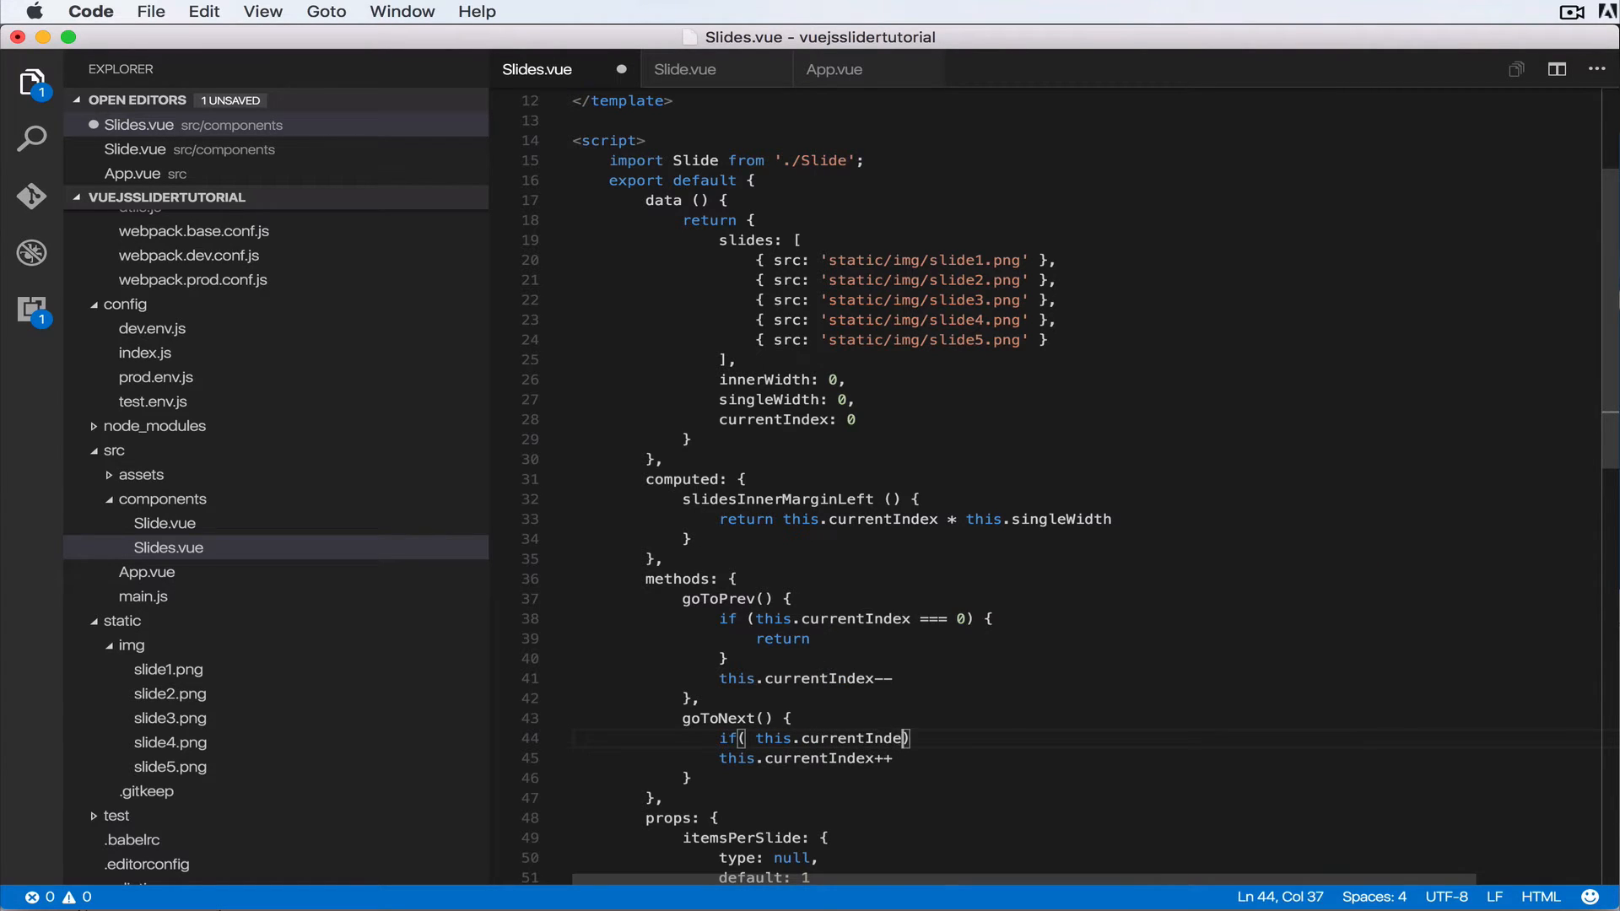
text(===)
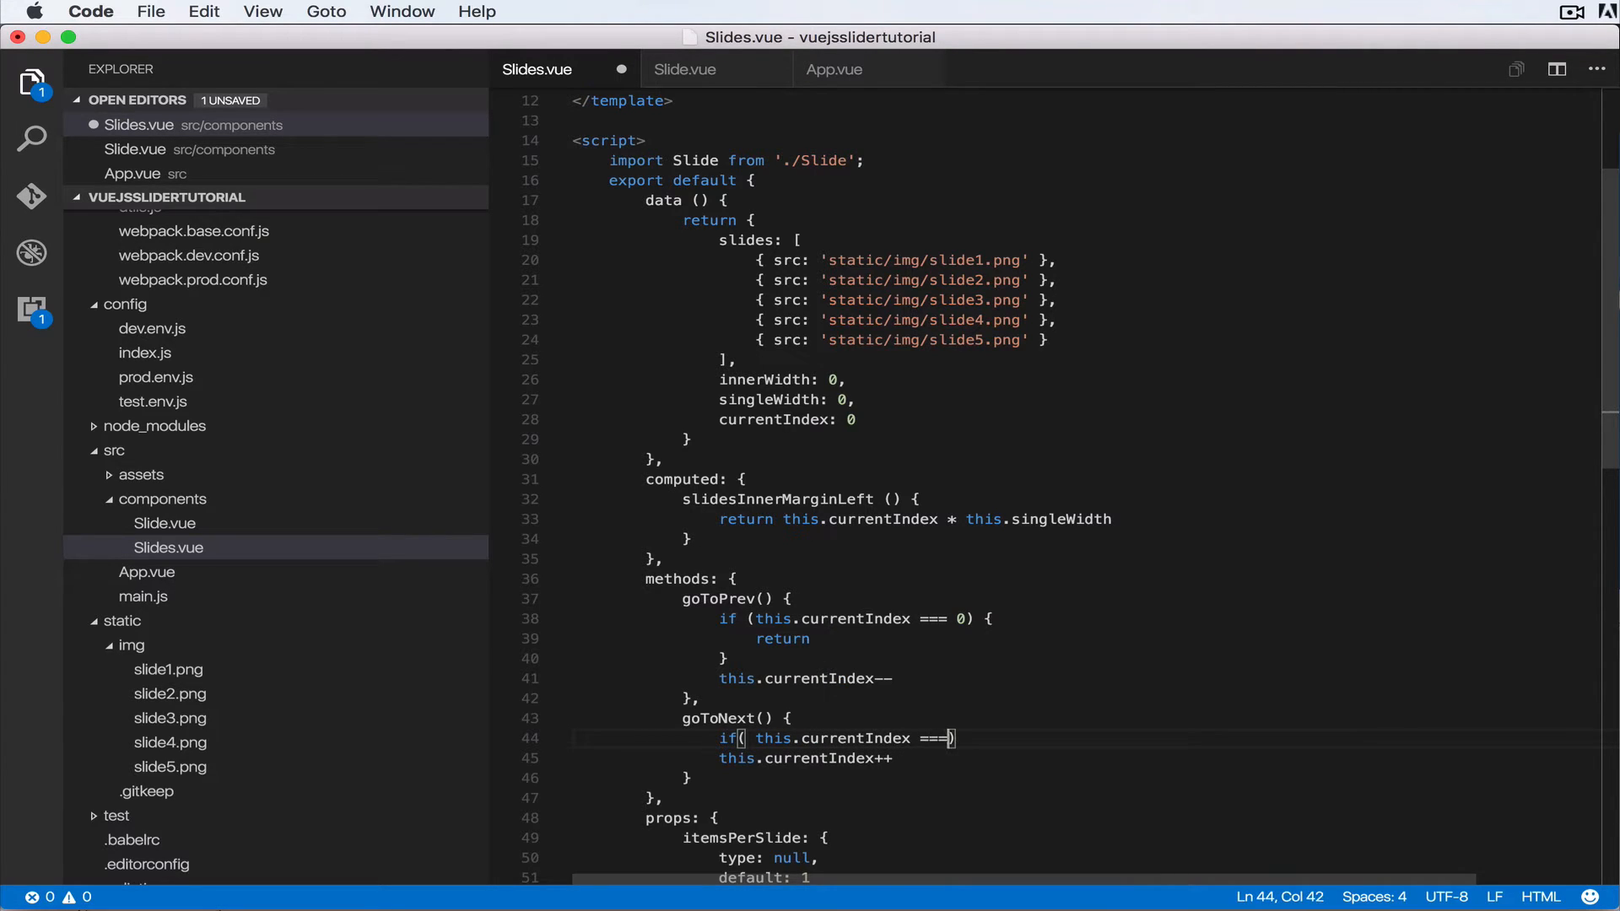
text(this.slid)
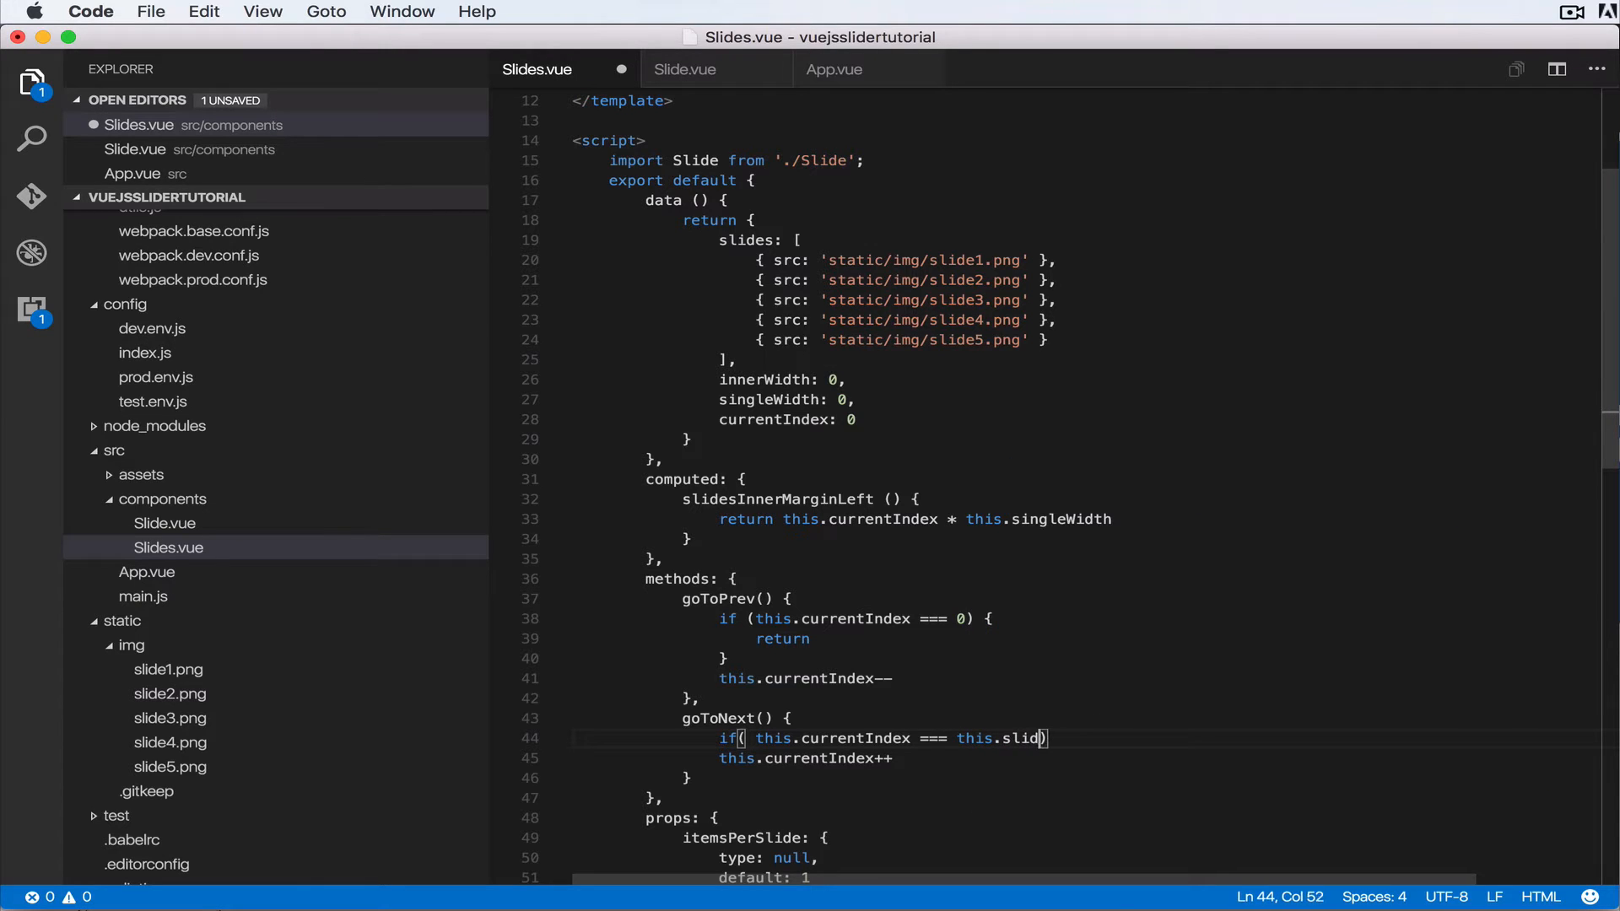
text(.lnegth)
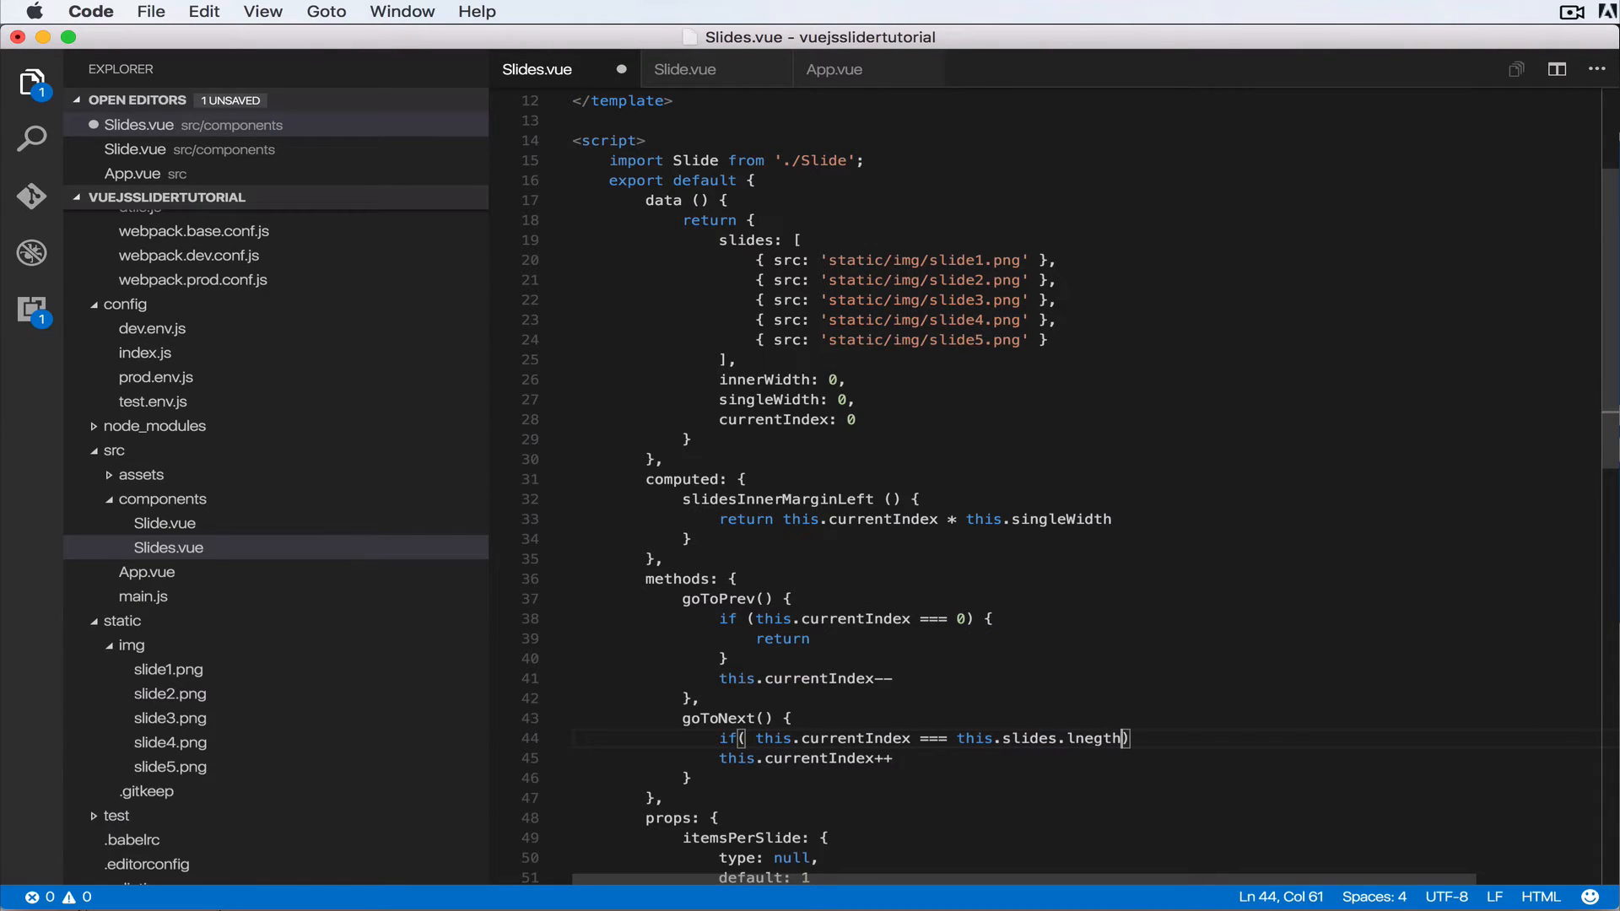
text(-1) {)
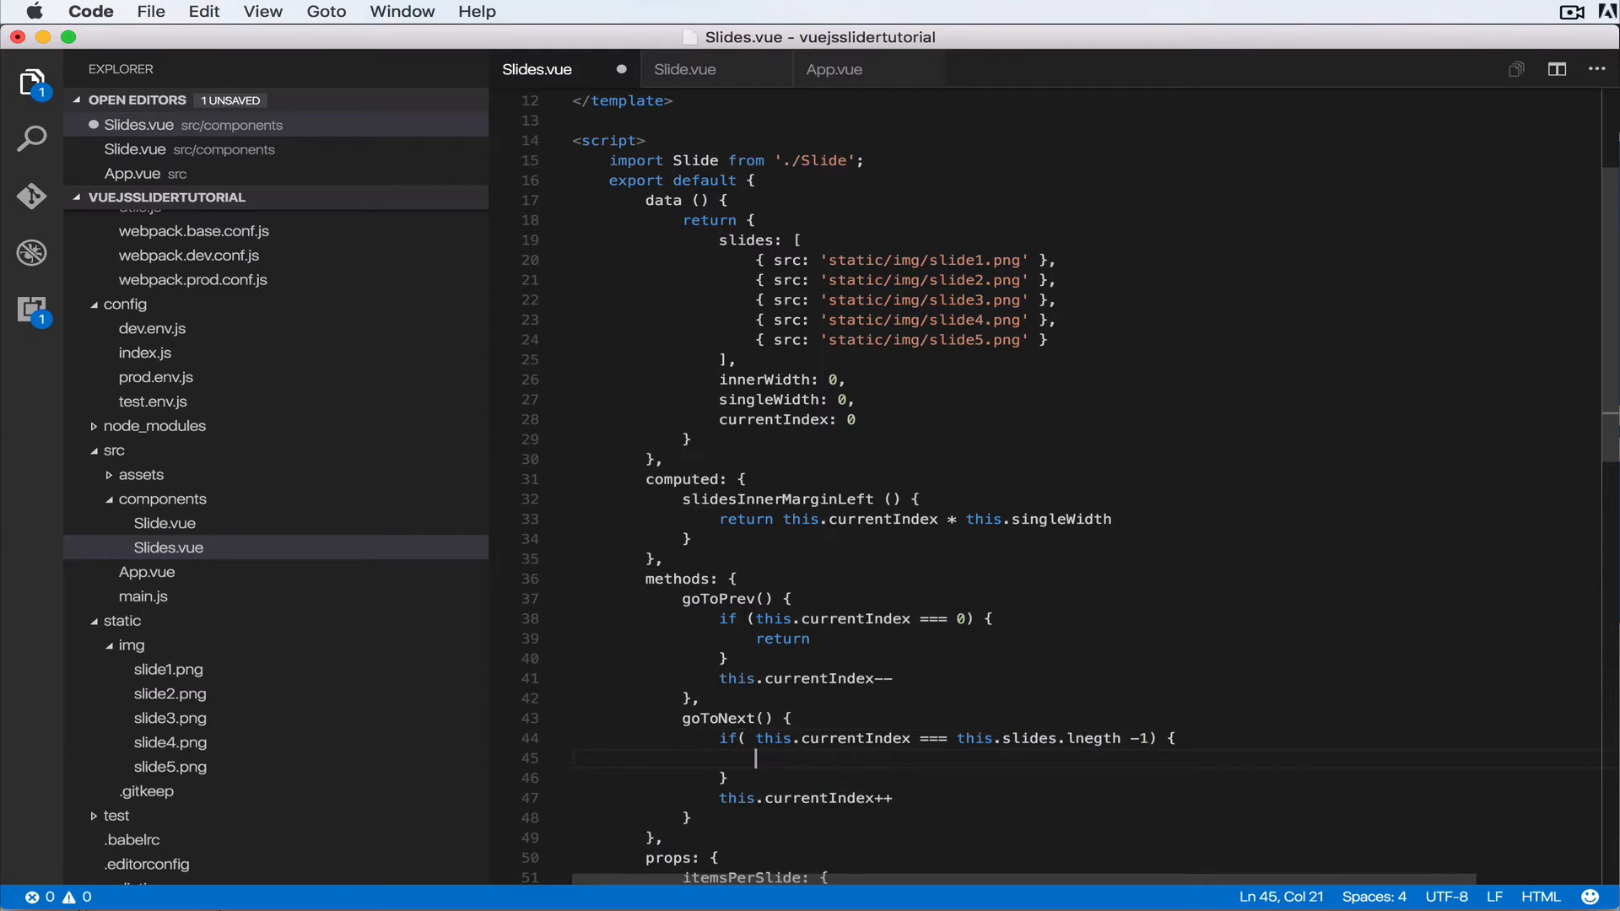
text(return)
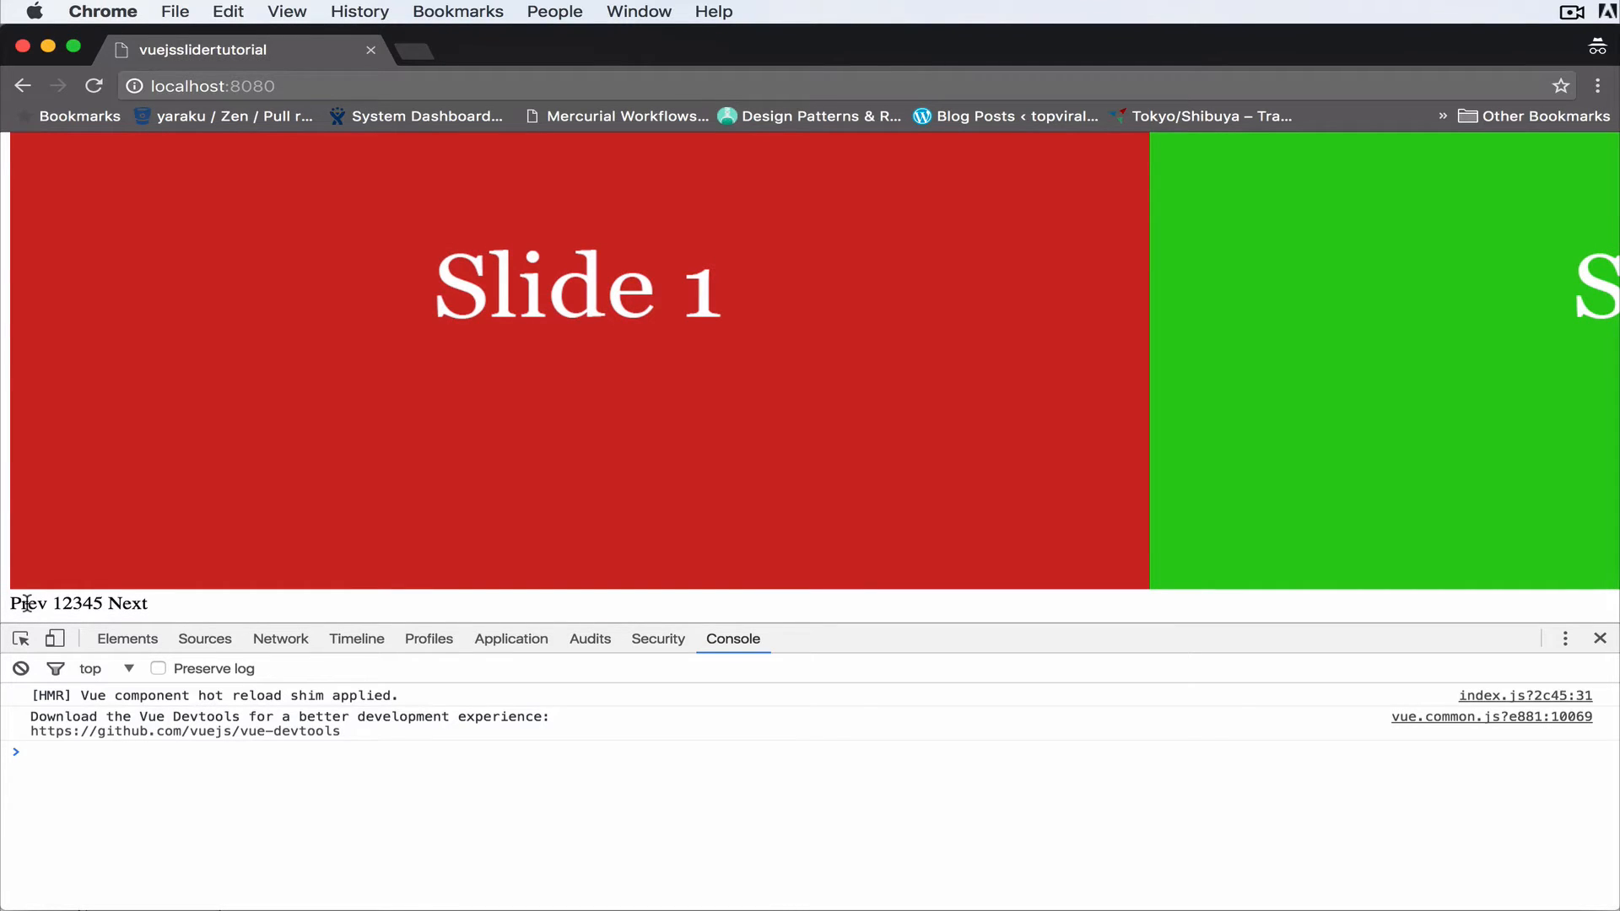
mouse_move(158, 607)
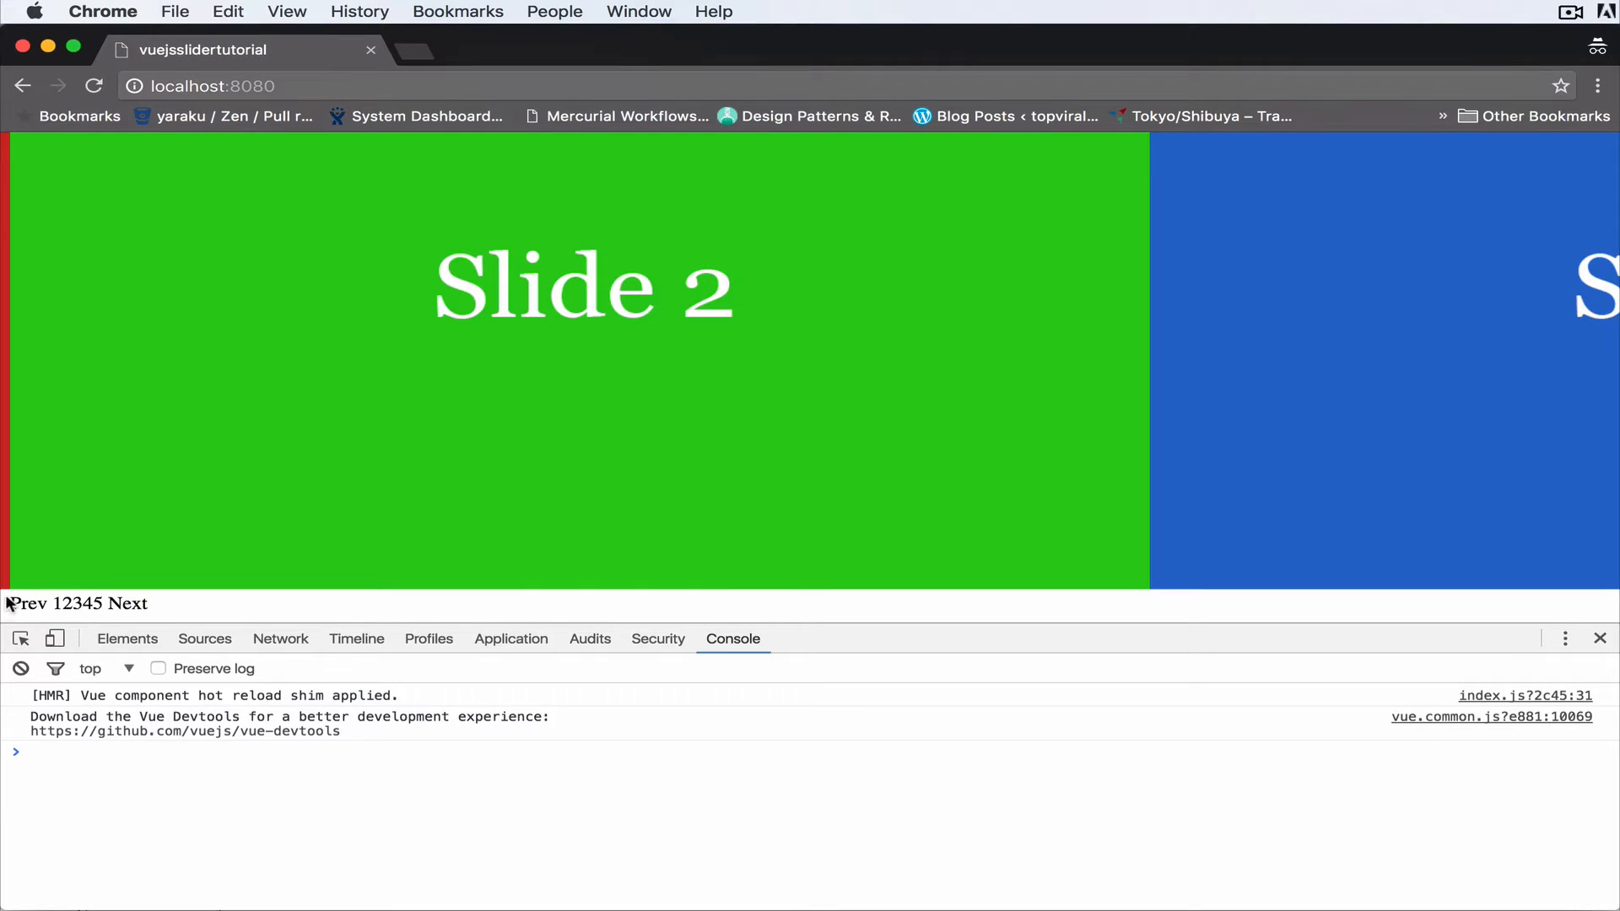
Advance the slider twice, from Slide 1 through Slide 2 to Slide 3.
click(28, 604)
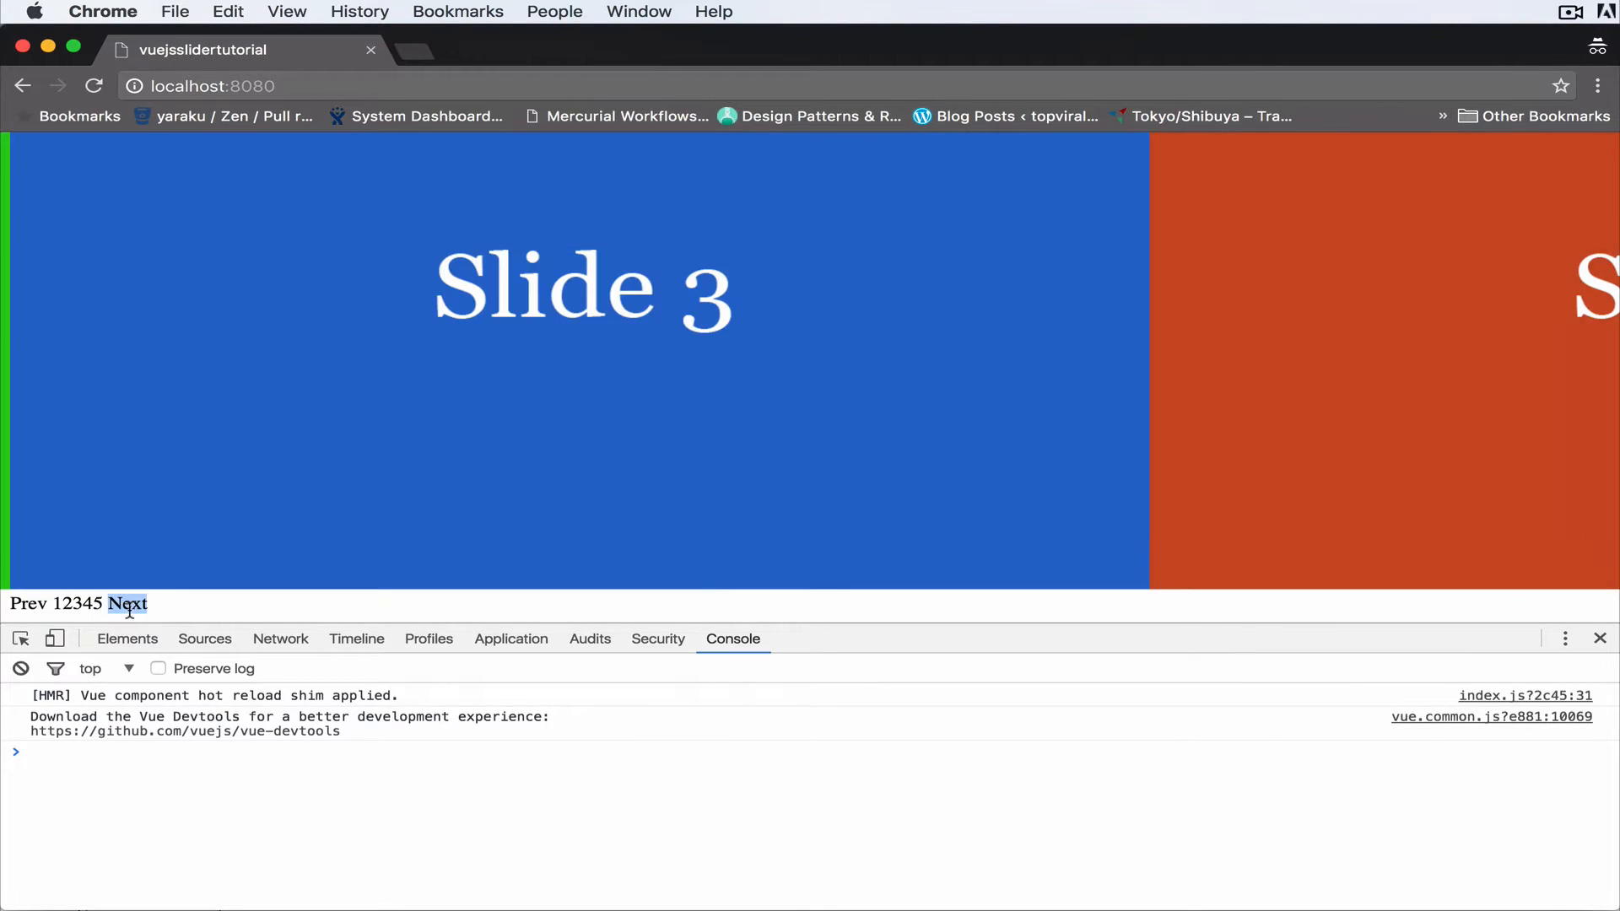
click(127, 604)
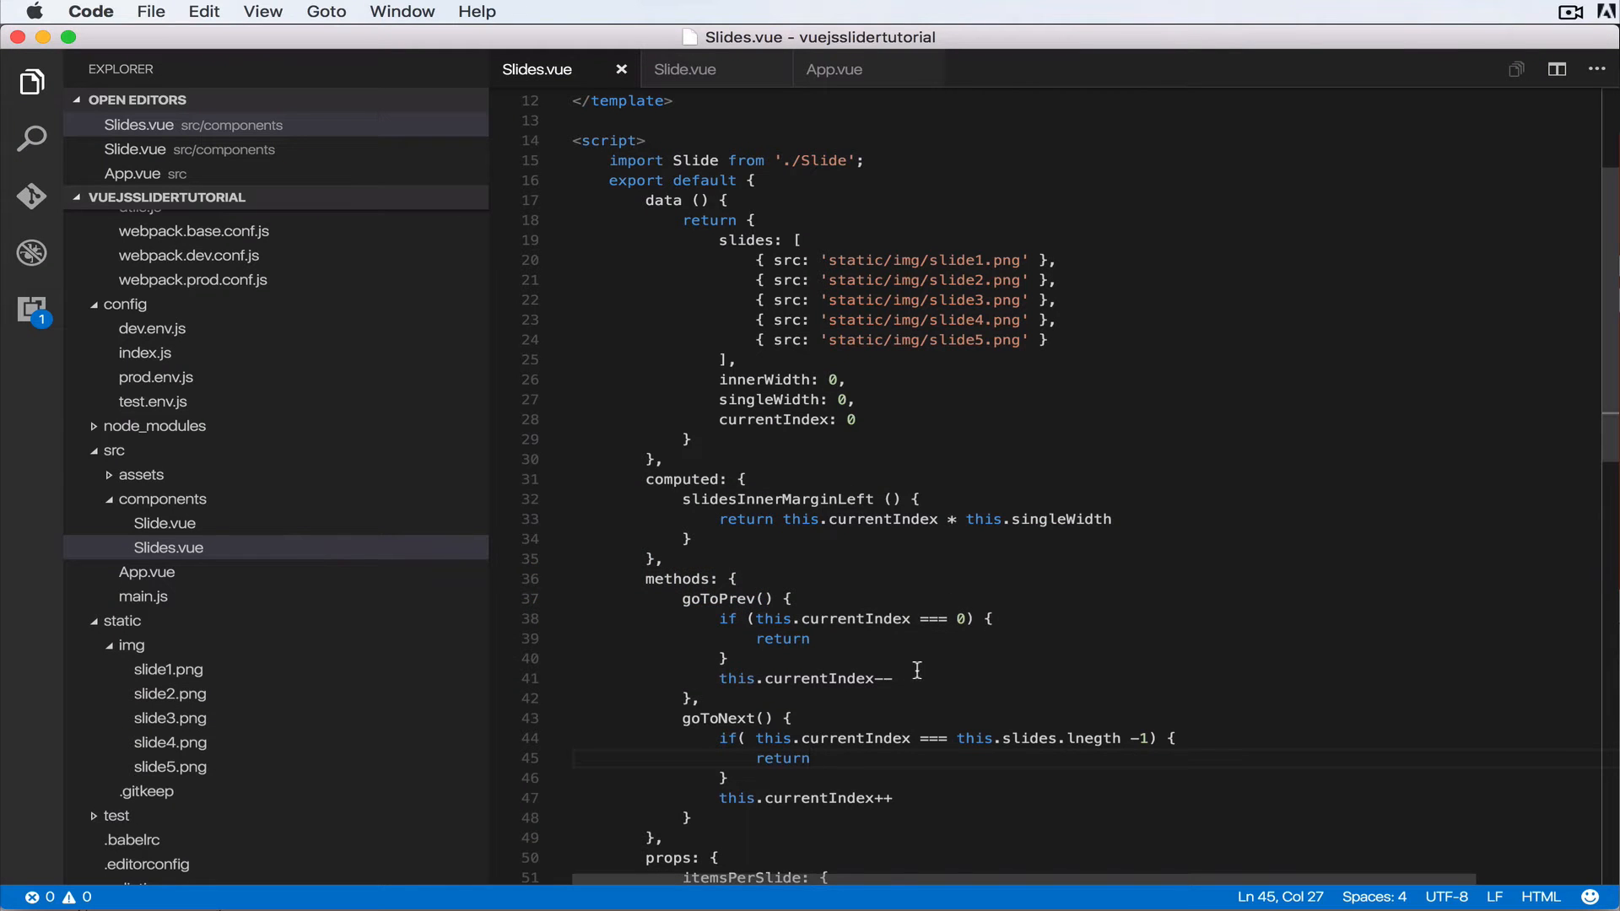
Scroll to goToNext and select currentIndex in its last-slide check.
scroll(down, 3)
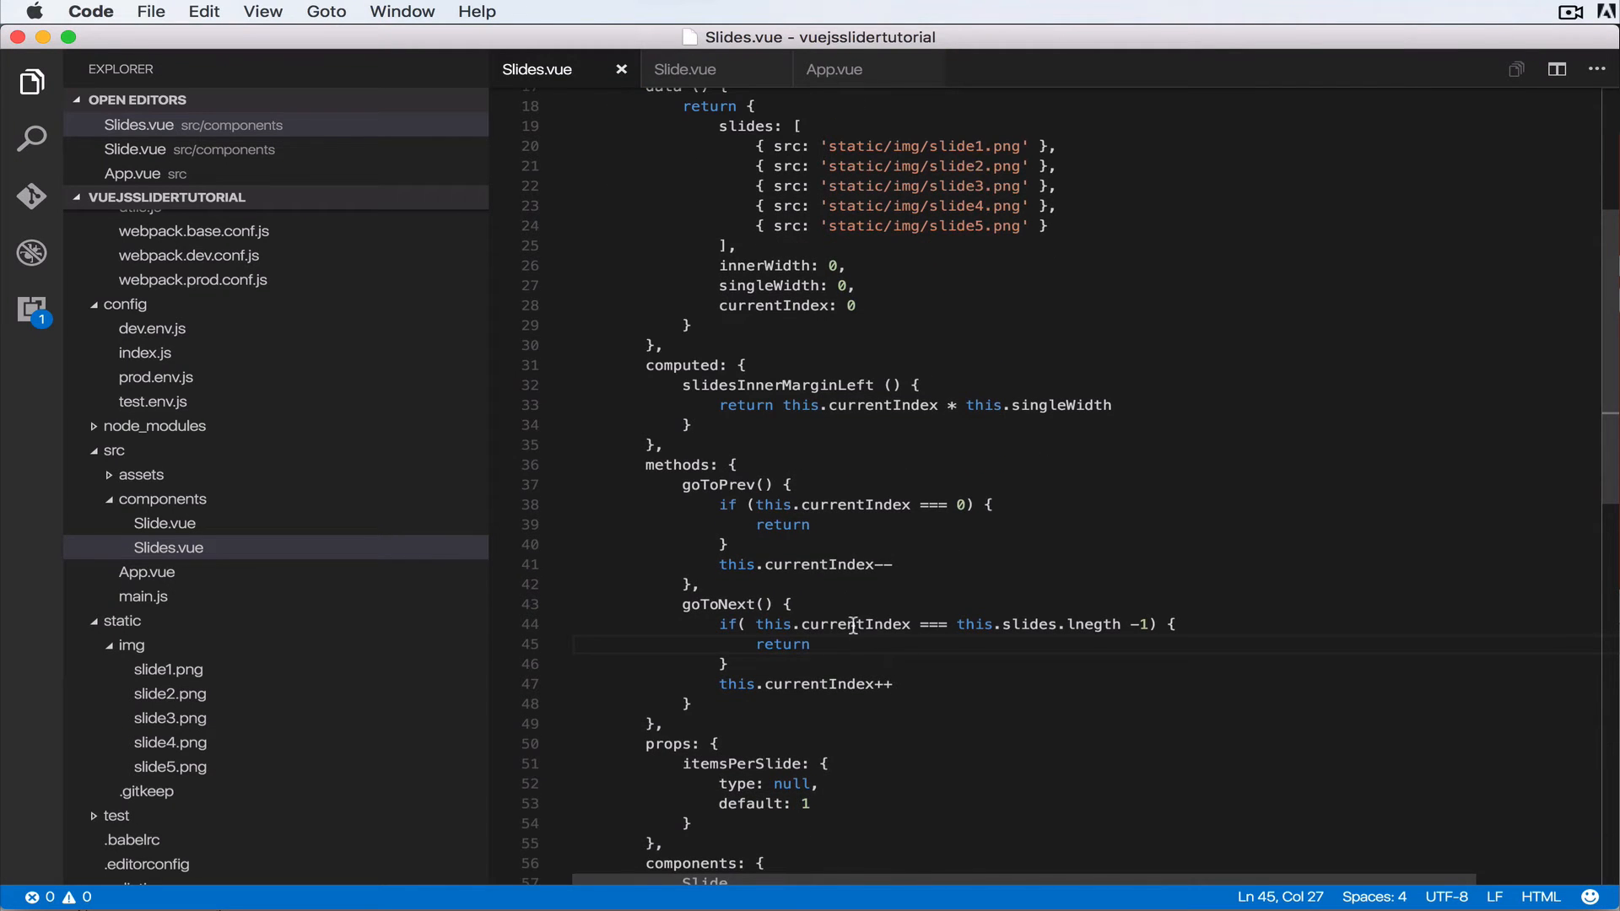
double_click(854, 624)
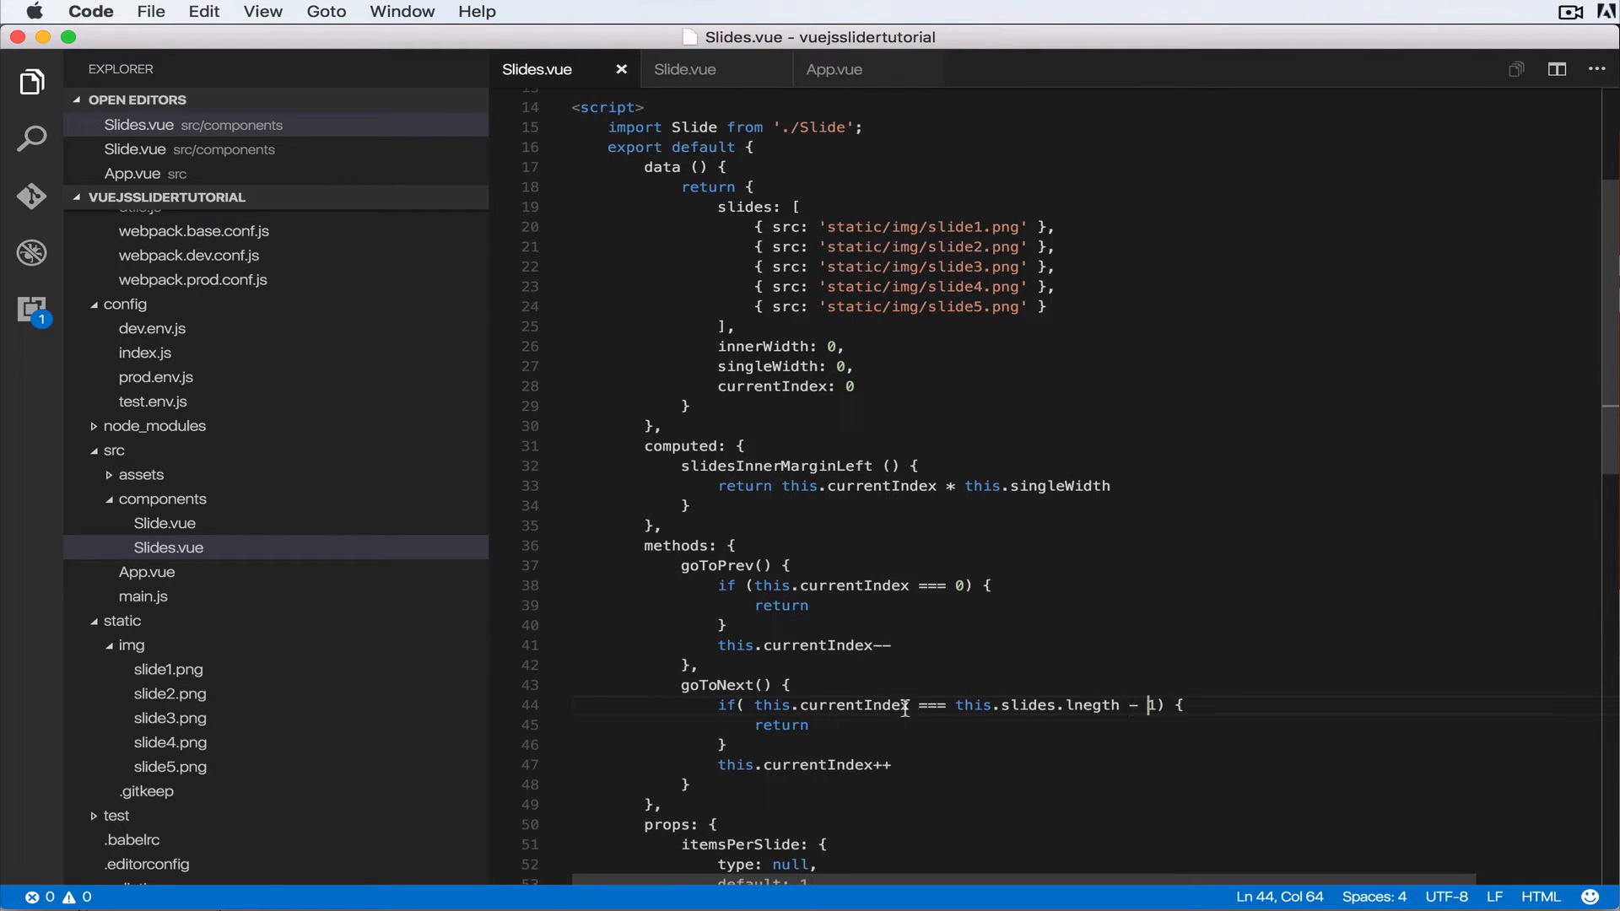
mouse_move(834, 752)
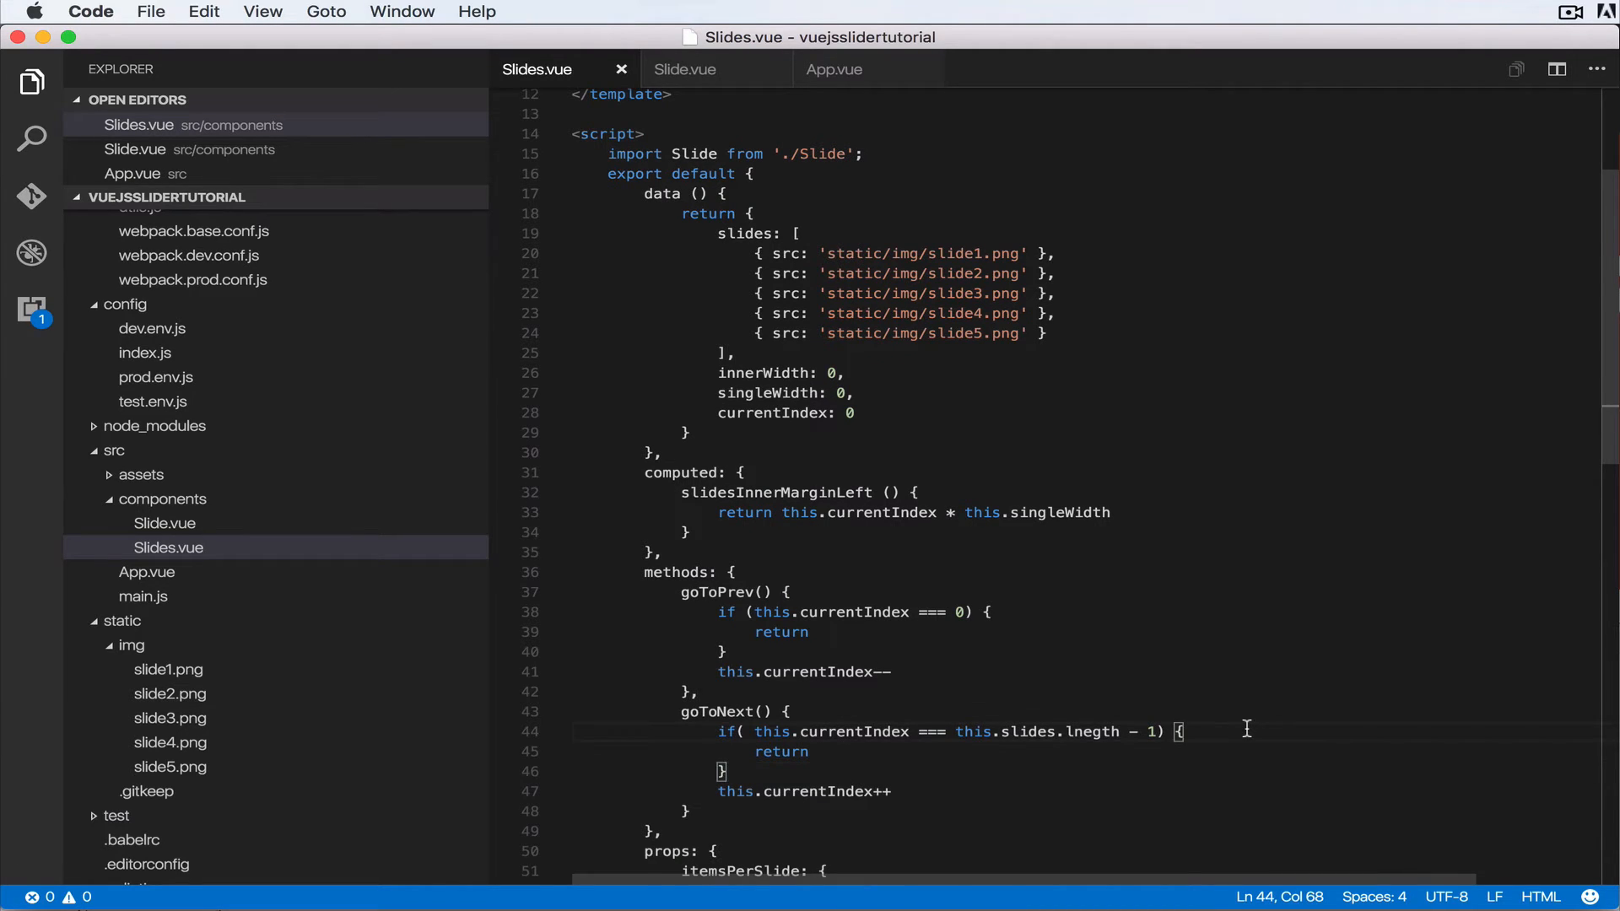
Add console.log('in here') and console.log(this.currentIndex) to goToNext.
text(con)
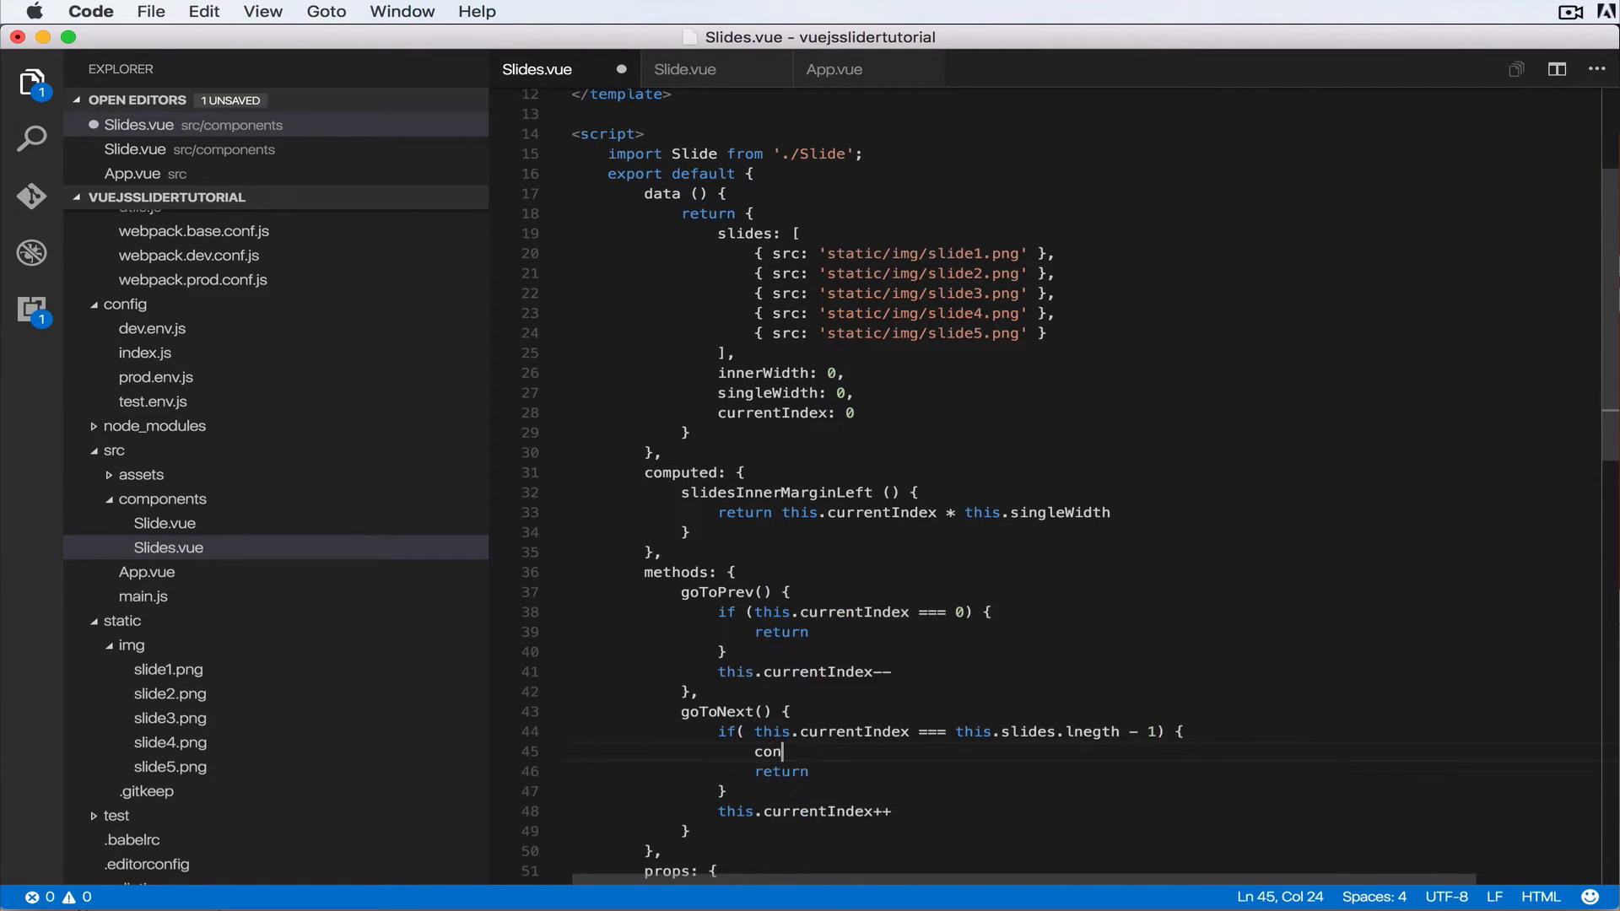
text(sole.log)
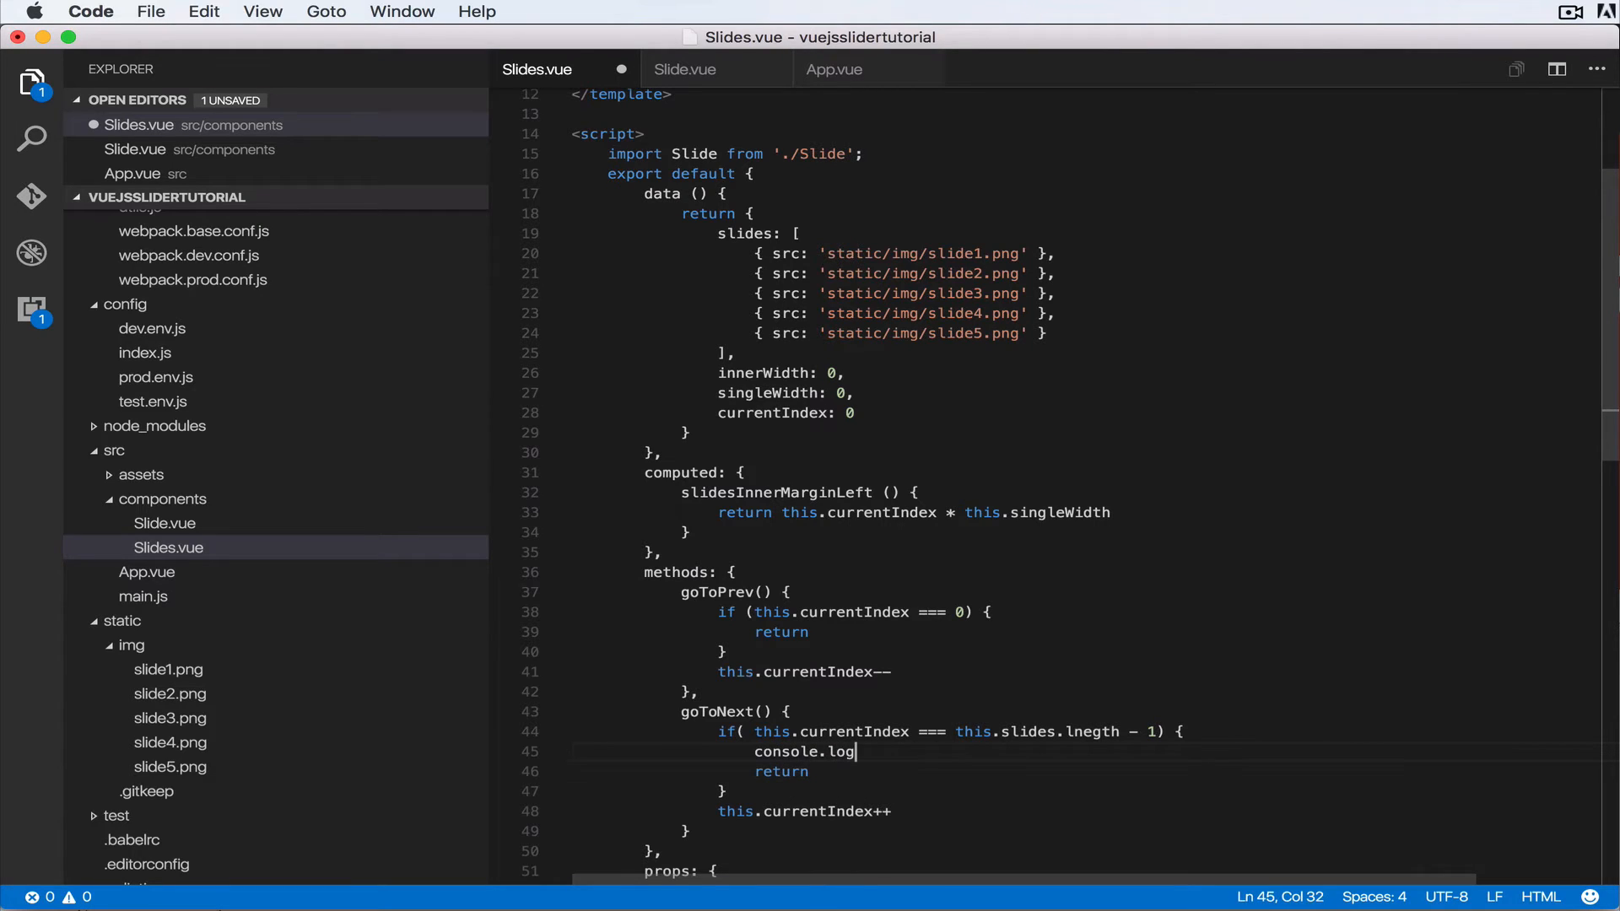
text(('in here');)
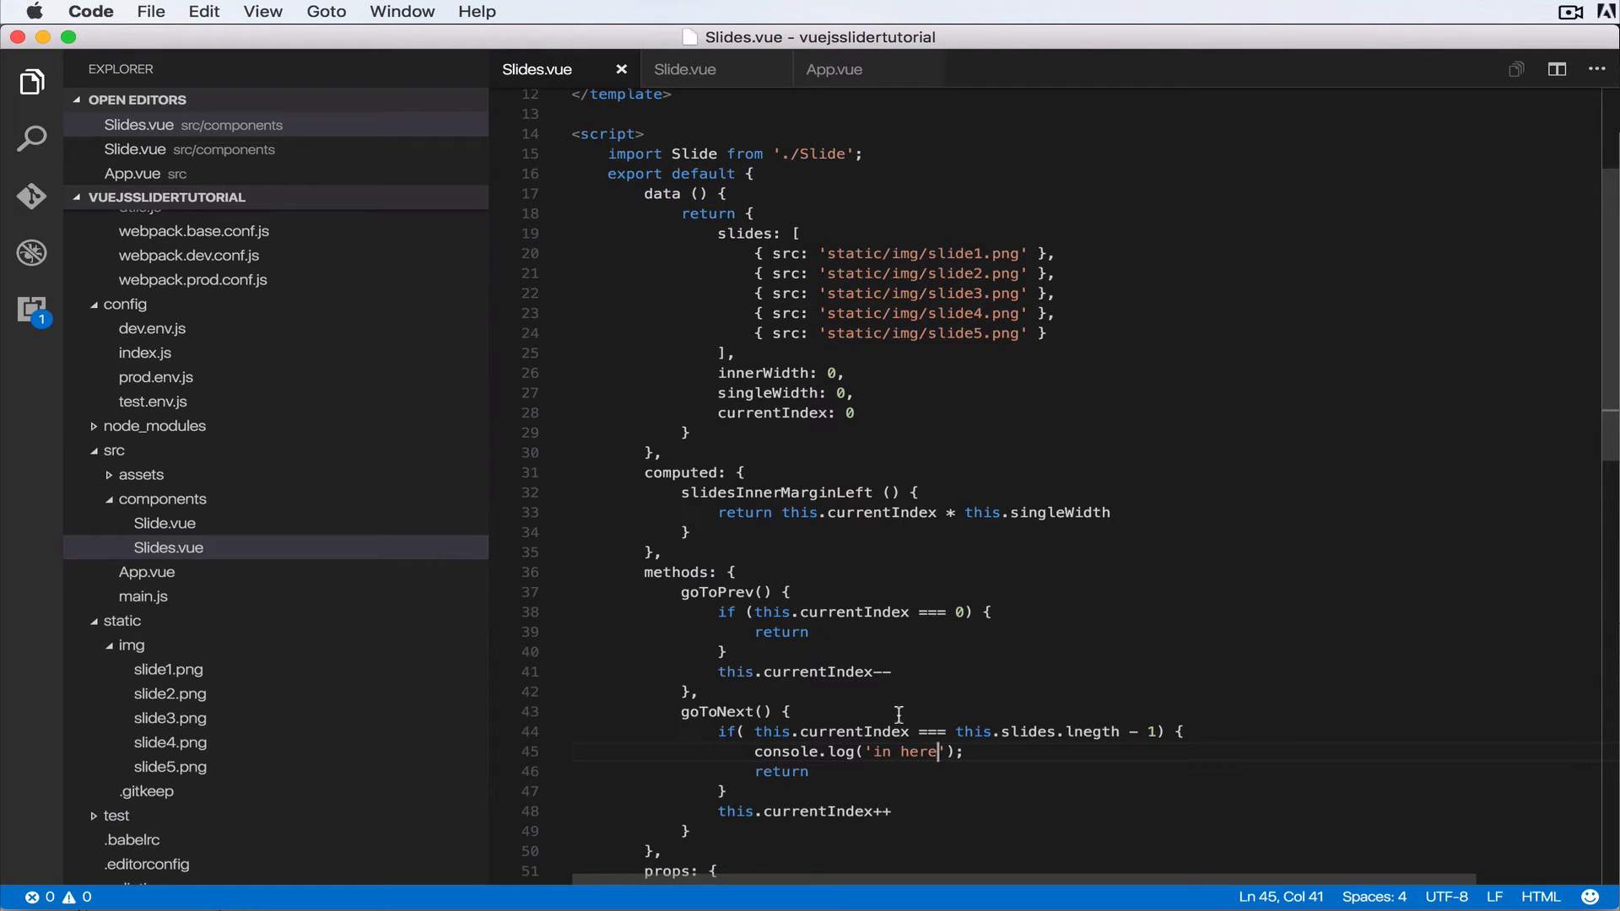
text(con)
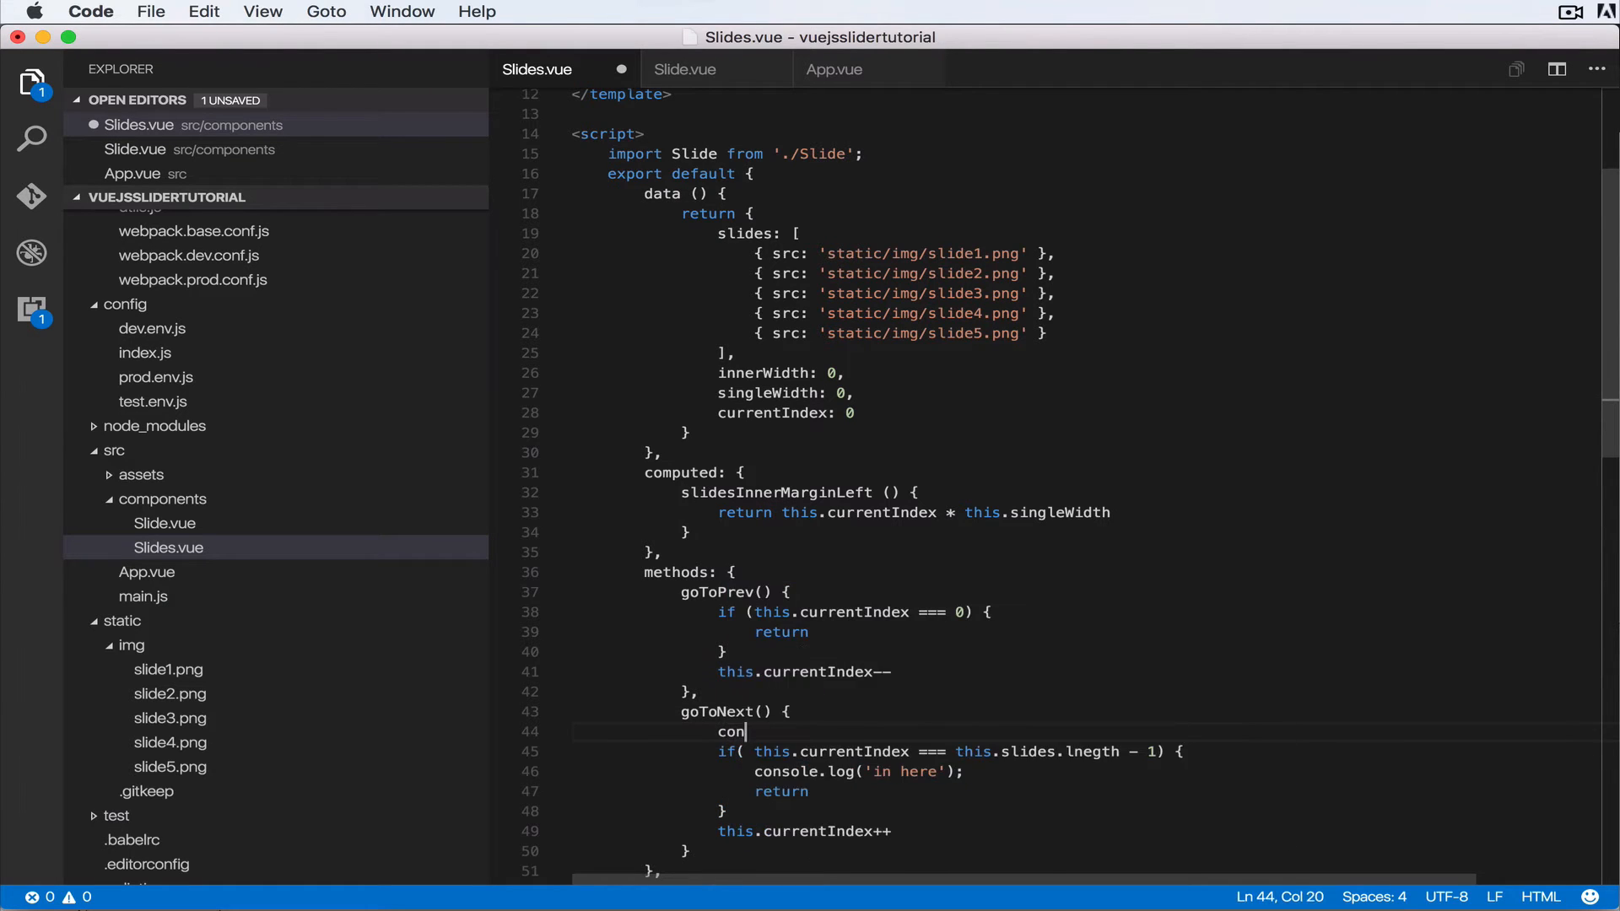
text(sole.log())
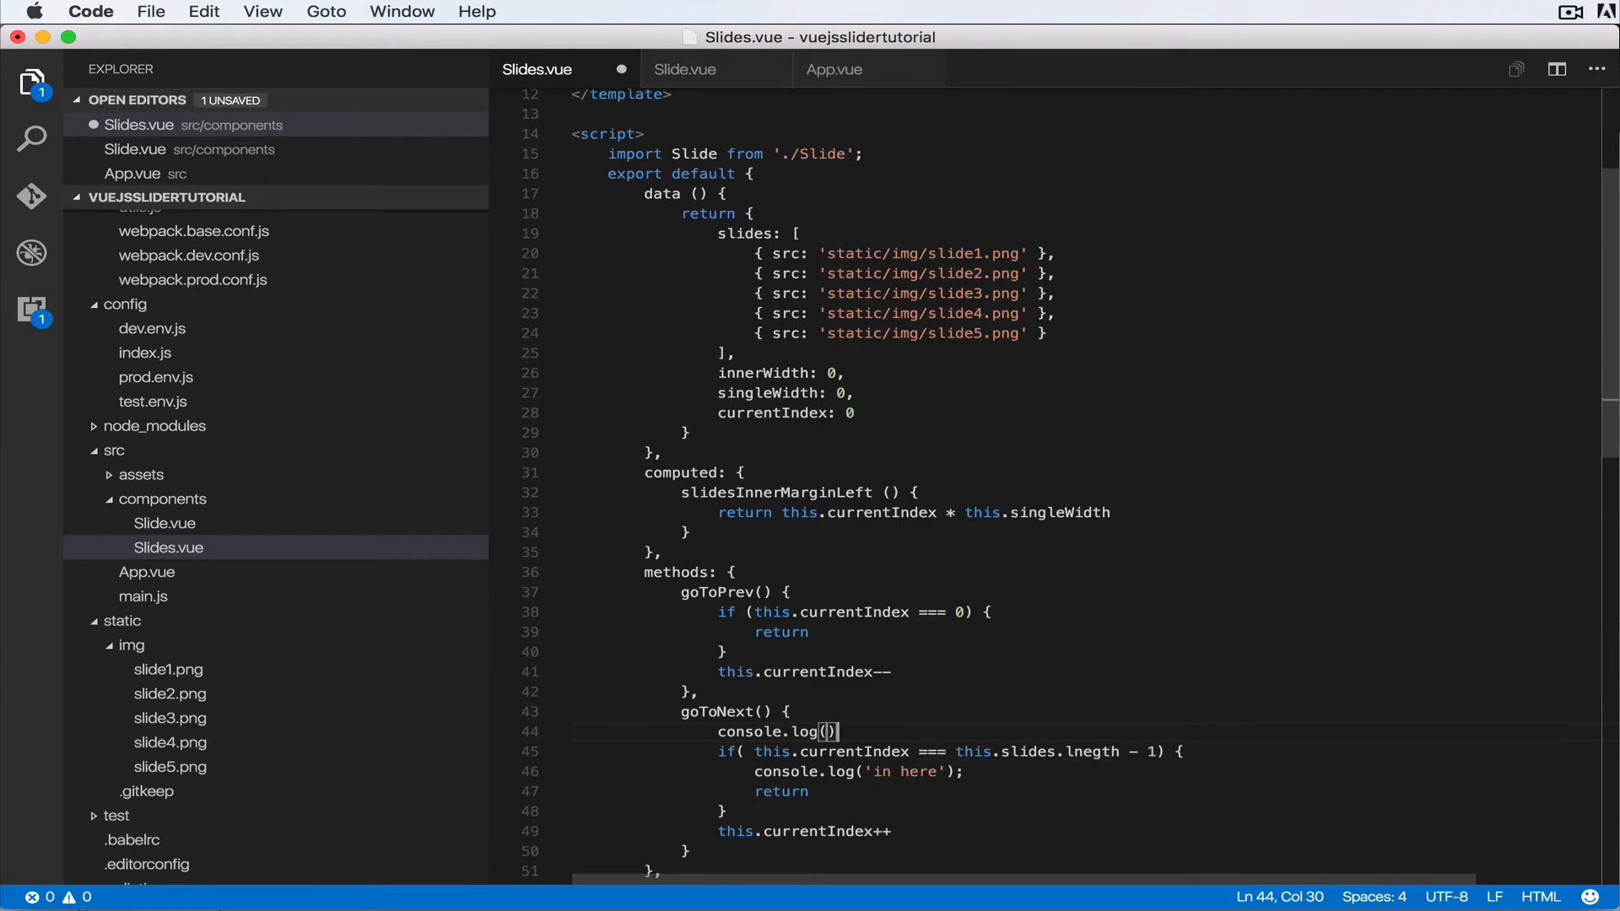
text(this.)
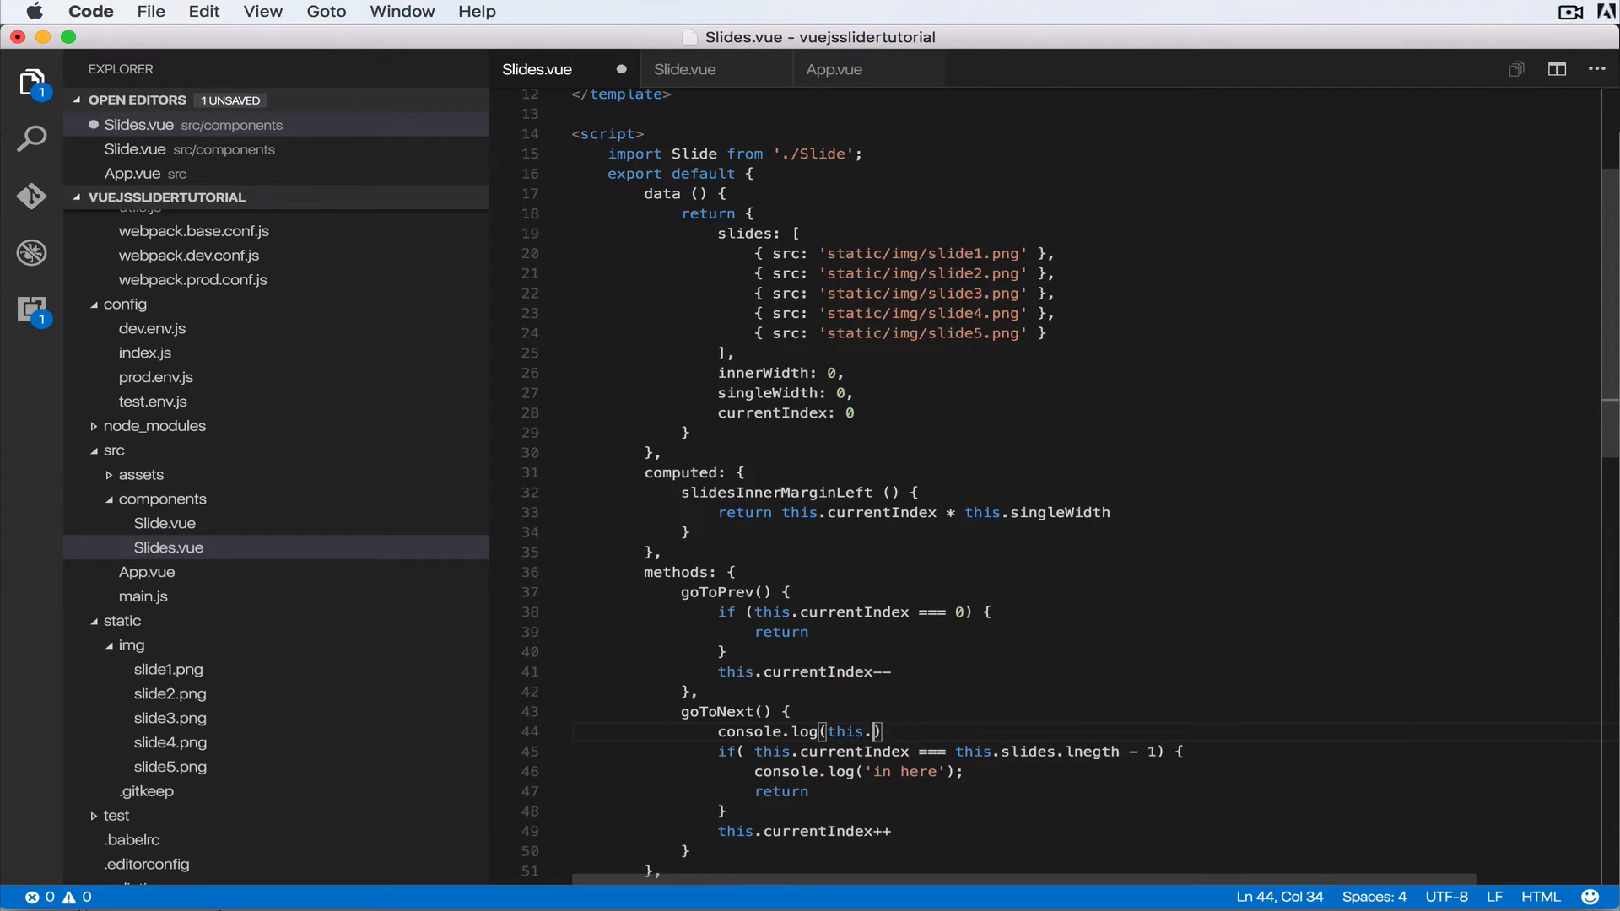
text(currentIndex)
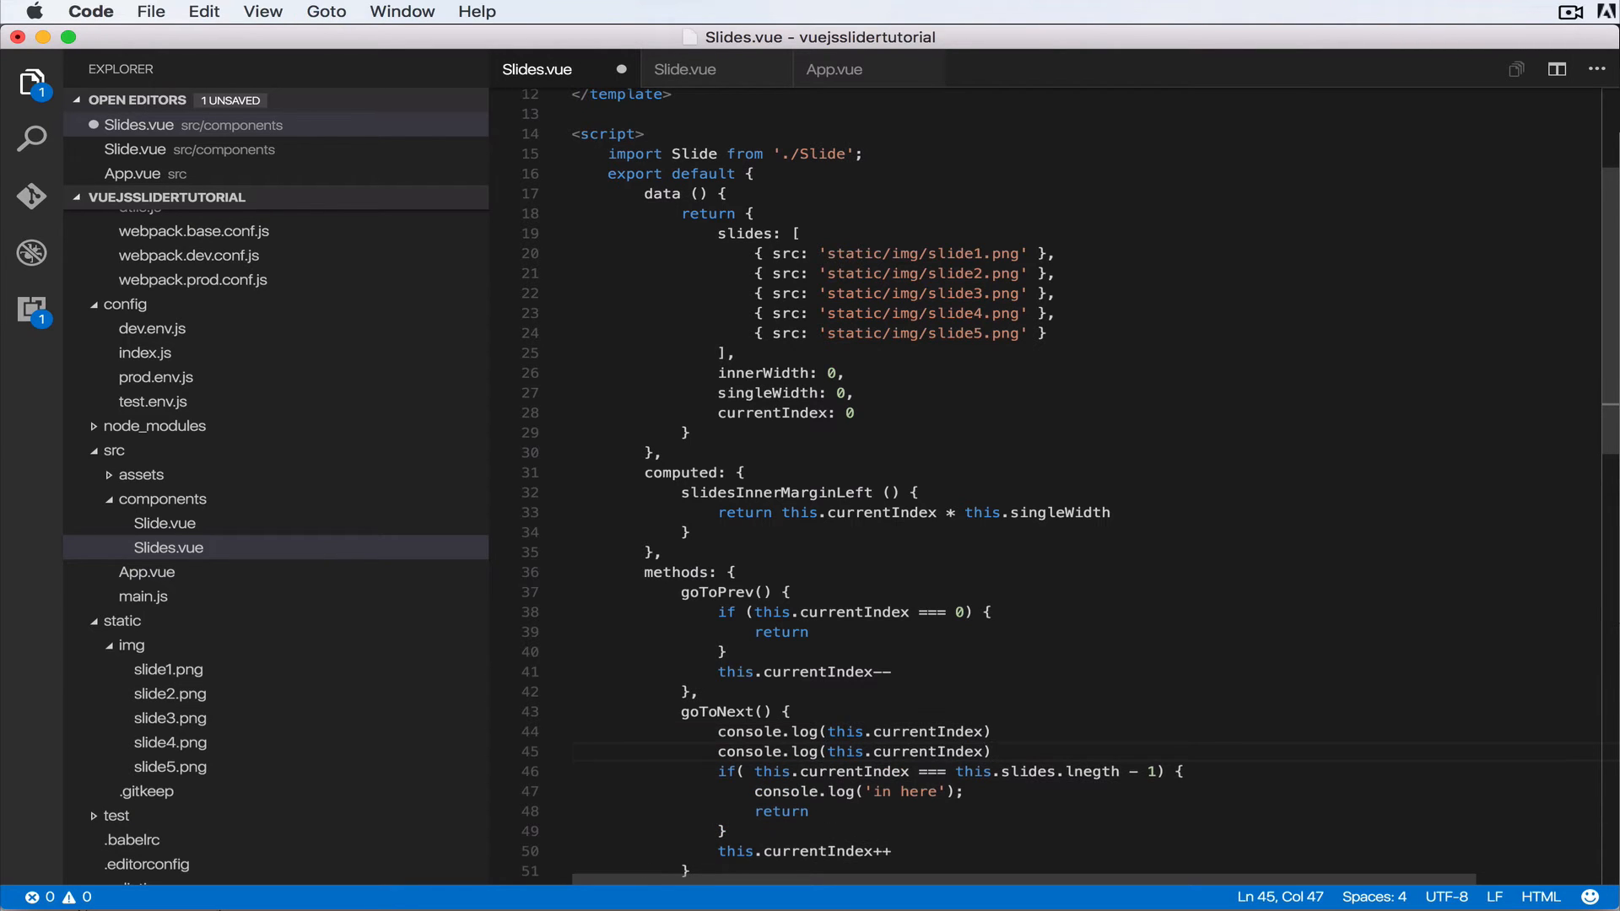
Make the second log print this.slides.length - 1 instead of currentIndex.
double_click(927, 752)
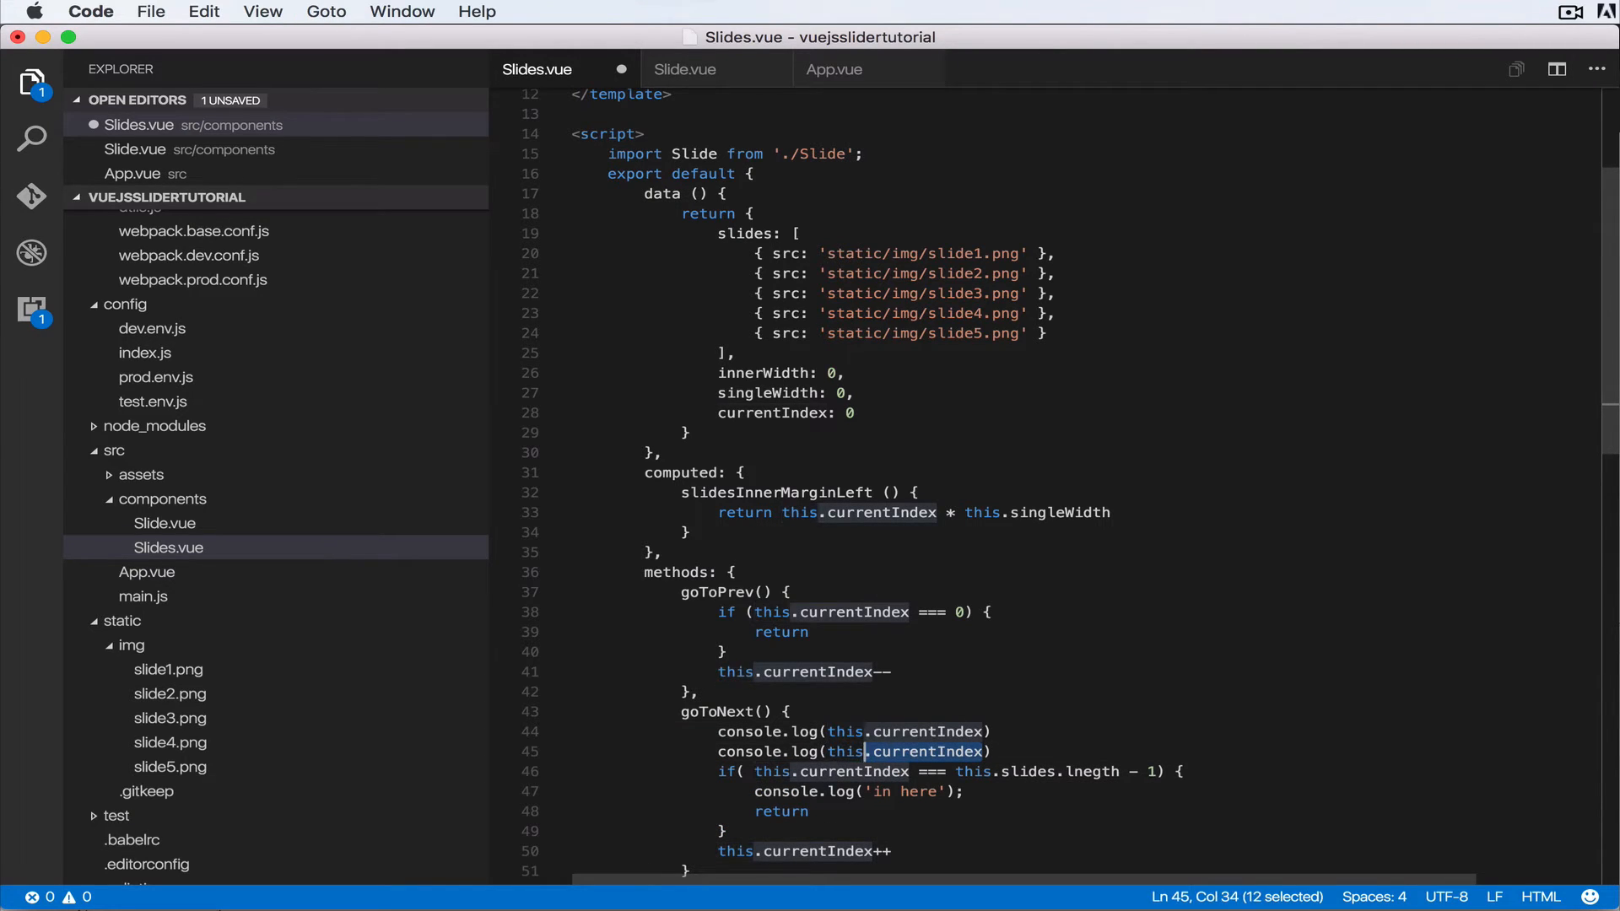
text(this.slides.le)
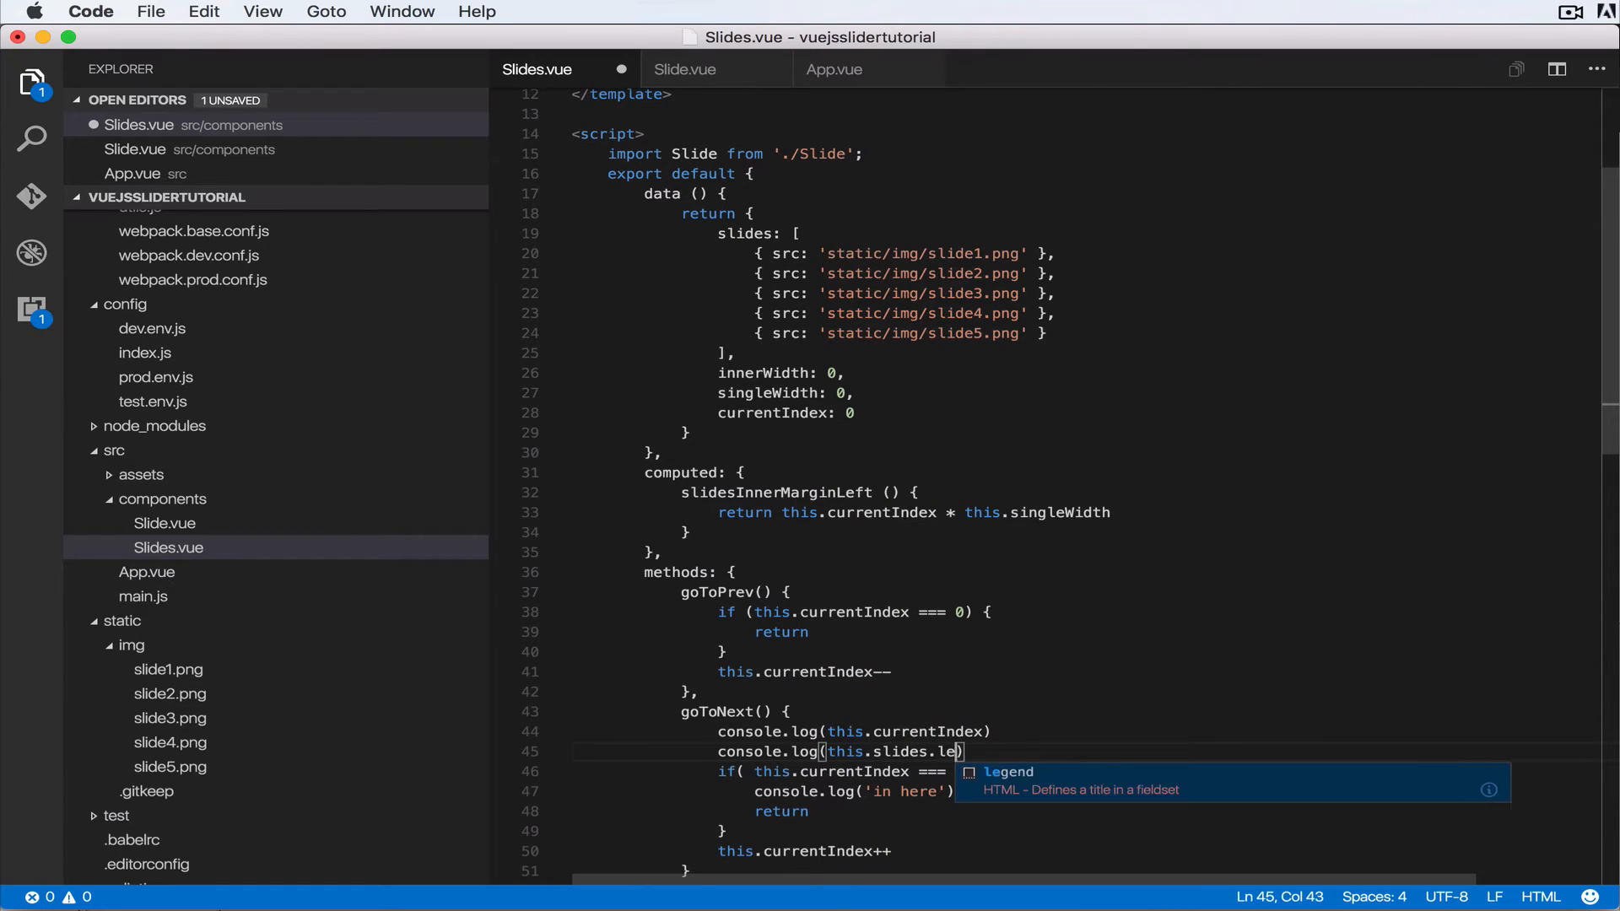
text(ngth)
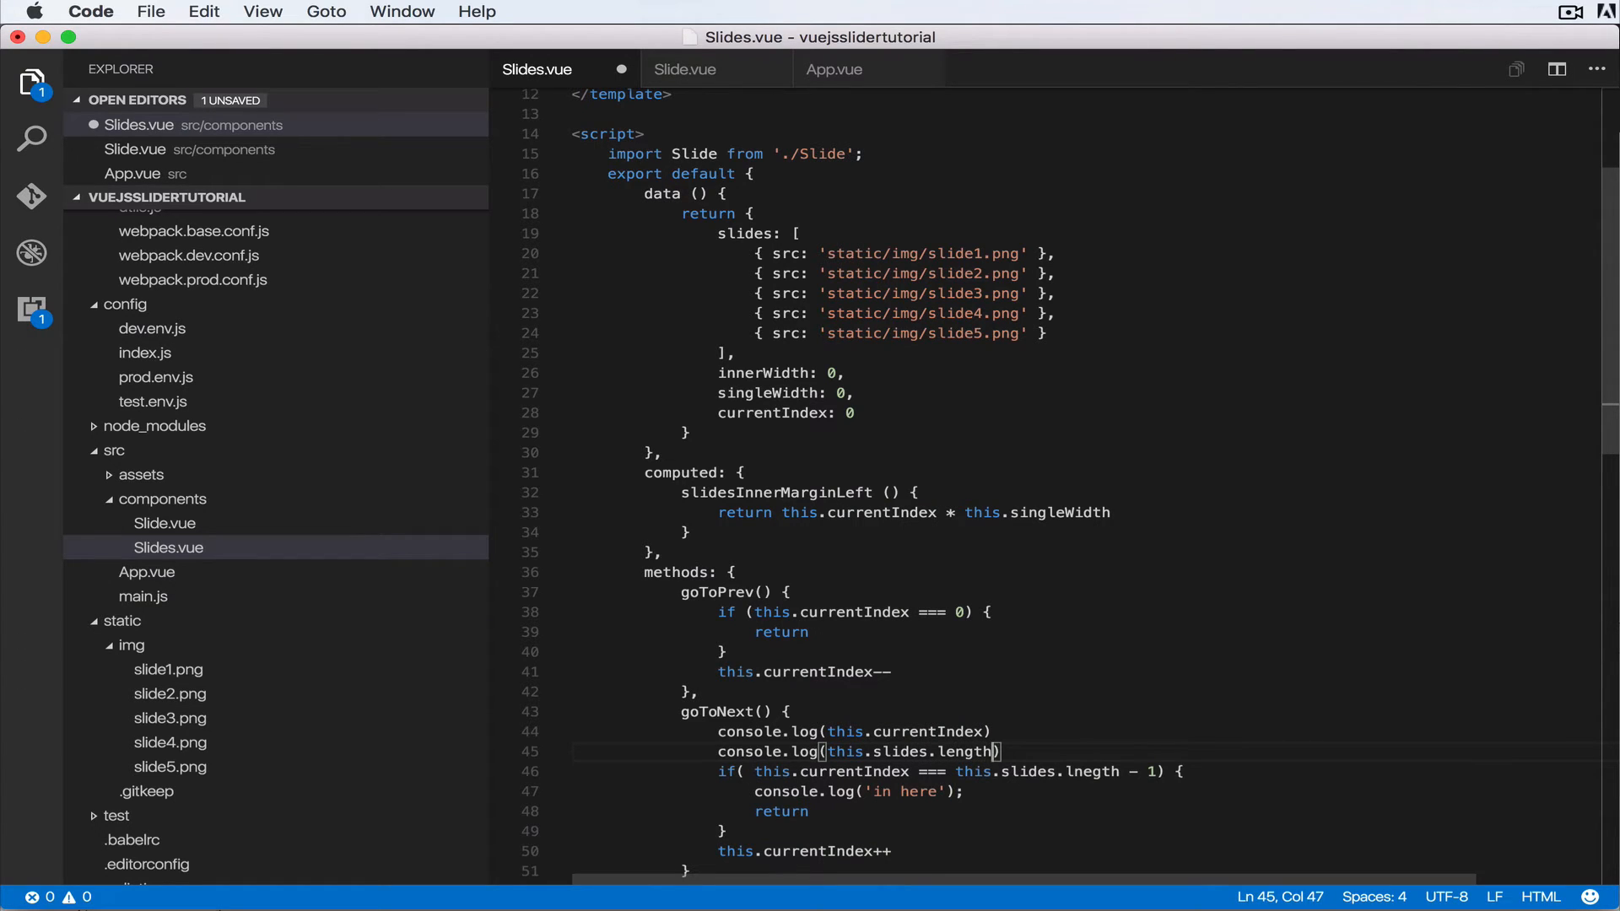
text(- 1)
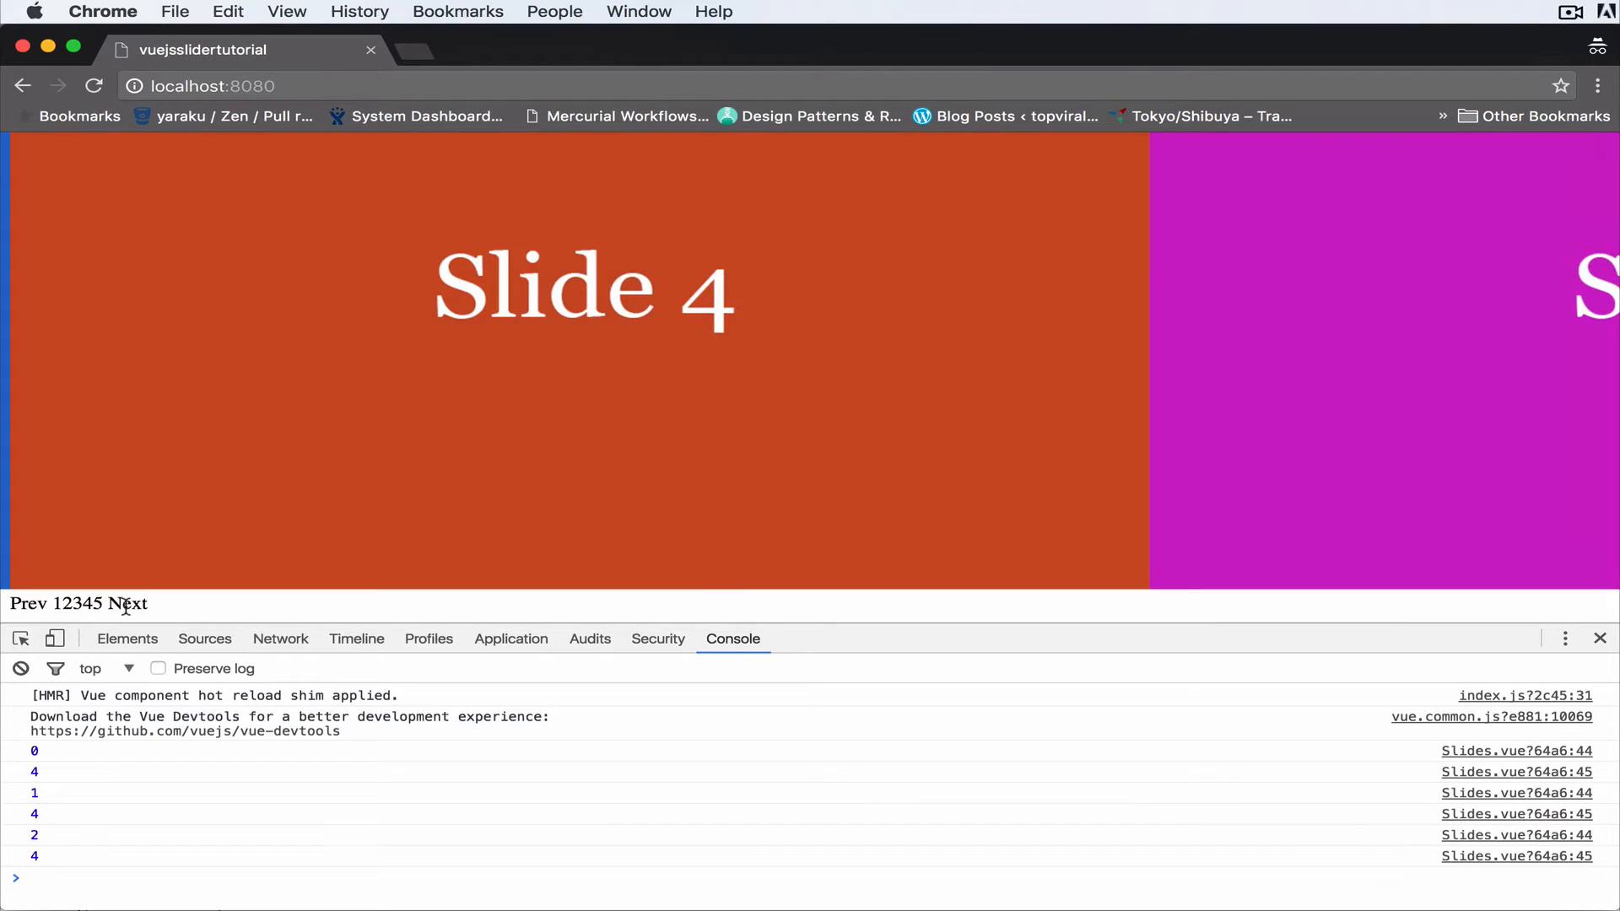
Advance the slider one slide while watching the console's index and count output.
click(133, 604)
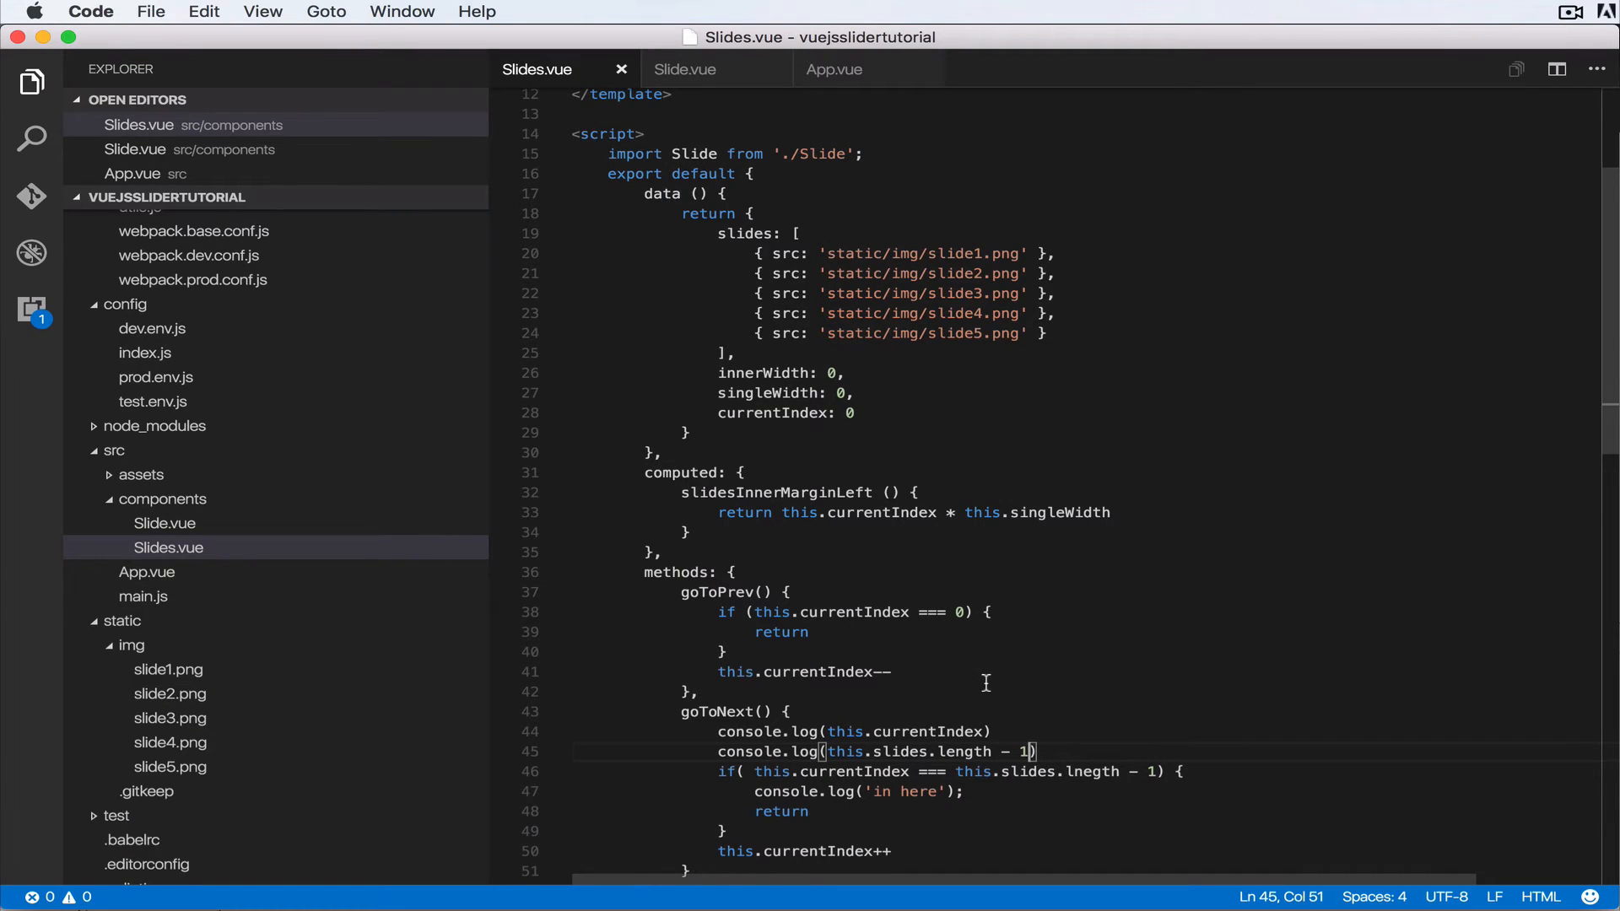
Scroll down through Slides.vue to review goToNext.
scroll(down, 3)
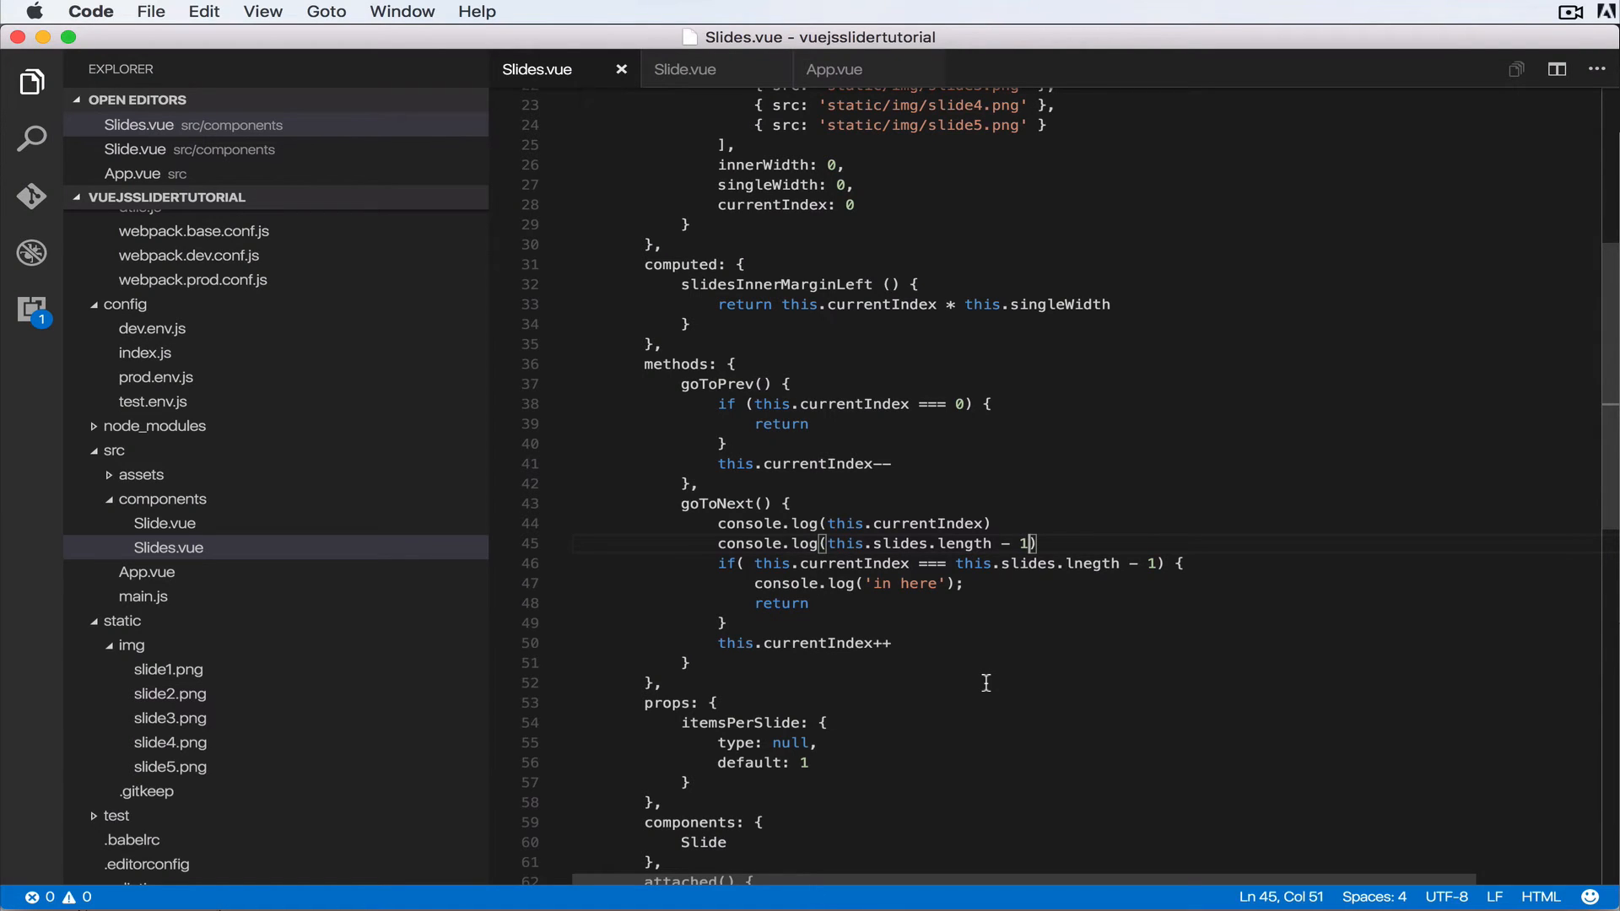
mouse_move(981, 583)
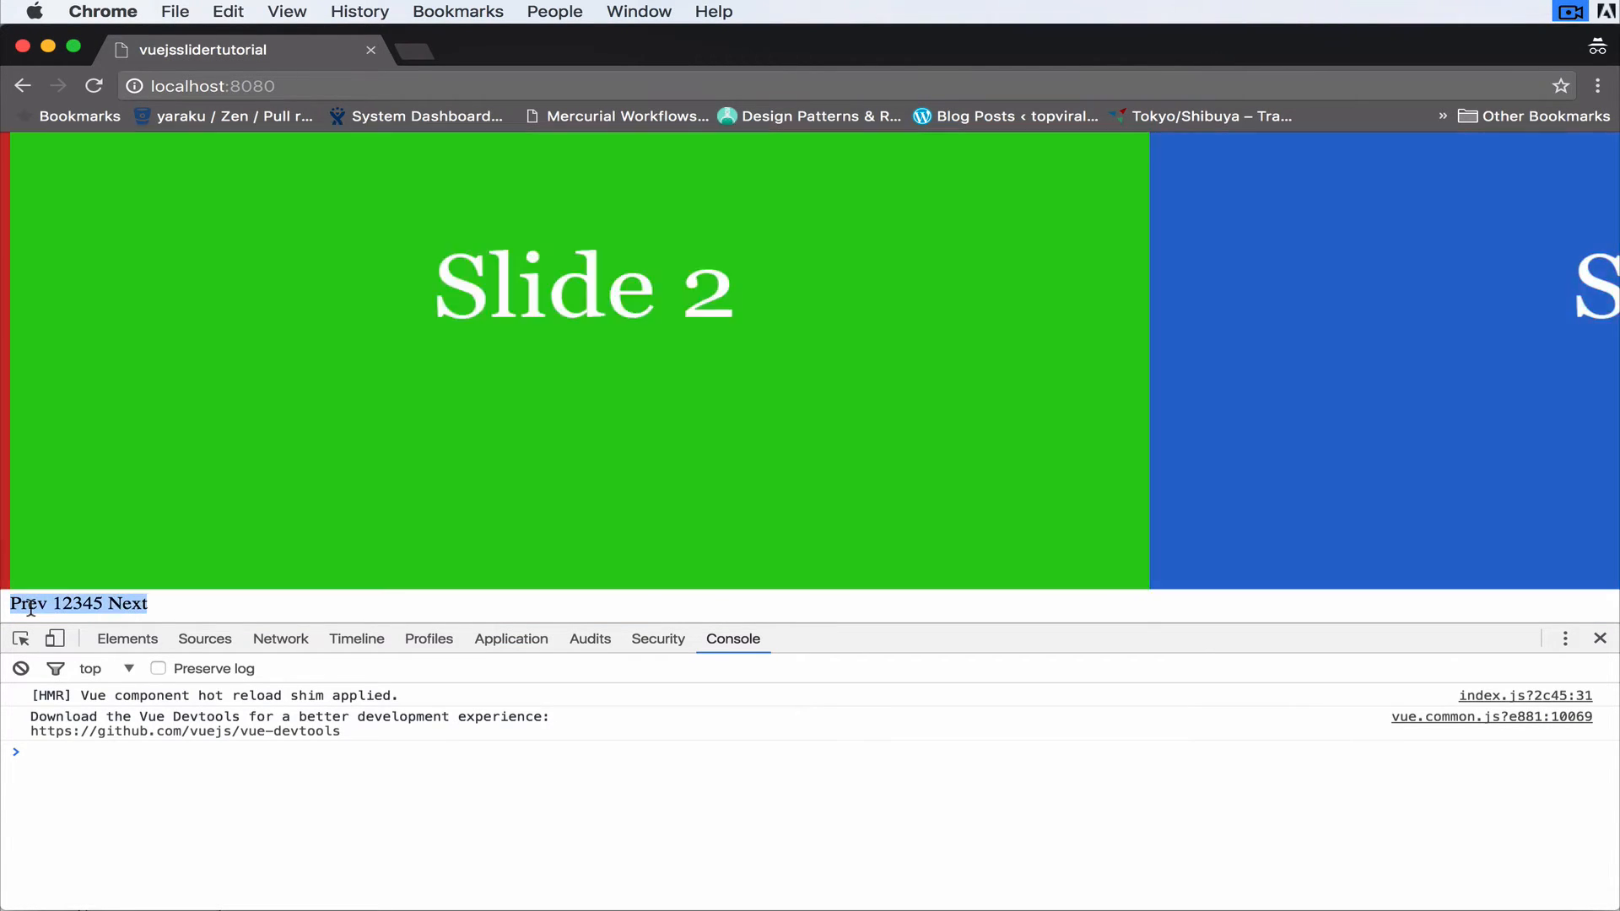
Step the slider back twice, returning to Slide 1.
click(26, 603)
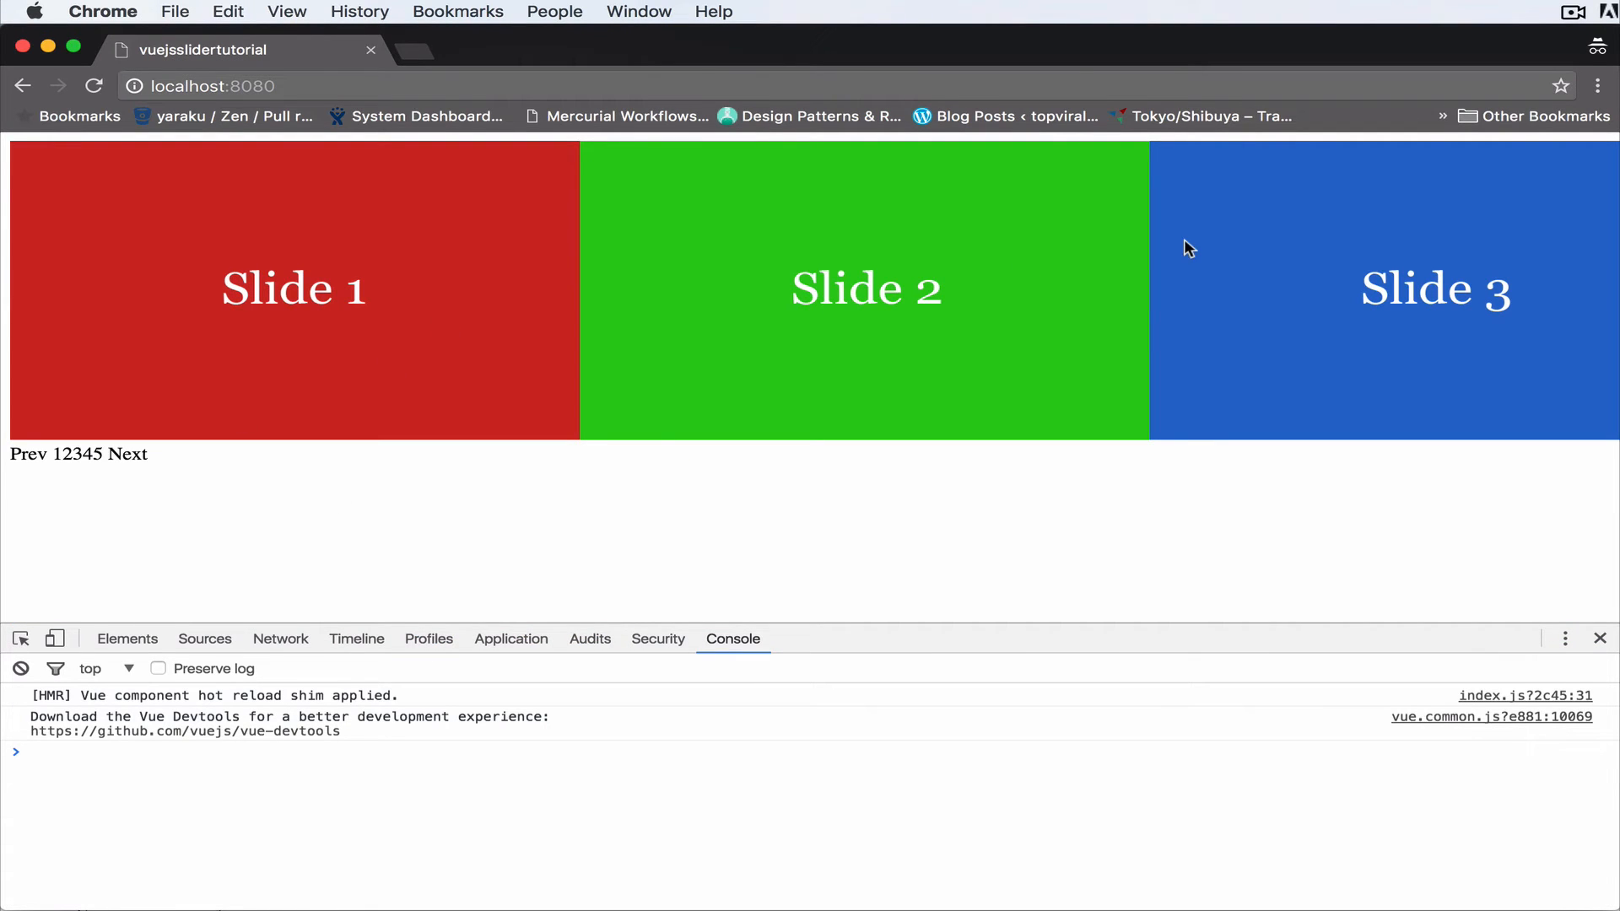
mouse_move(349, 454)
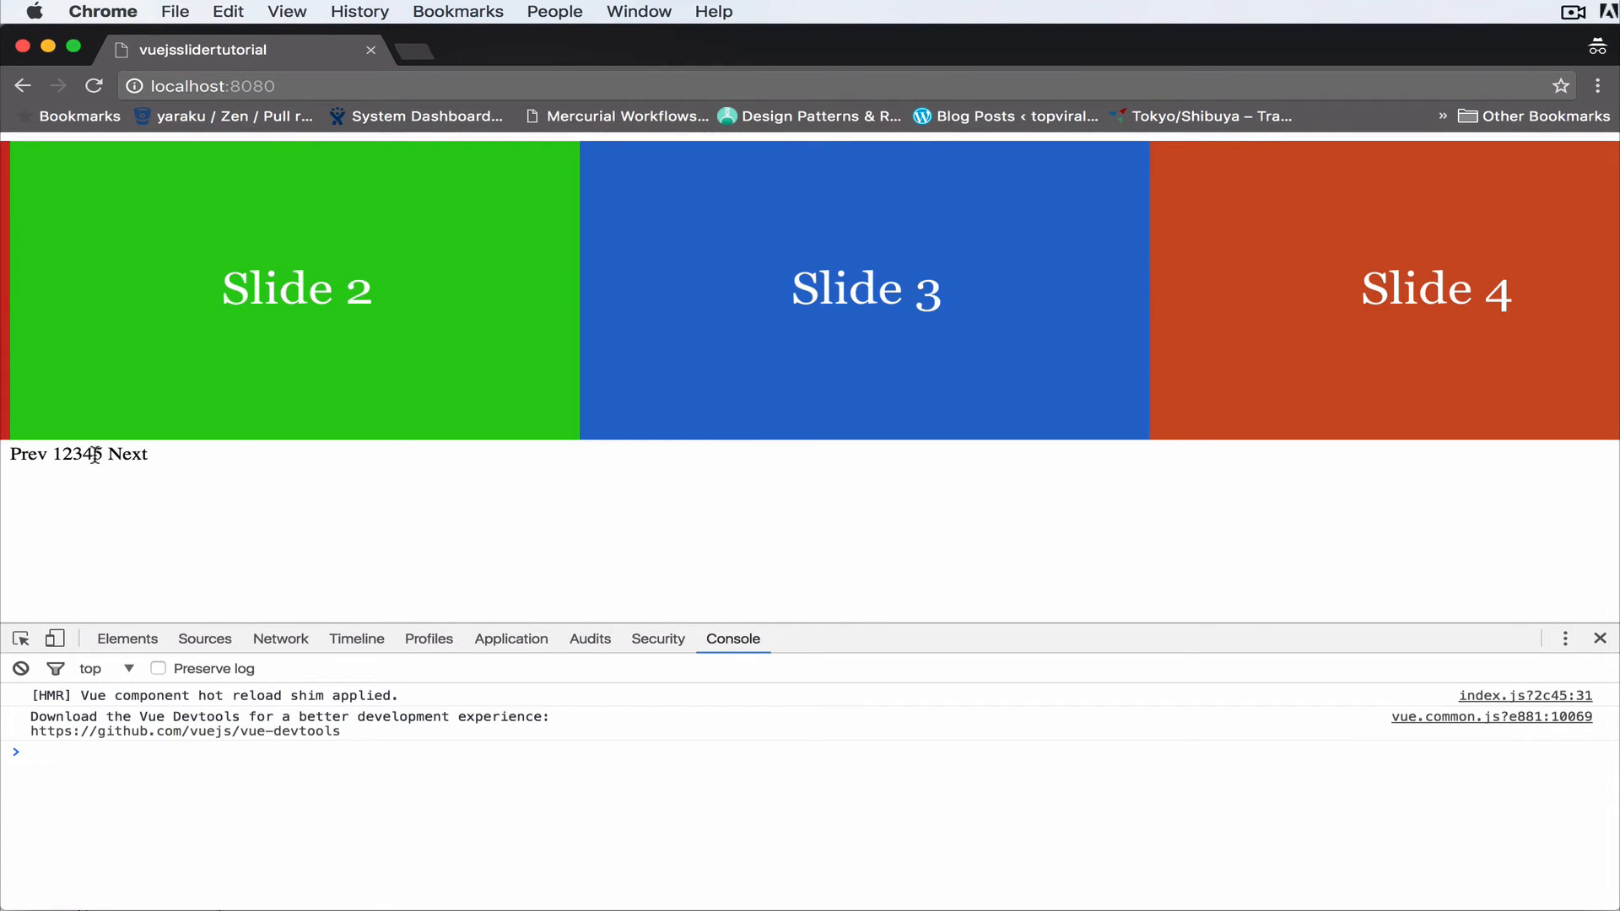
click(25, 455)
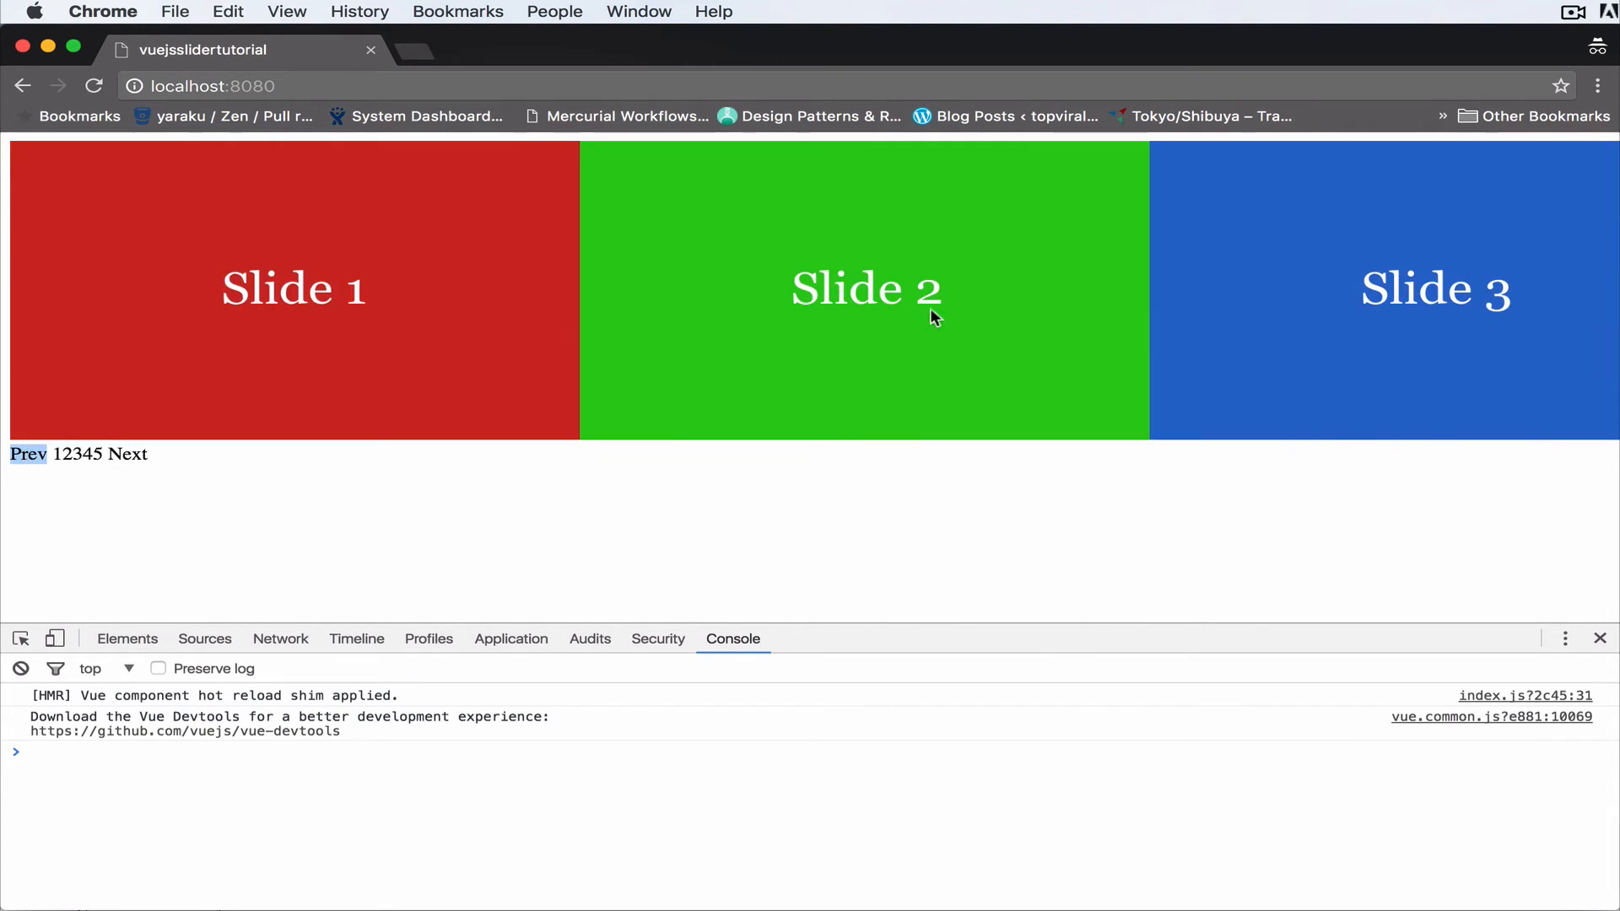
mouse_move(821, 563)
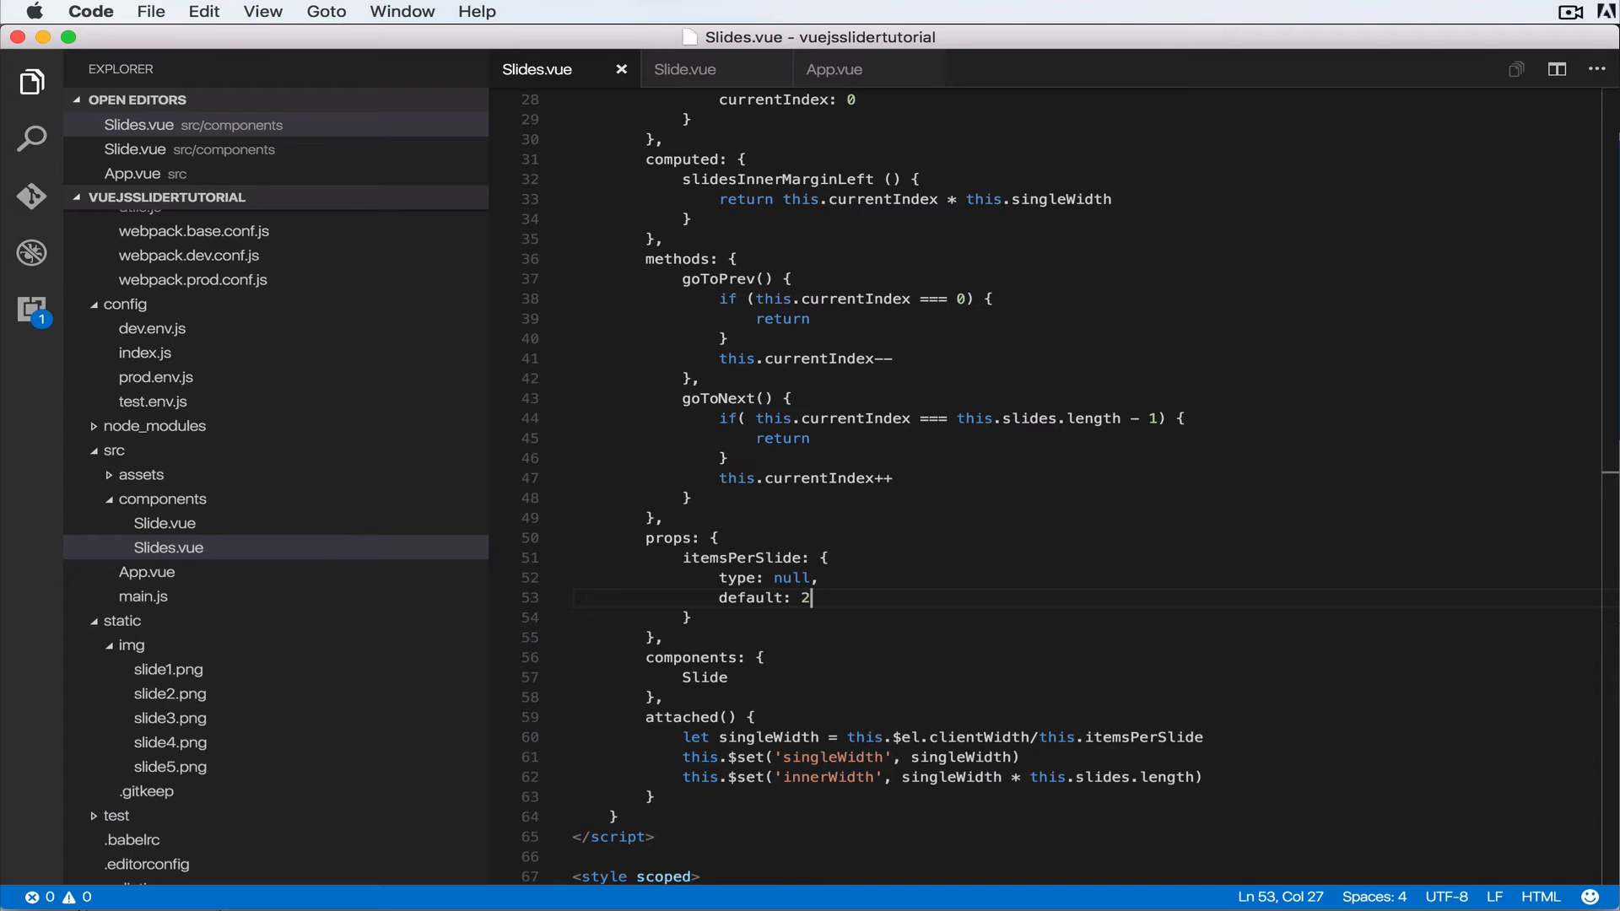
Add a `.slides` rule with `overflow: hidden` and `text-align: center` to the scoped styles.
scroll(down, 3)
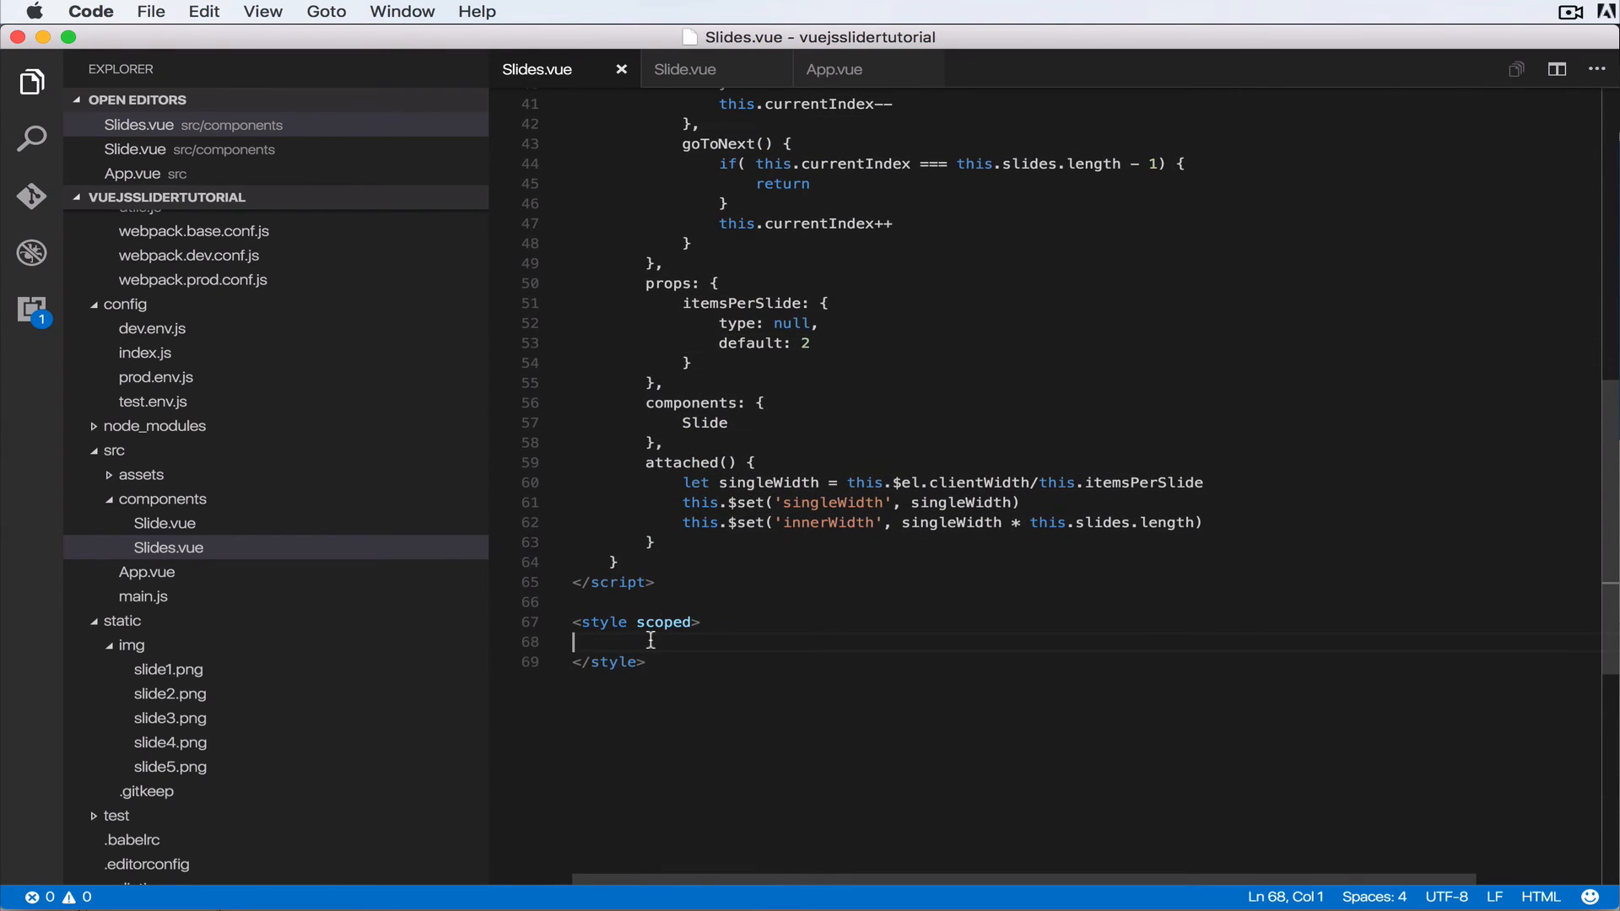
text(.sli)
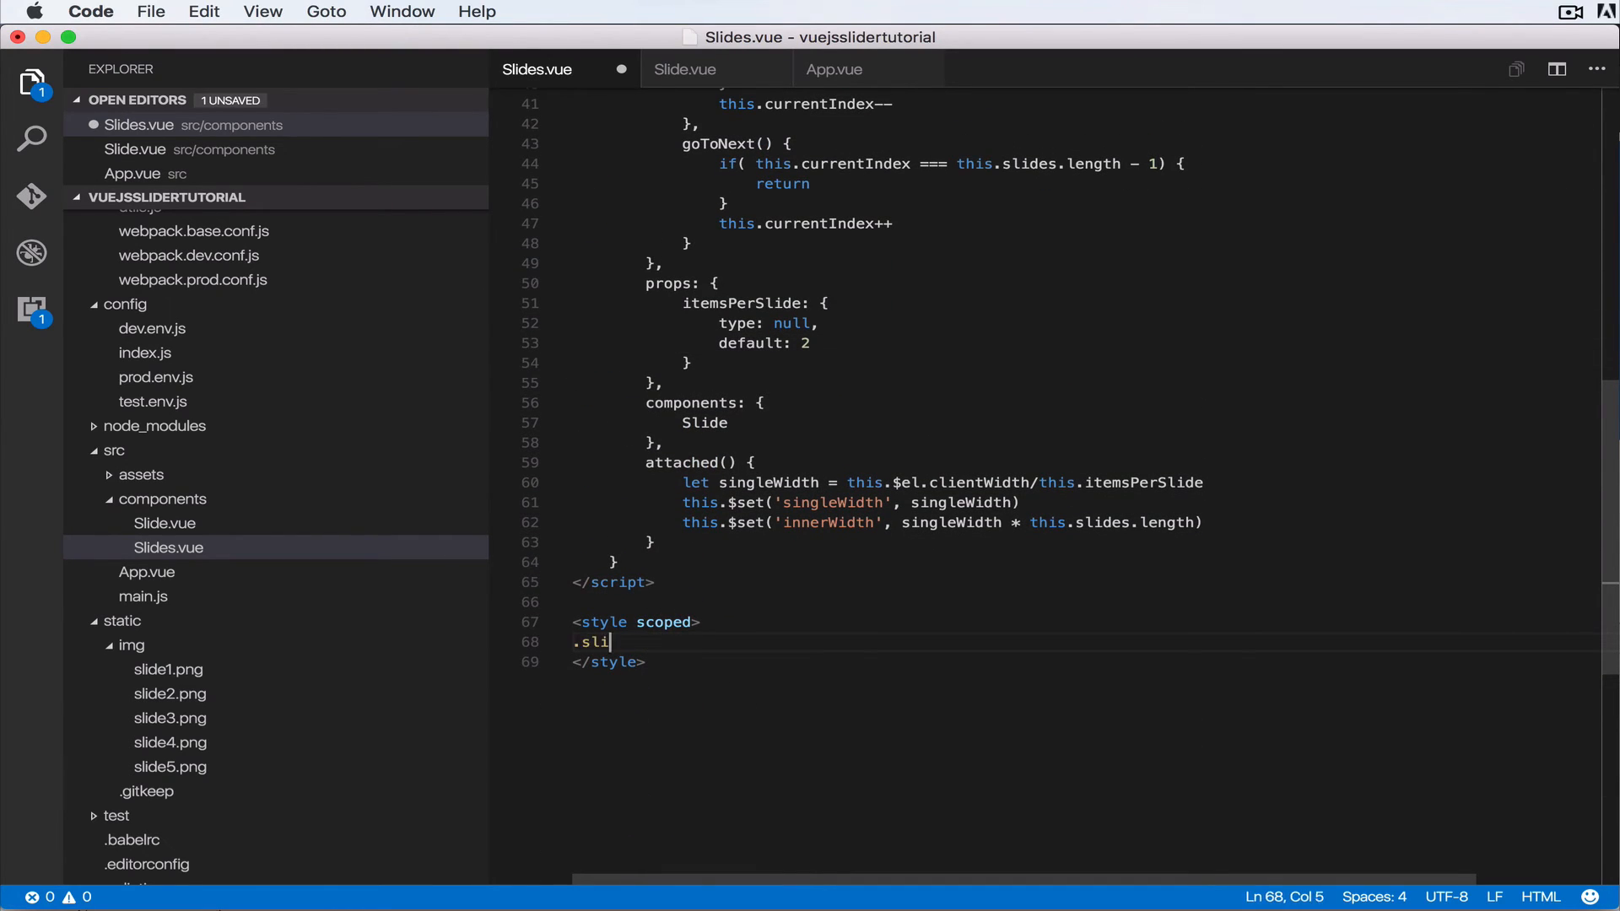
text(des {)
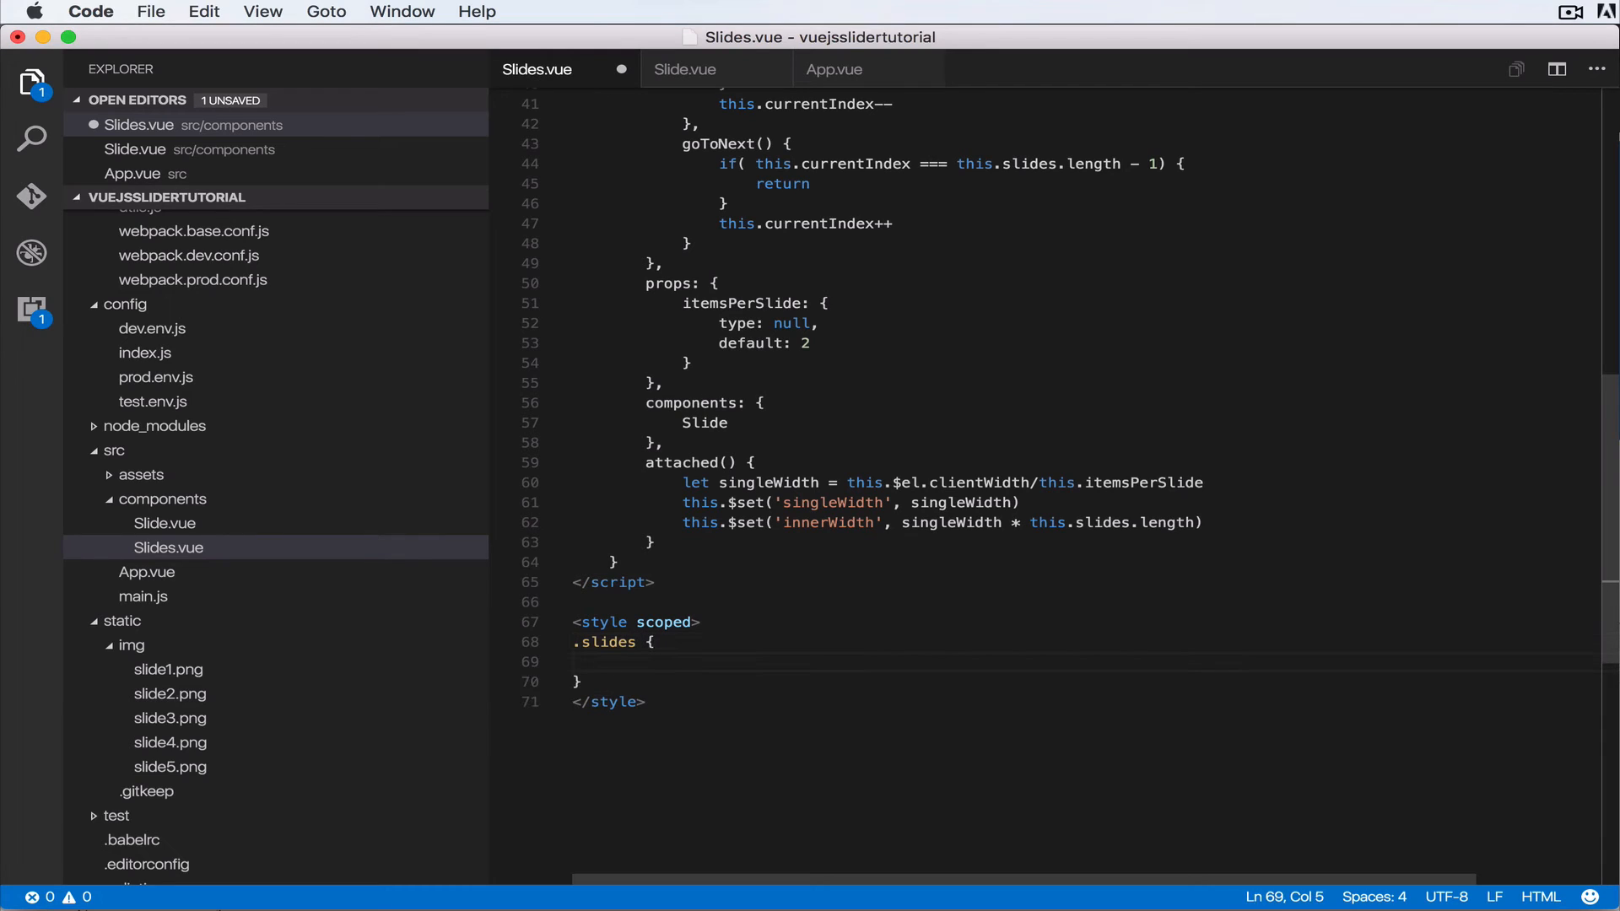
text(overflo)
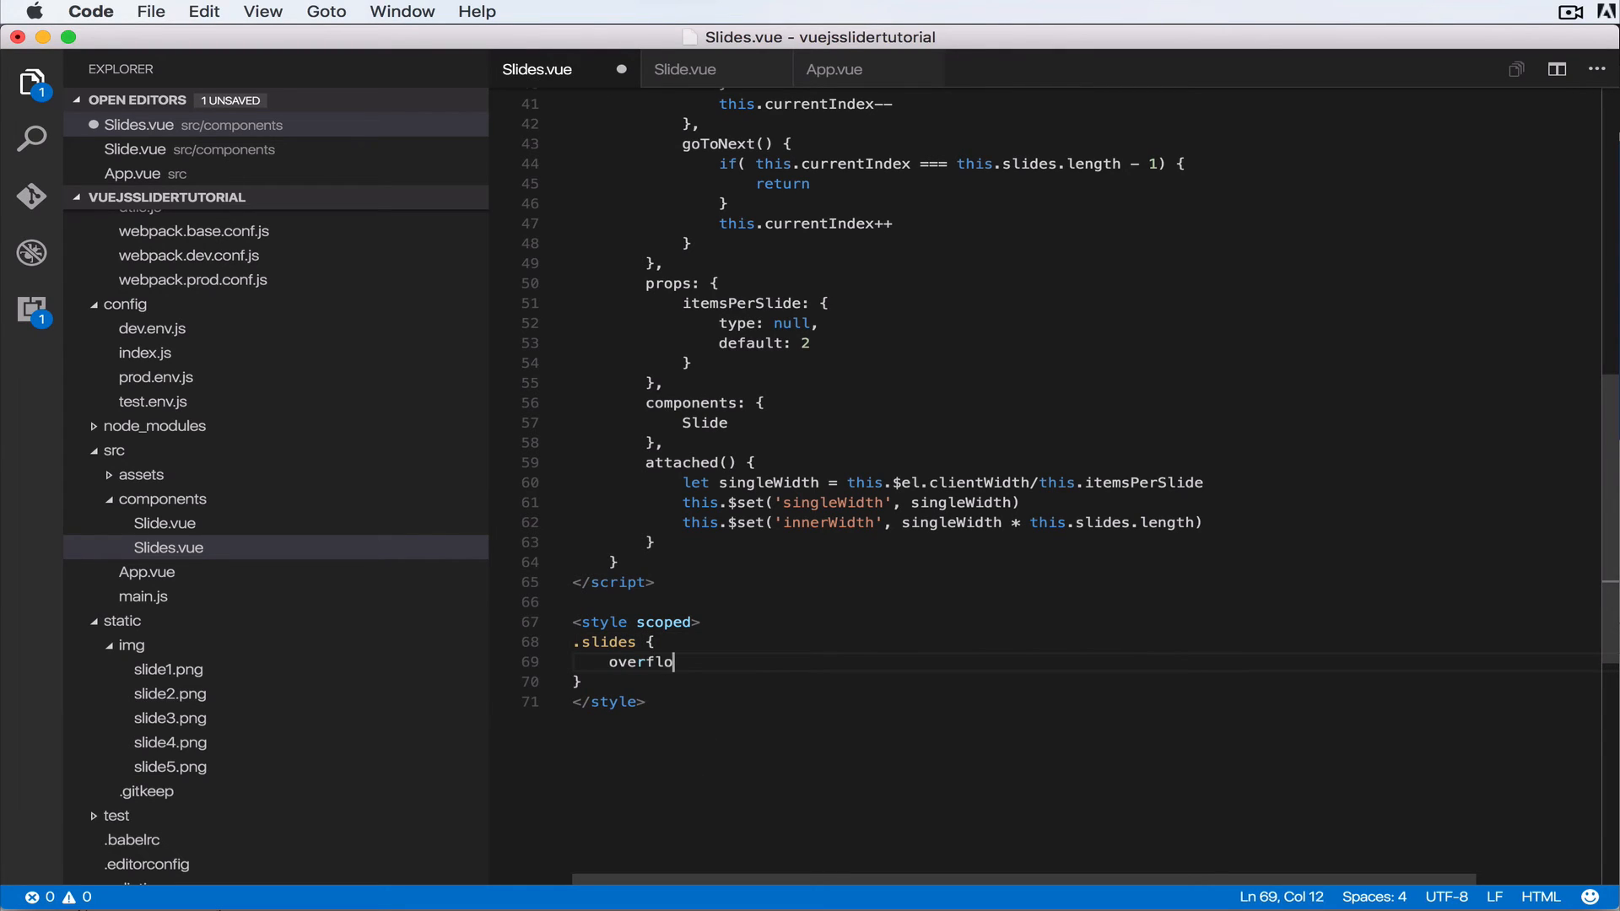
text(:)
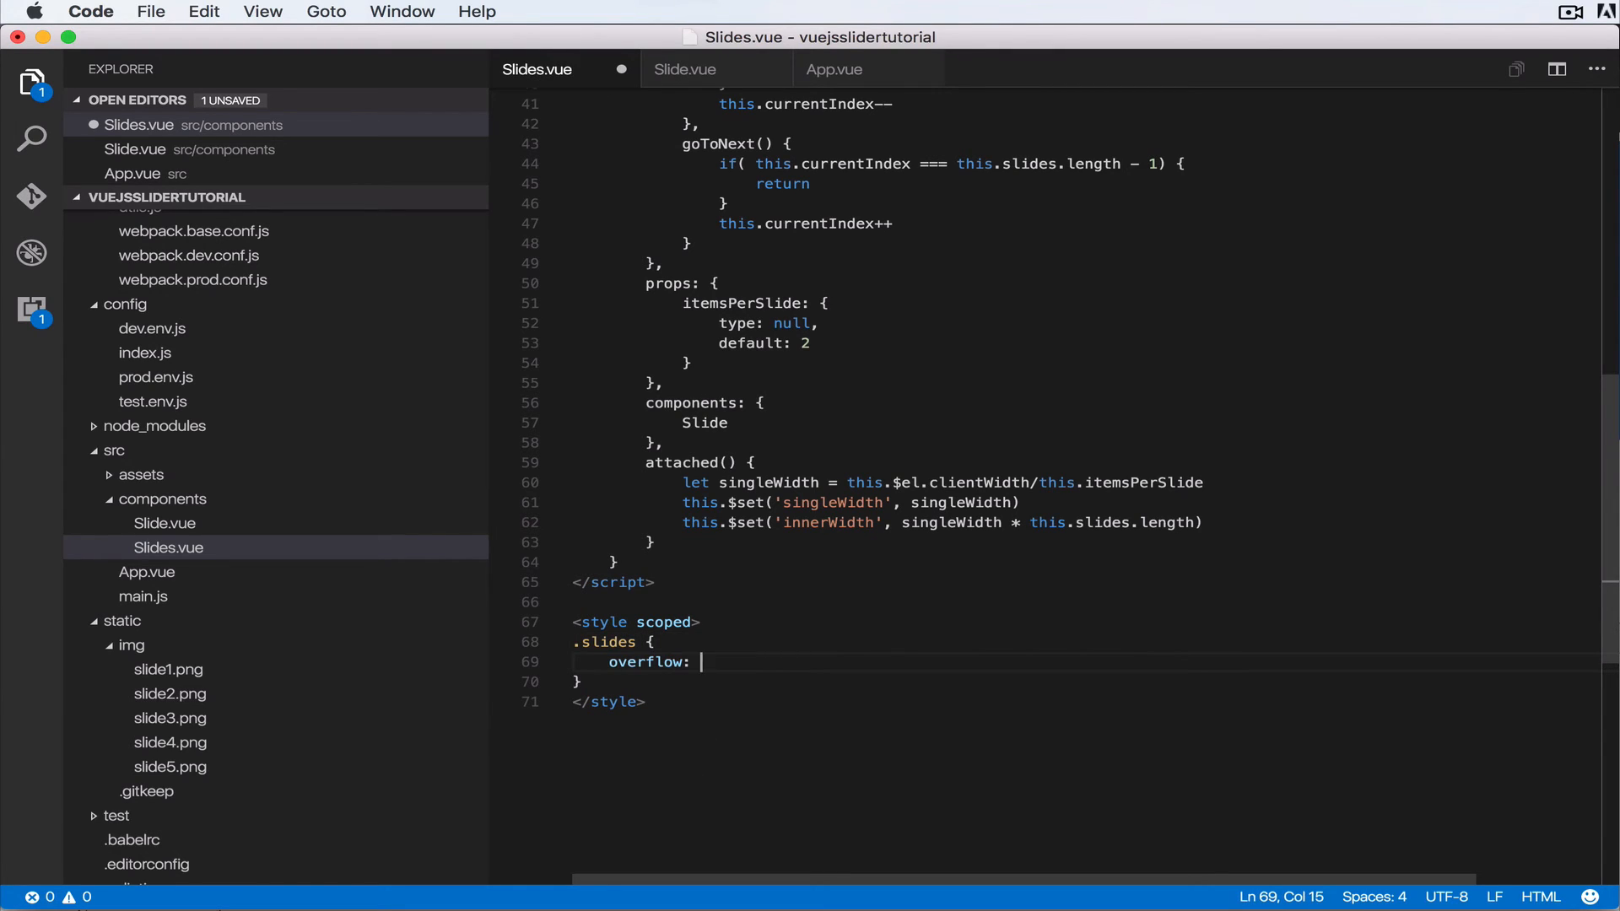
text(hidde)
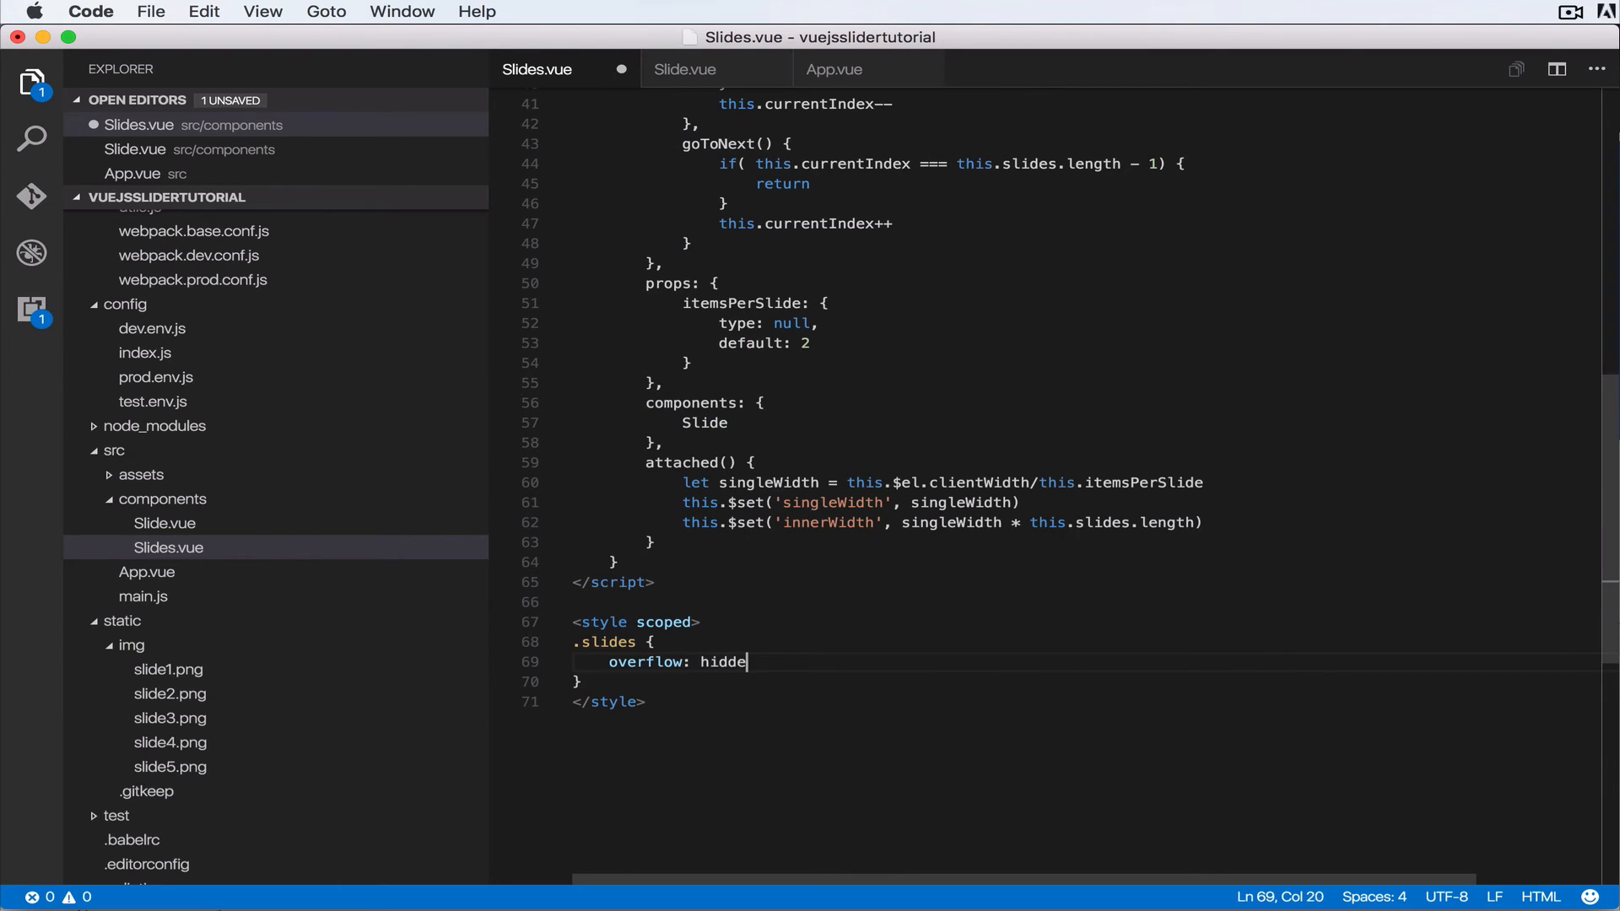
text(n;)
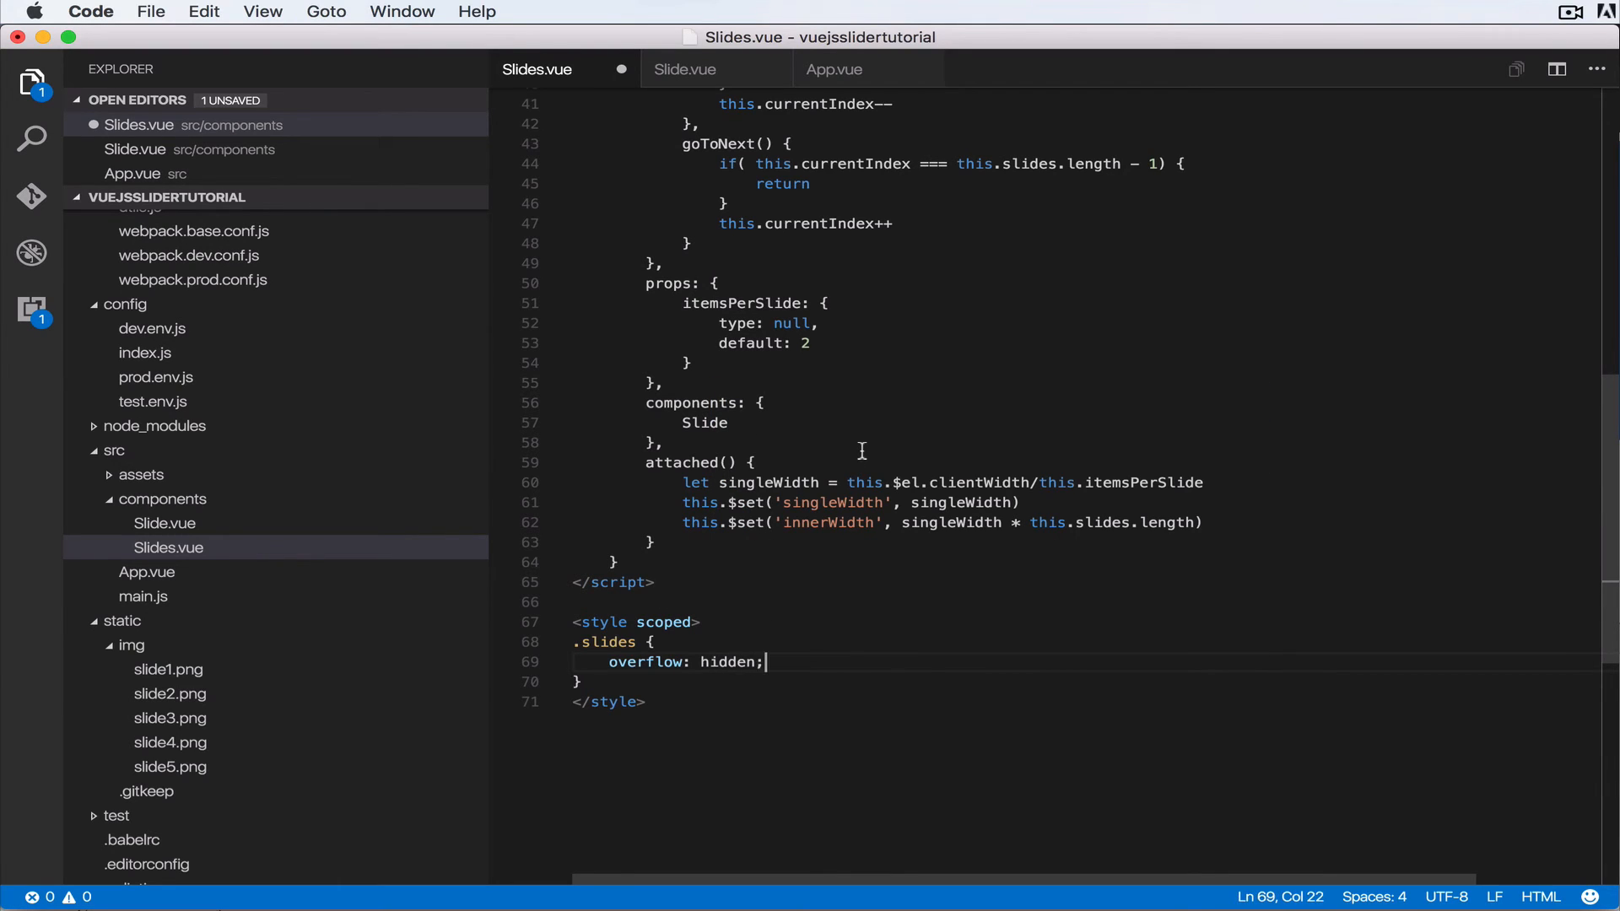
mouse_move(794, 442)
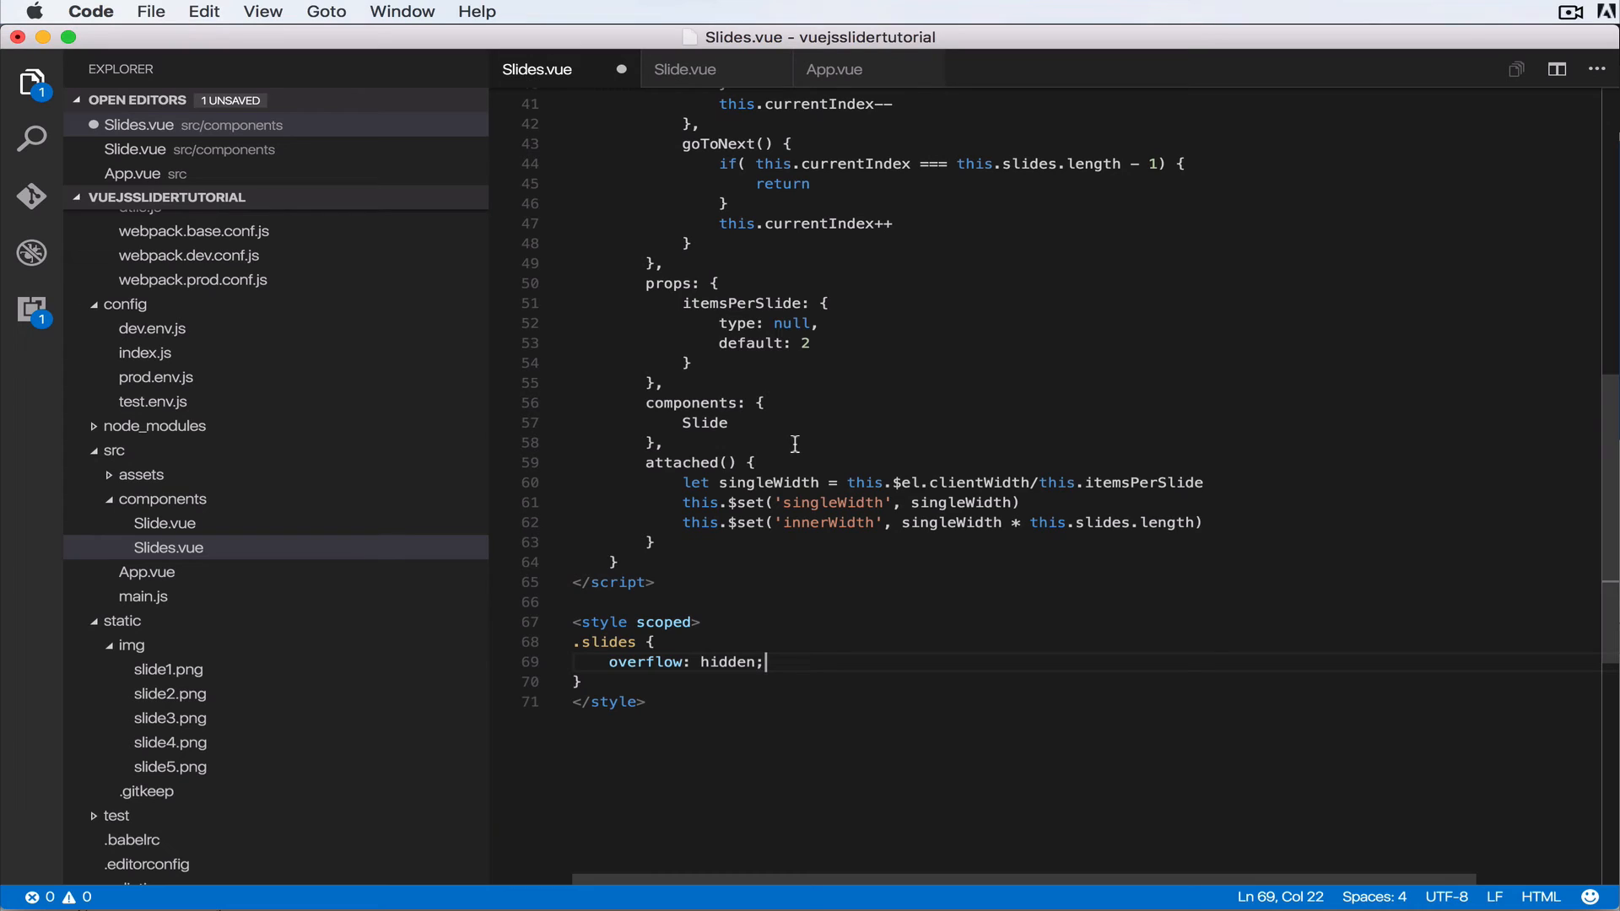
text(text-a)
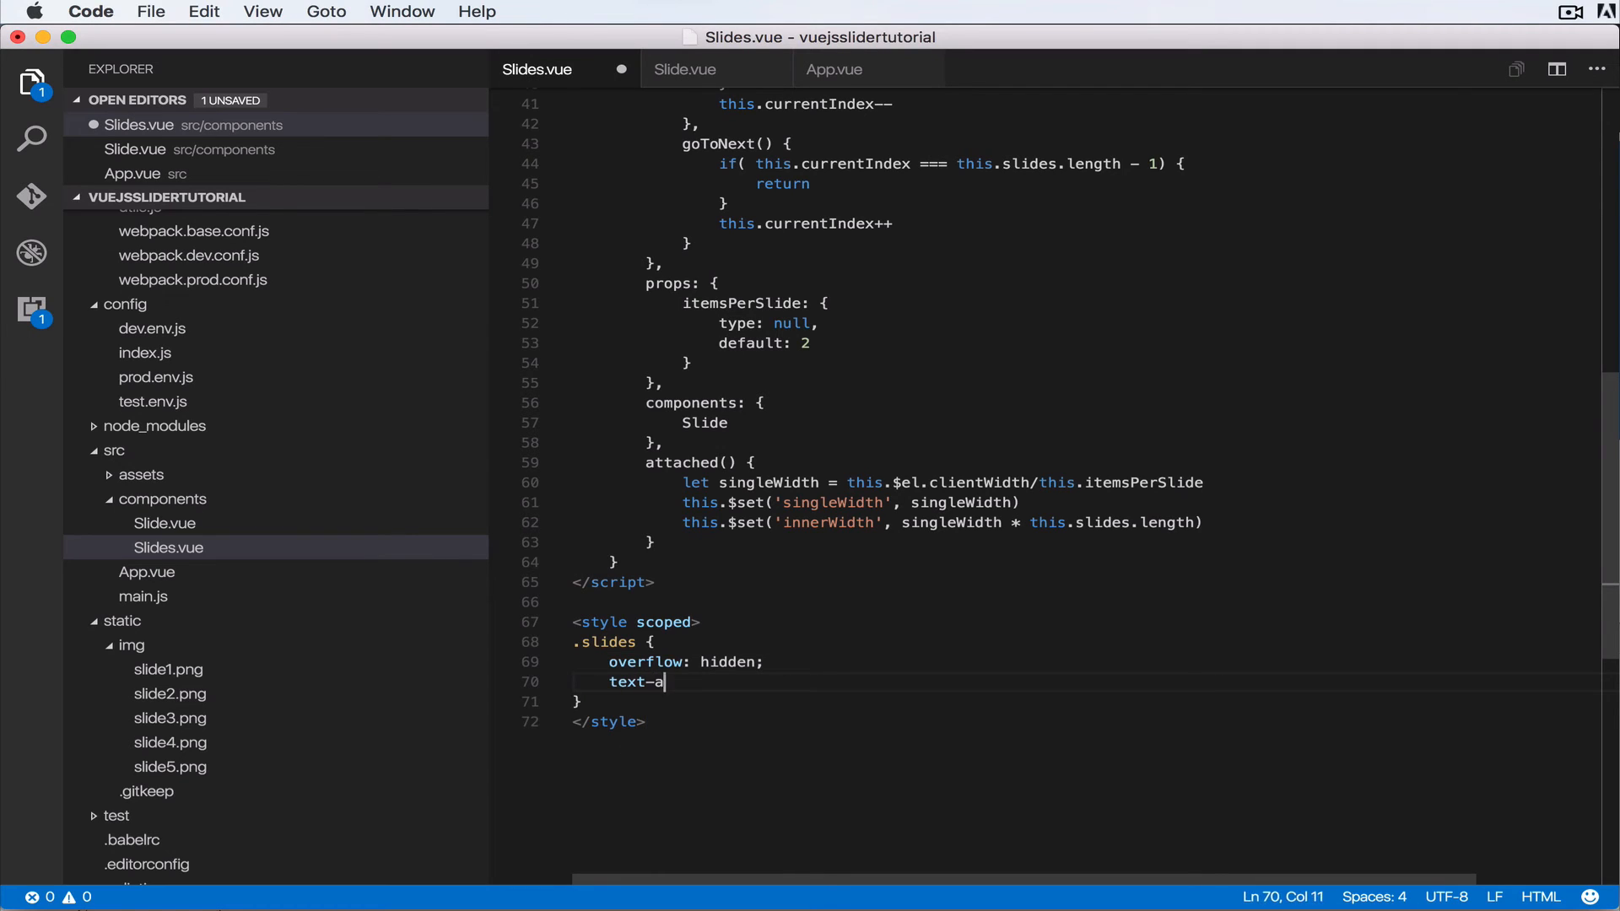
text(lign: cente)
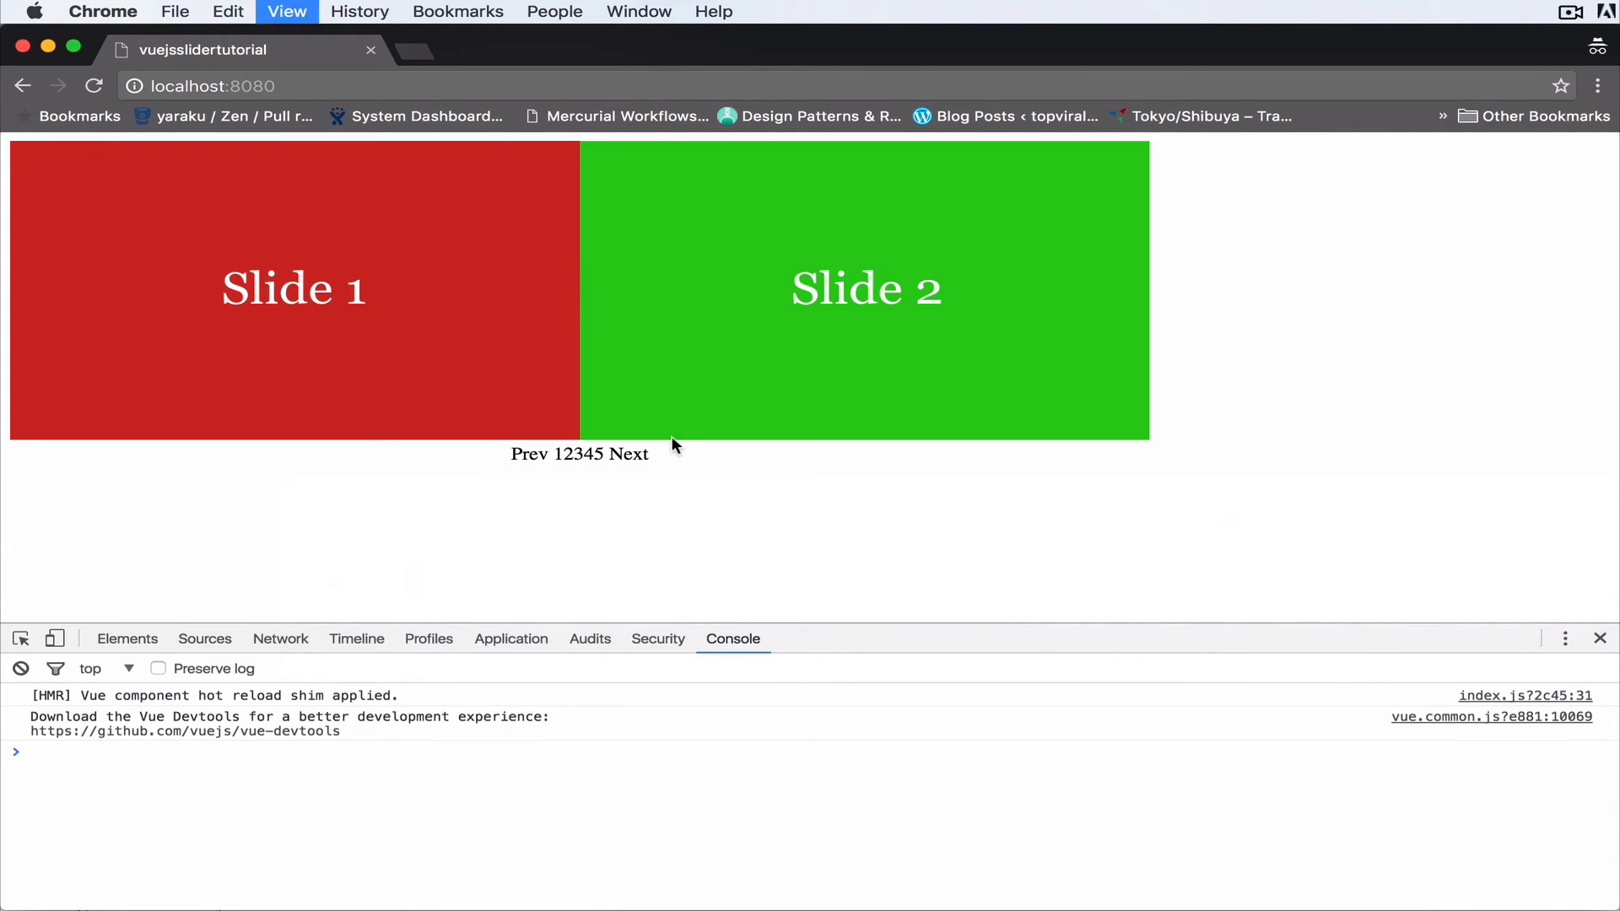
mouse_move(627, 454)
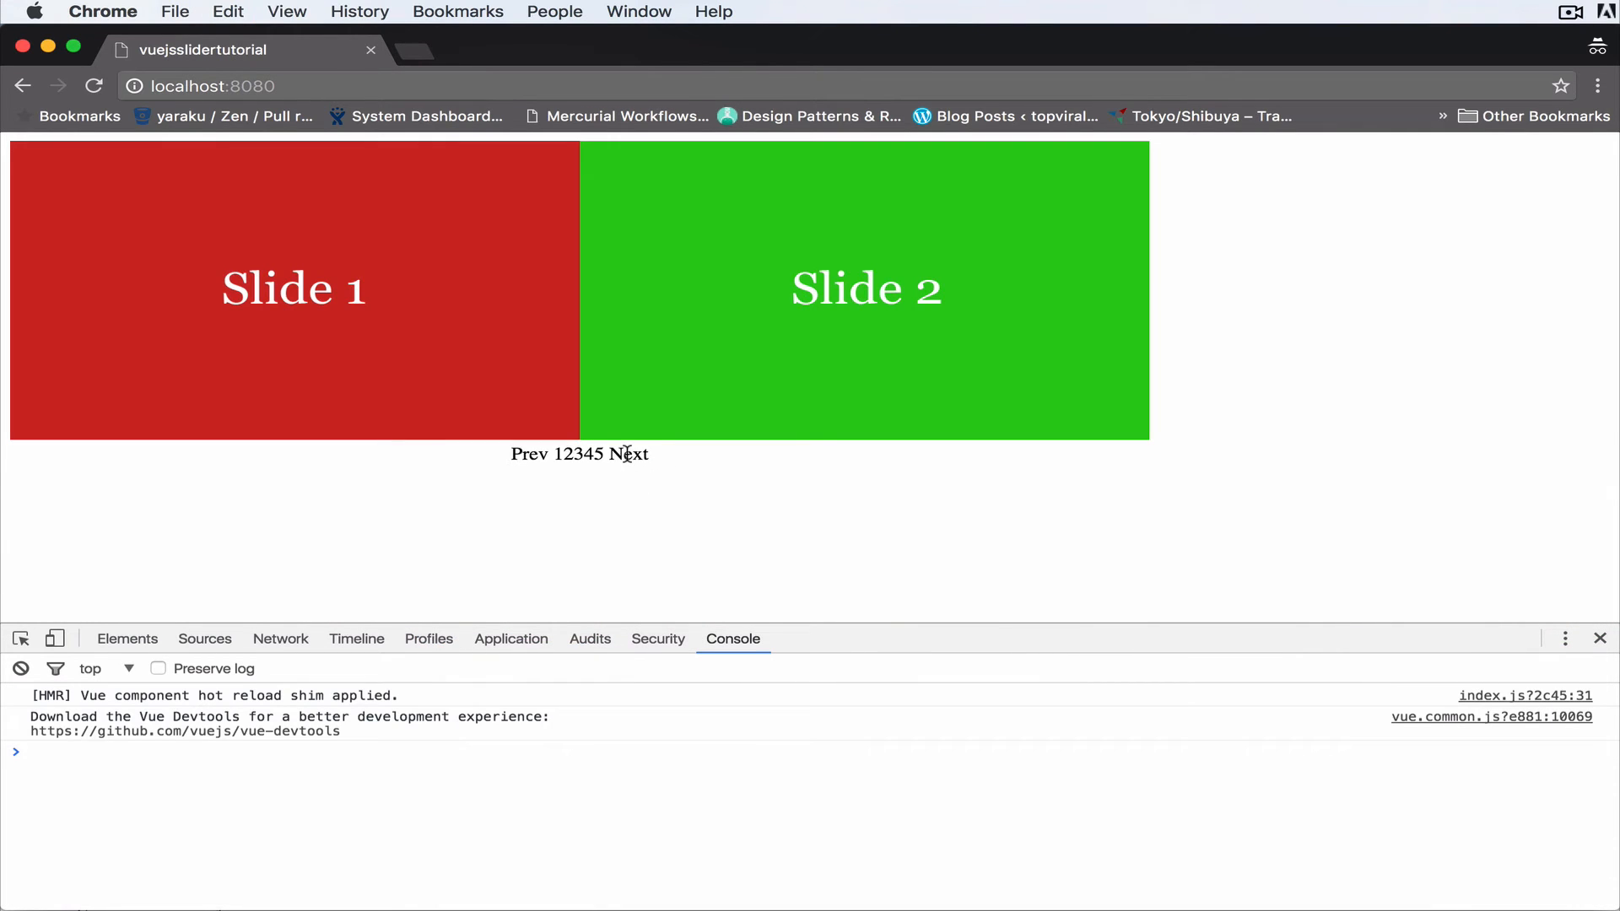
Page the slider forward to Slides 4 and 5, then back to Slides 2 and 3.
click(632, 454)
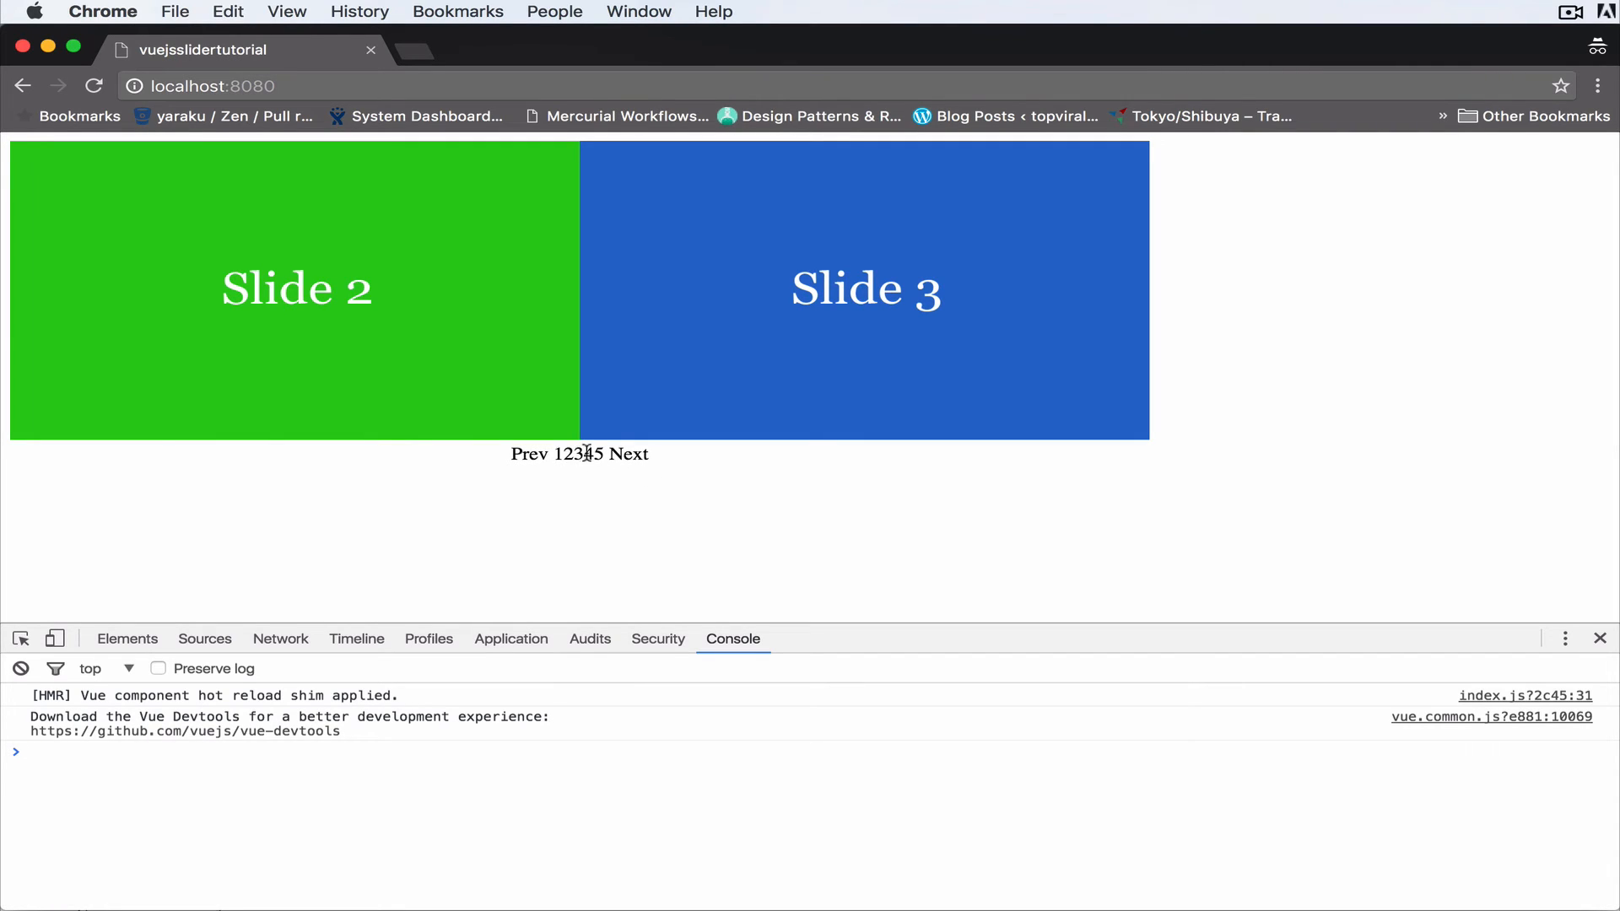
mouse_move(523, 471)
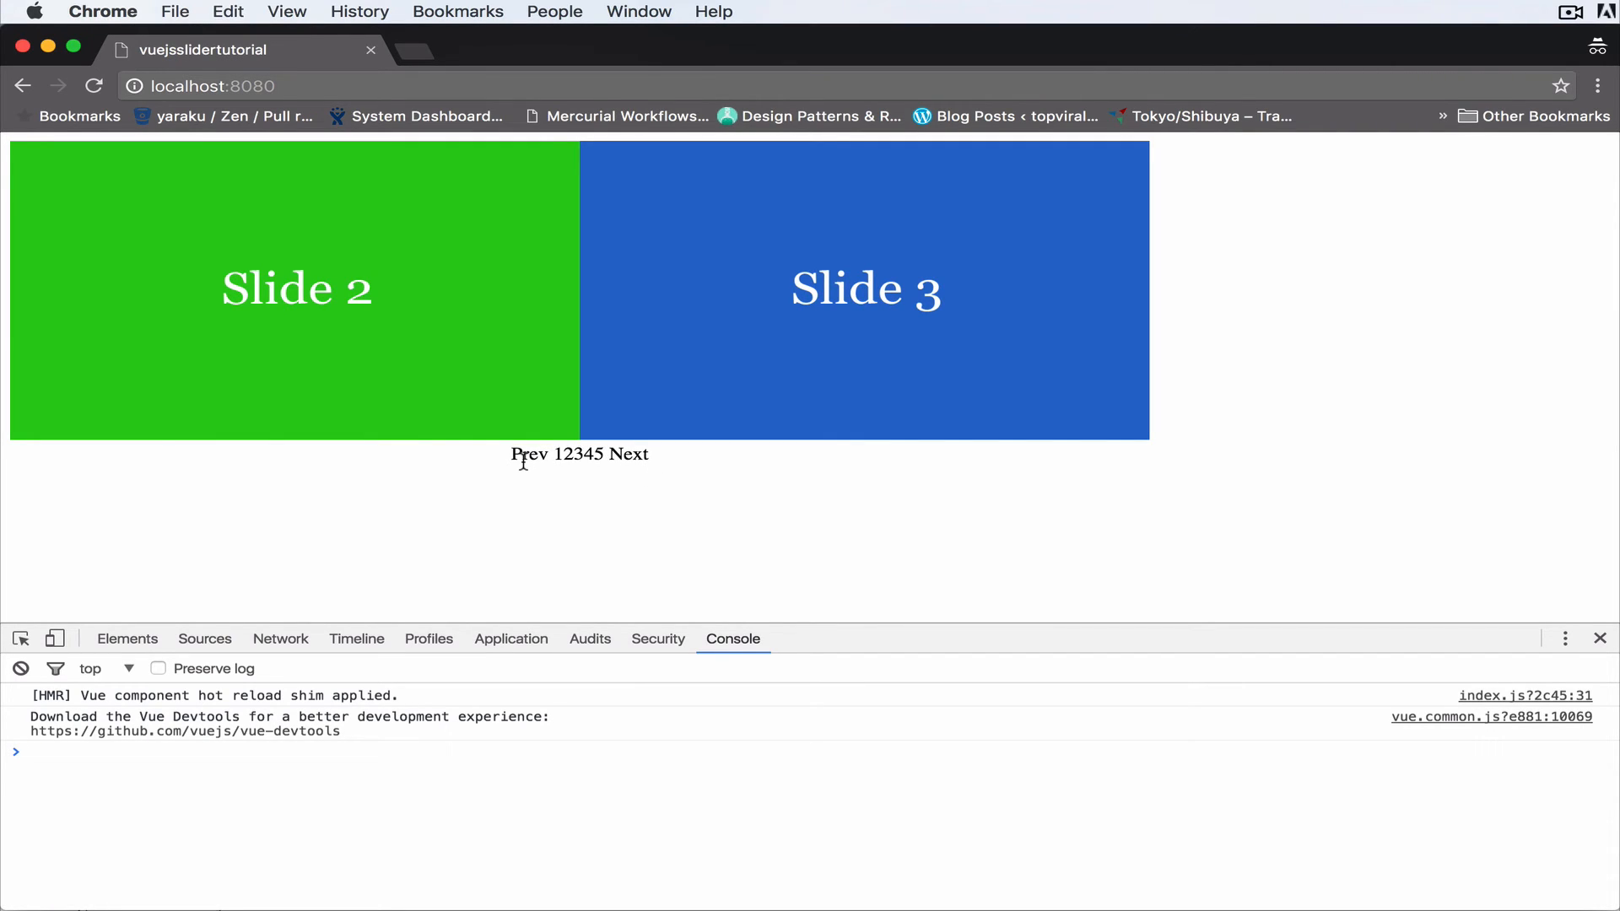
click(529, 454)
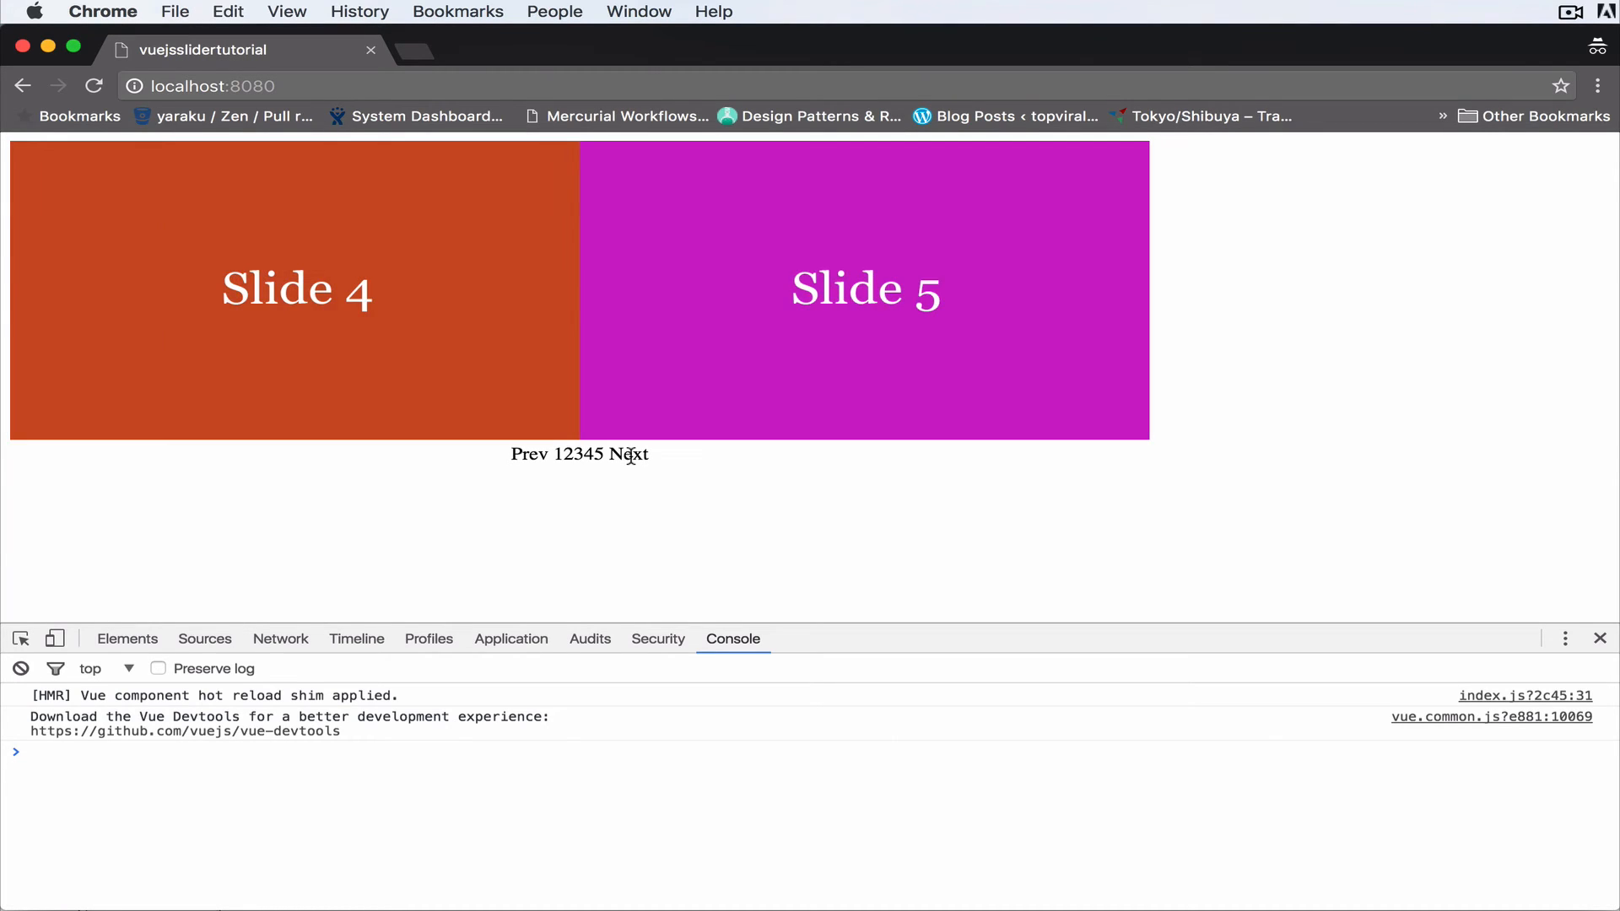
click(529, 454)
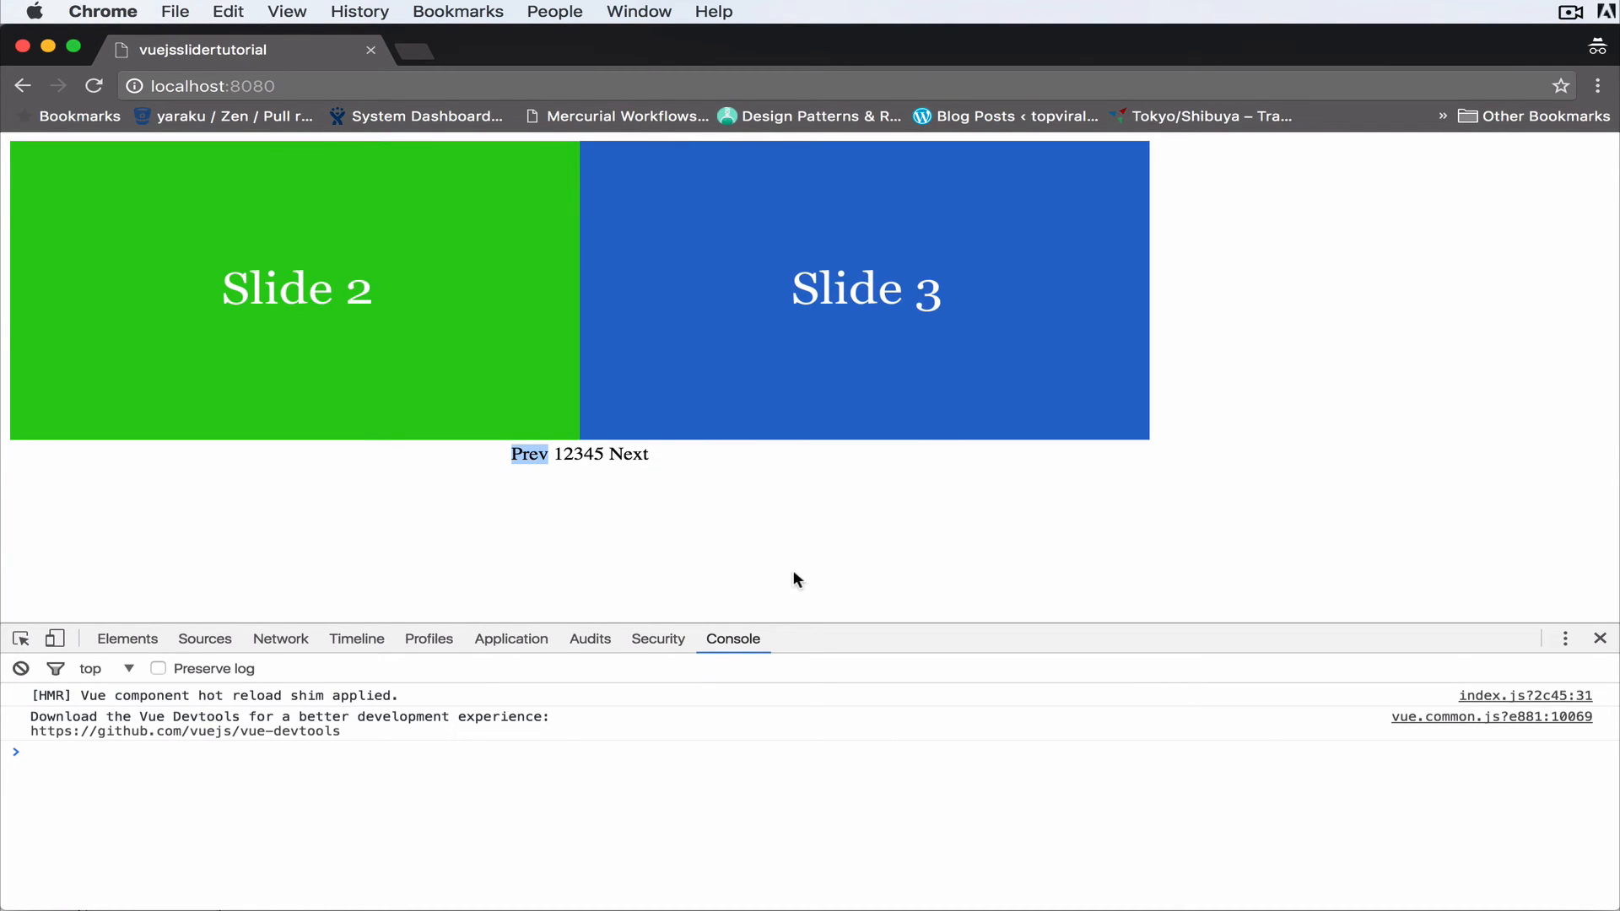
mouse_move(756, 545)
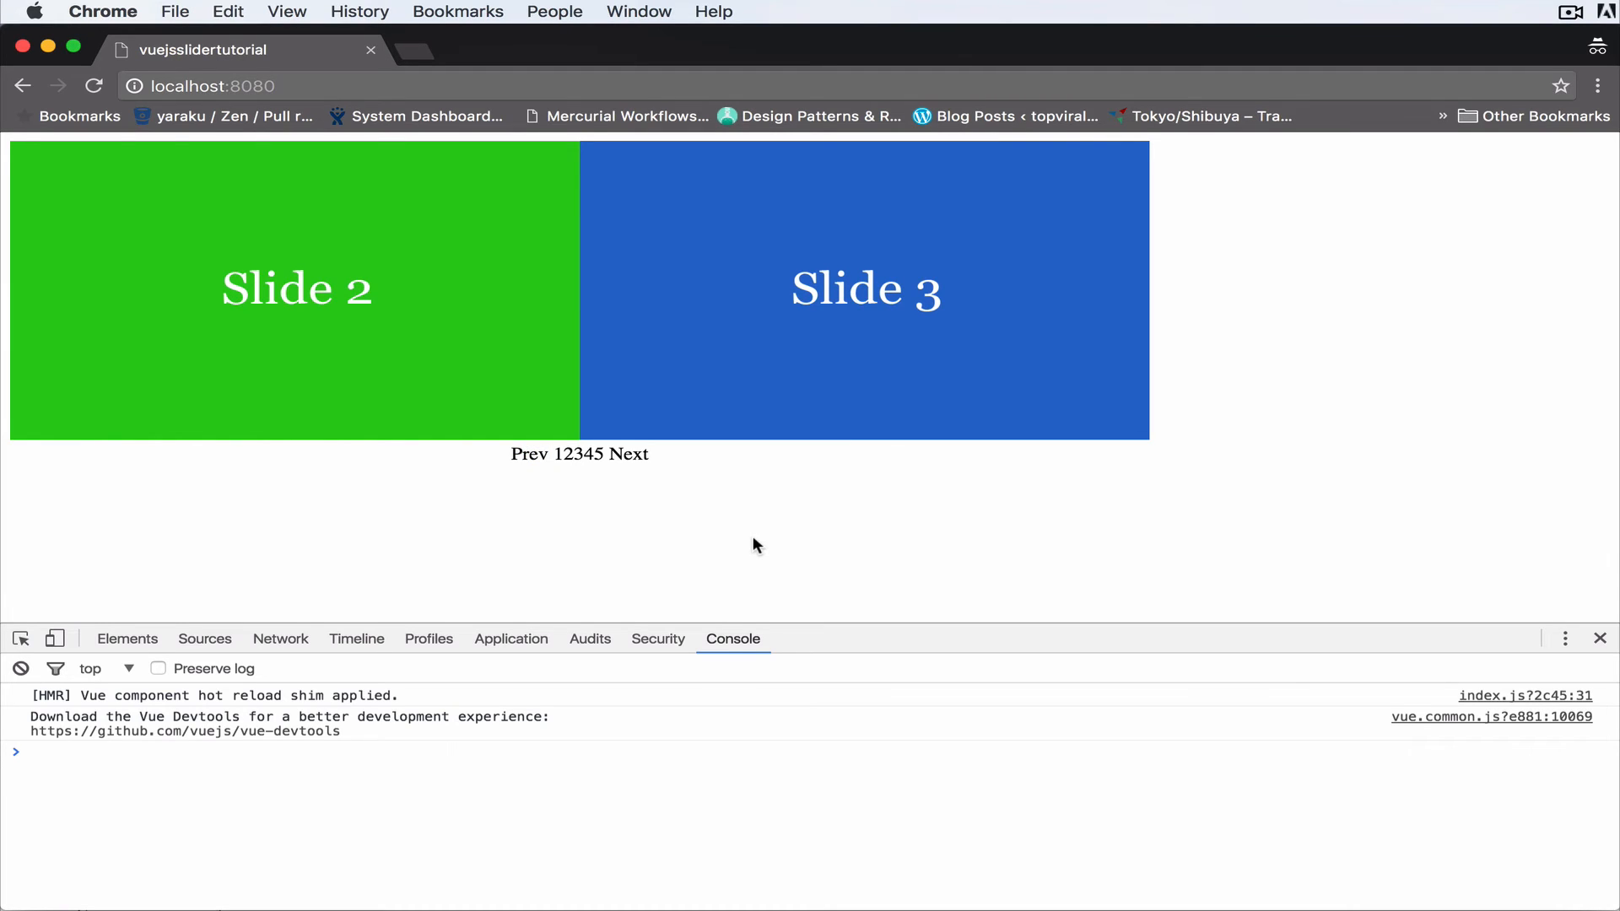
mouse_move(310, 287)
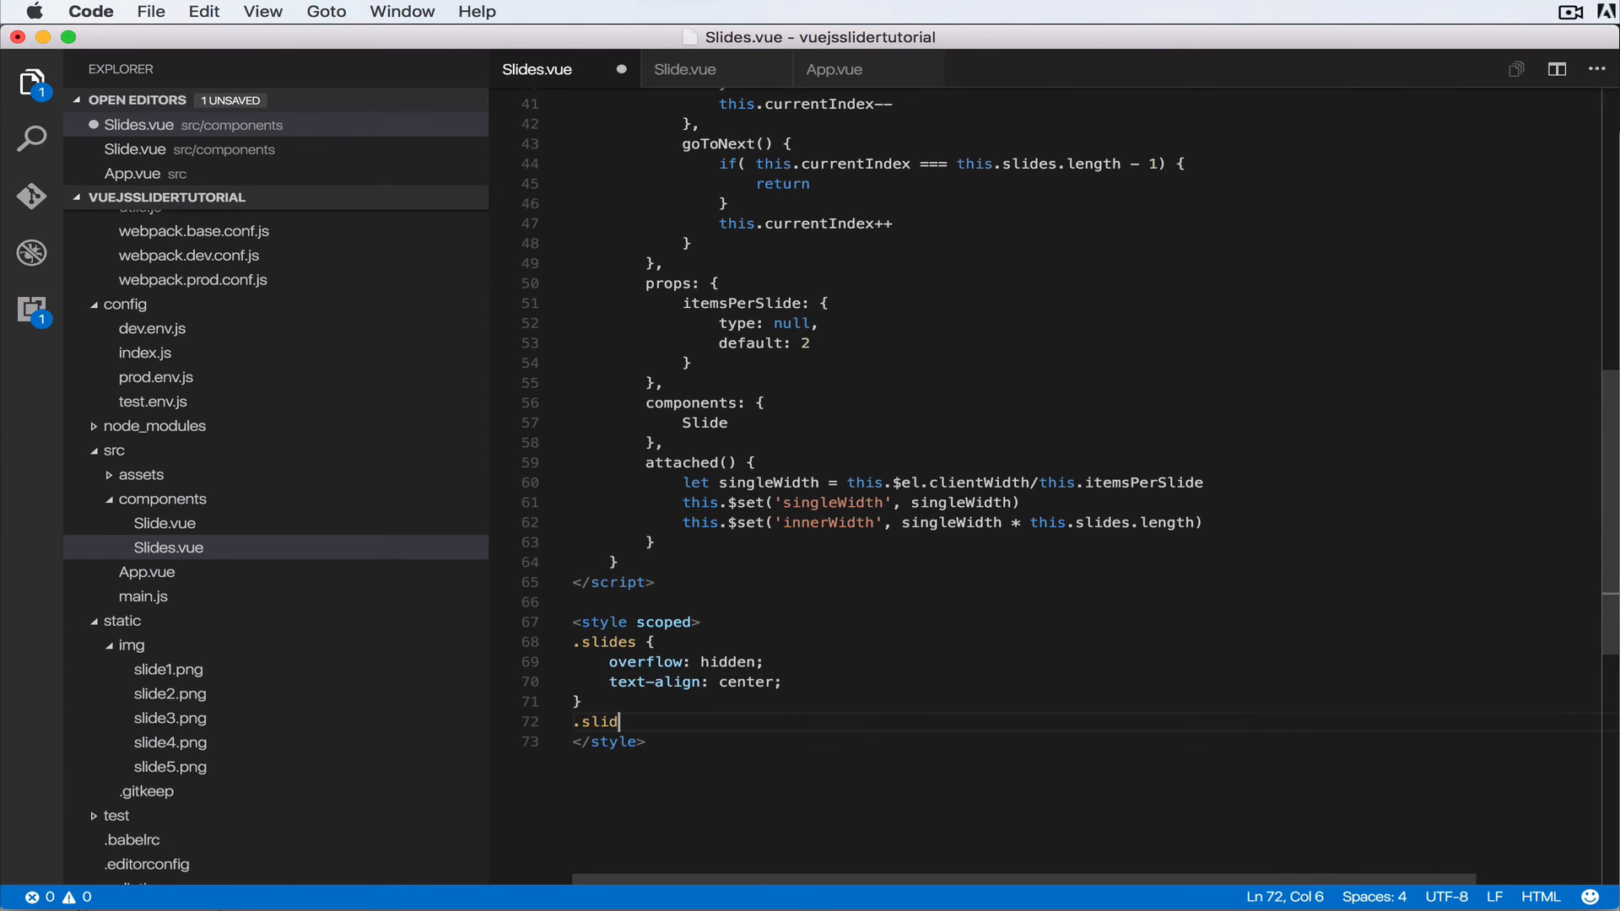
Add '.slides-inner { transition: margin 0.6s ease-out; }' to the Slides.vue styles.
text(es-inner {)
text(transitio)
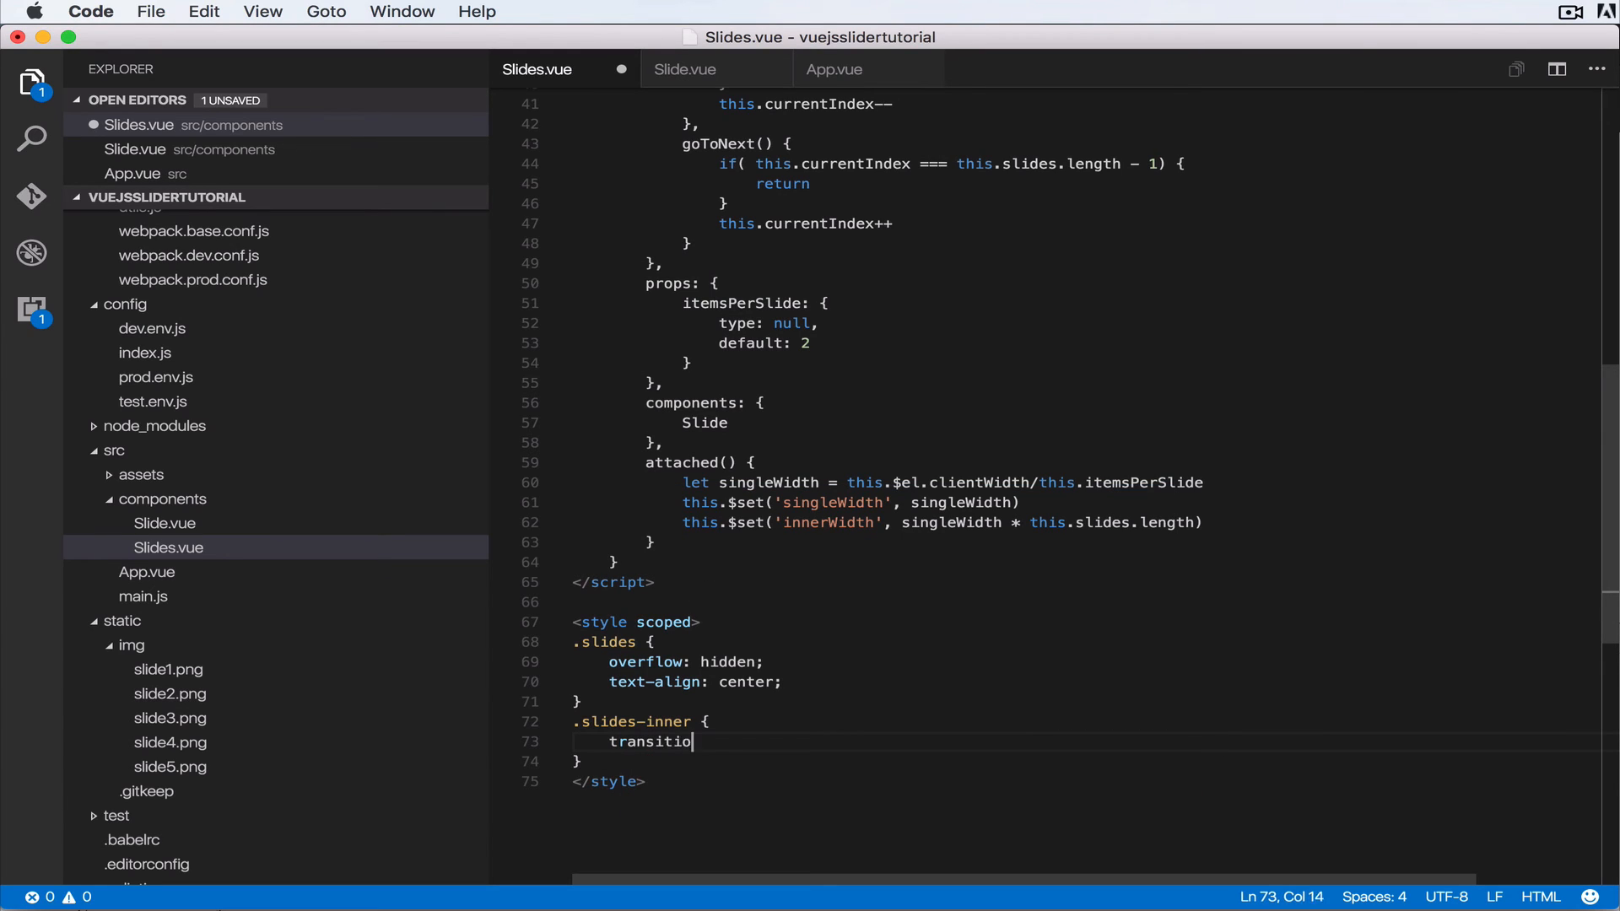
text(n: ma)
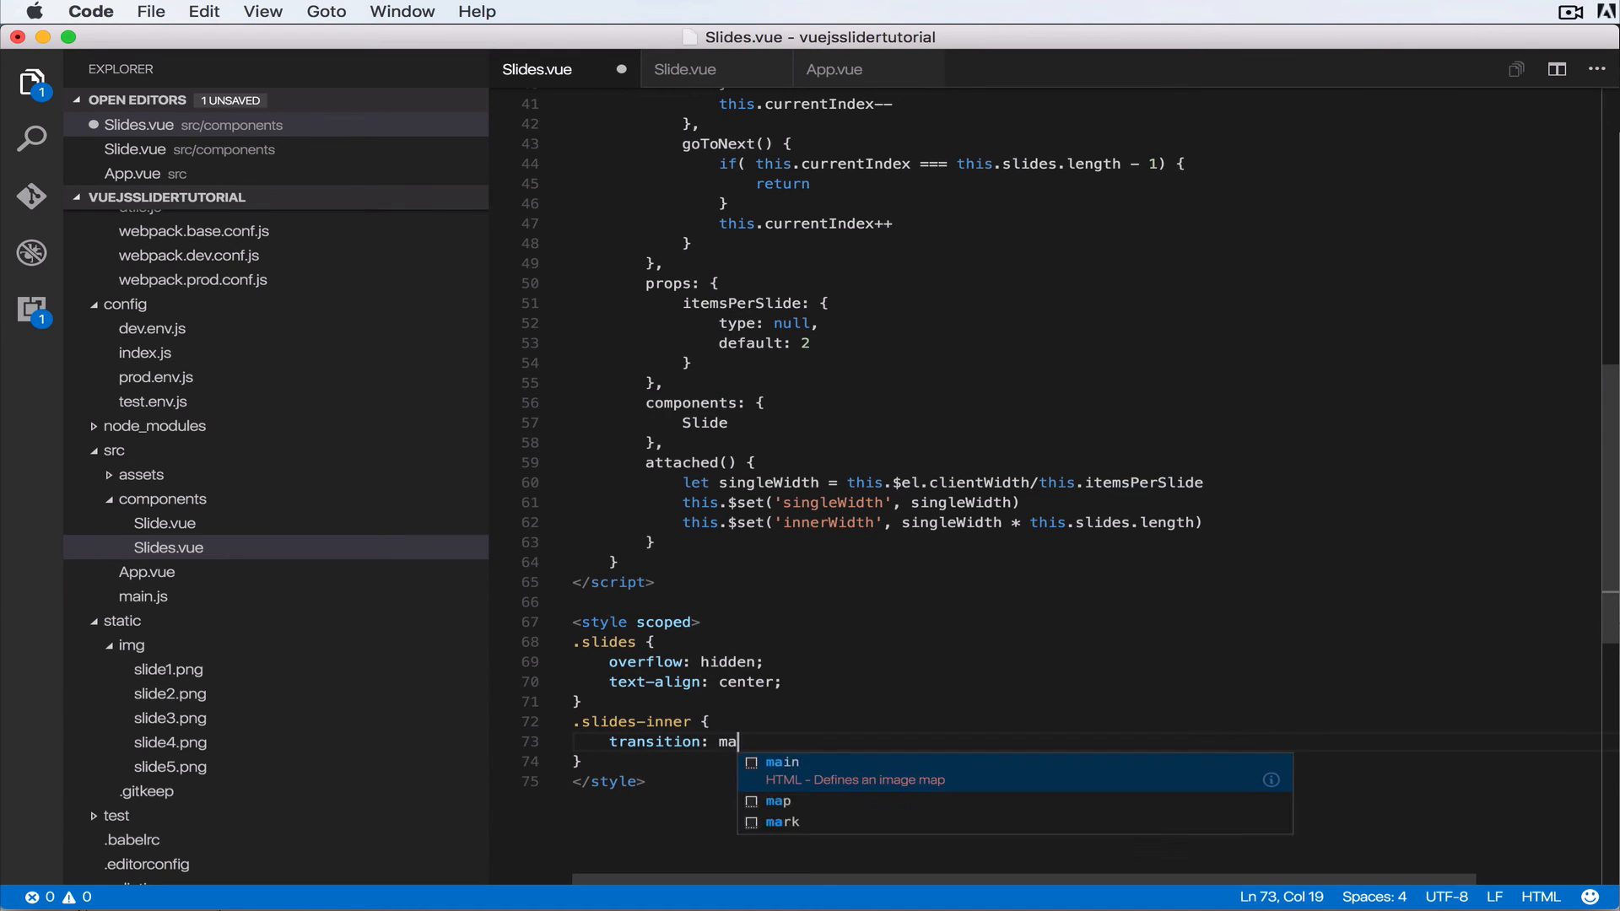
text(rgin 0.)
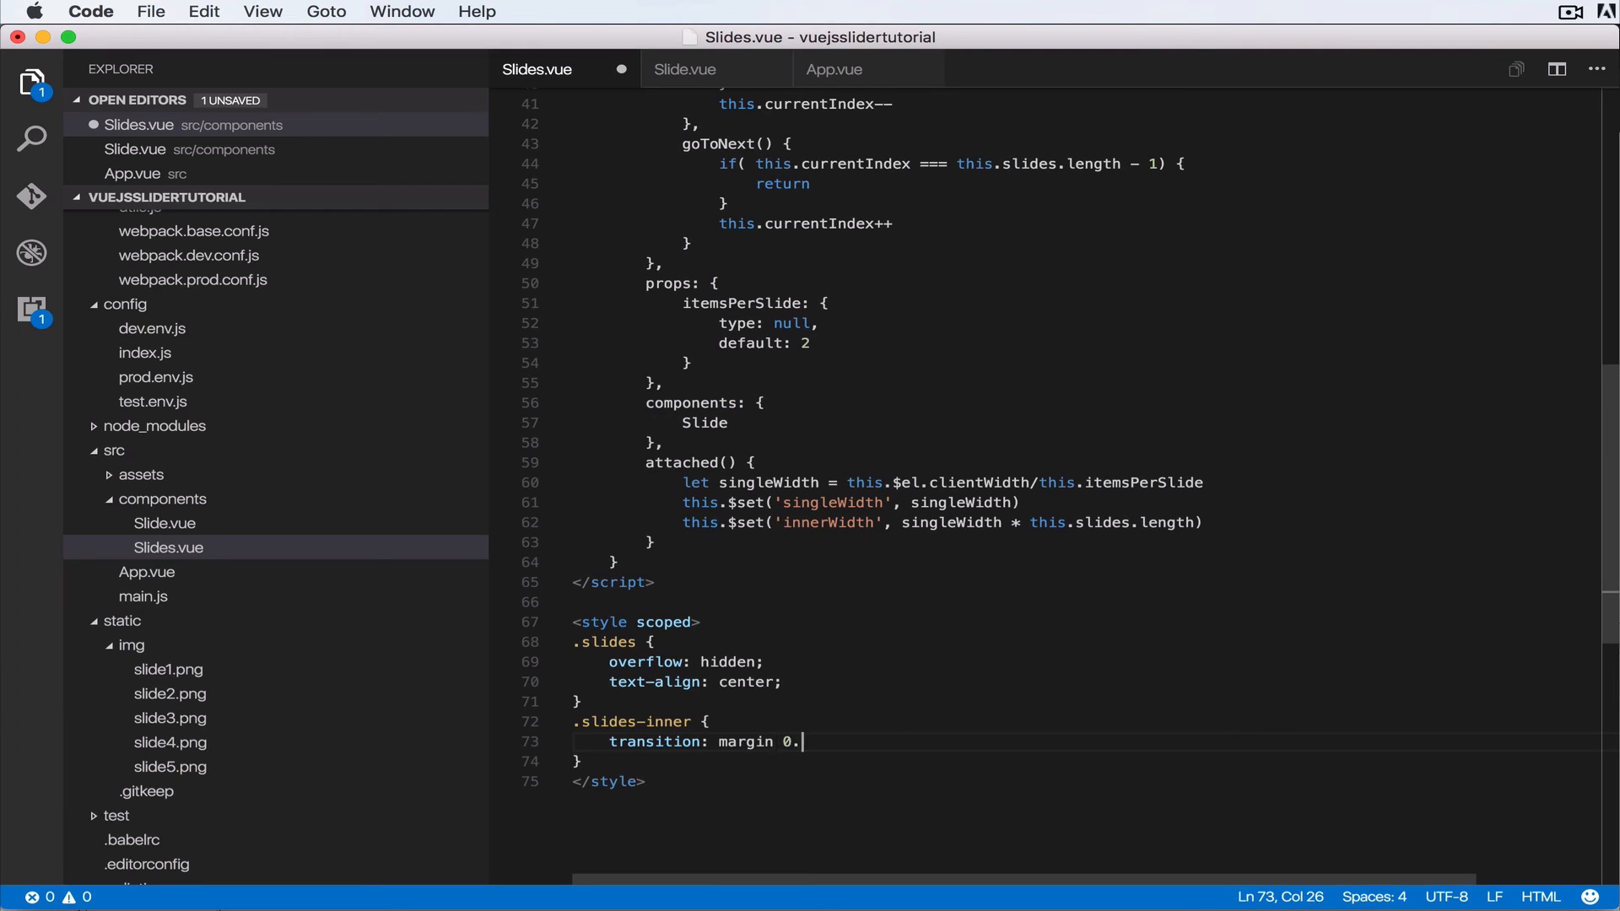
text(6s ea)
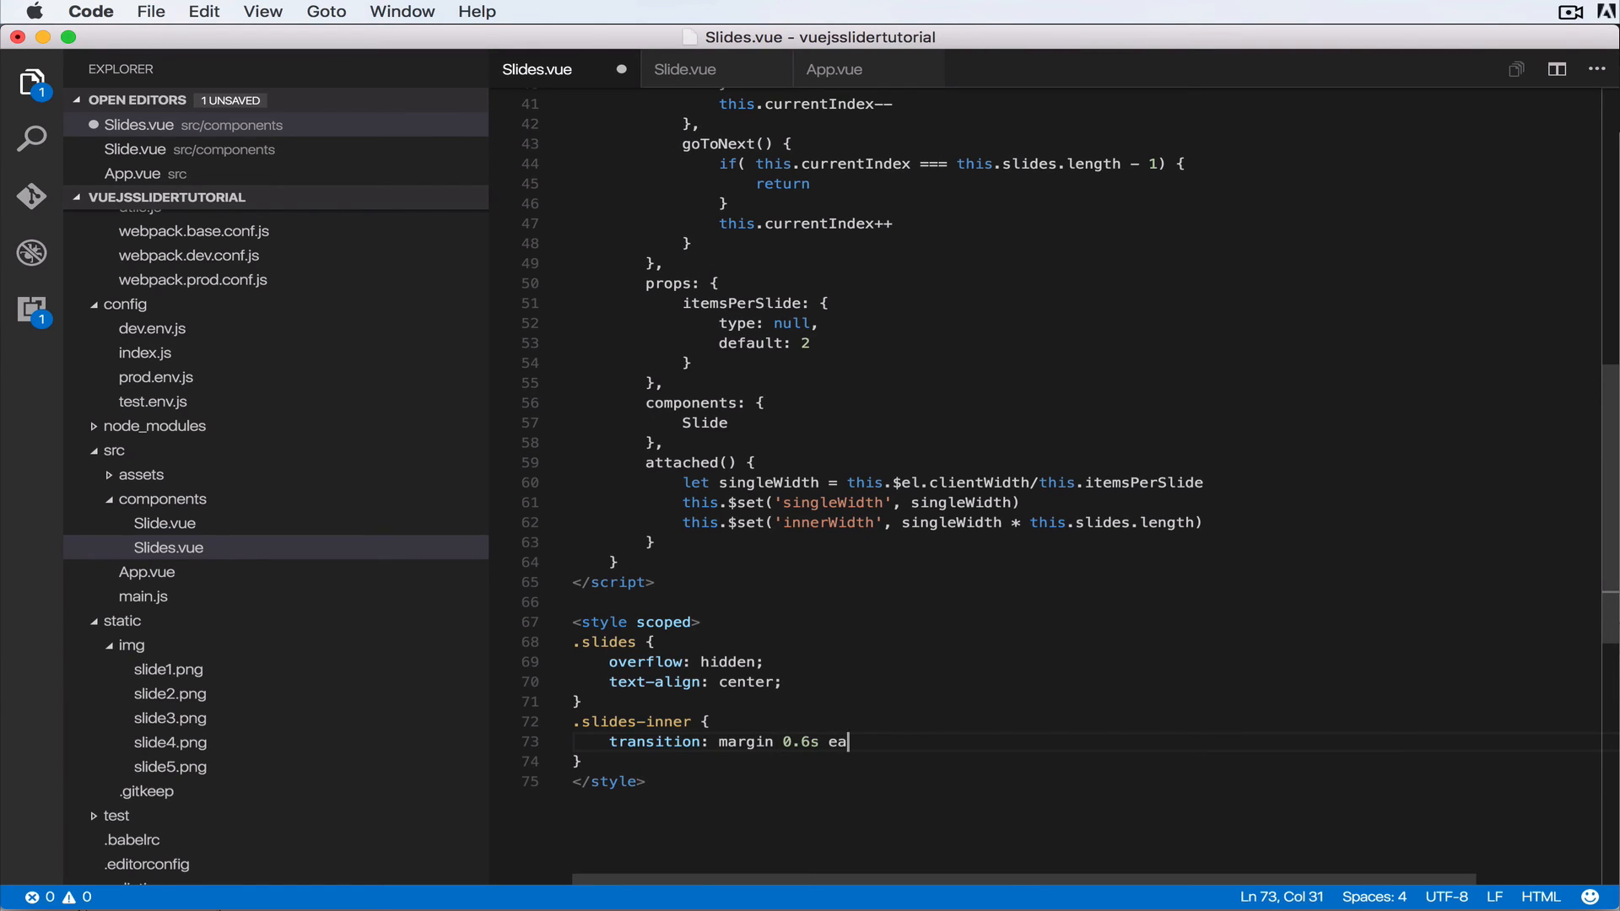
text(se-)
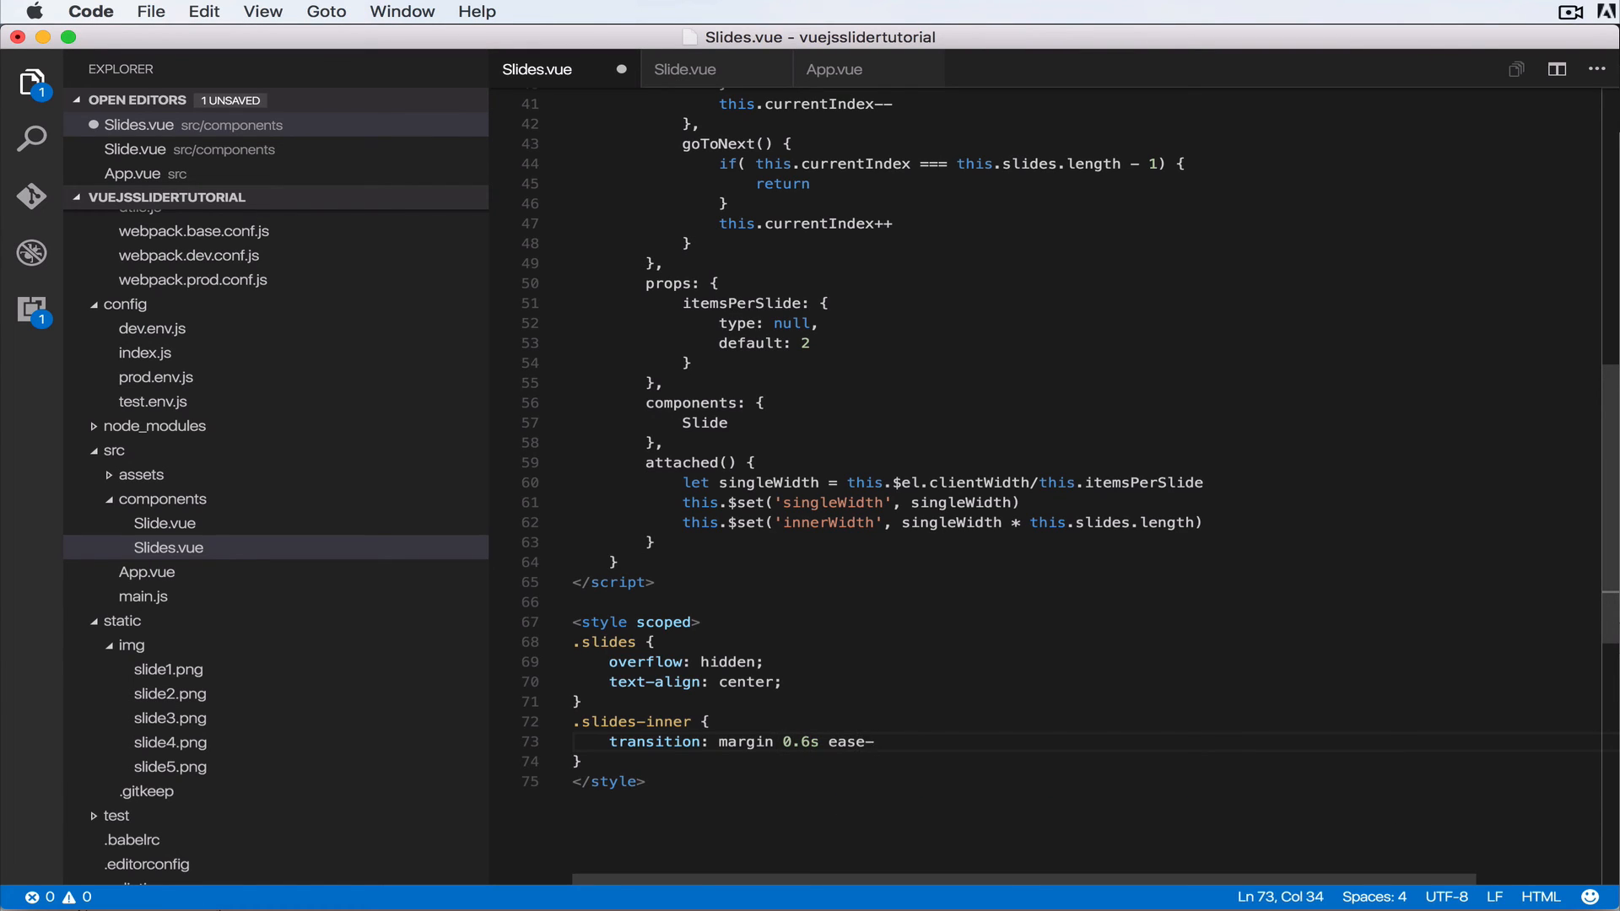
text(out;)
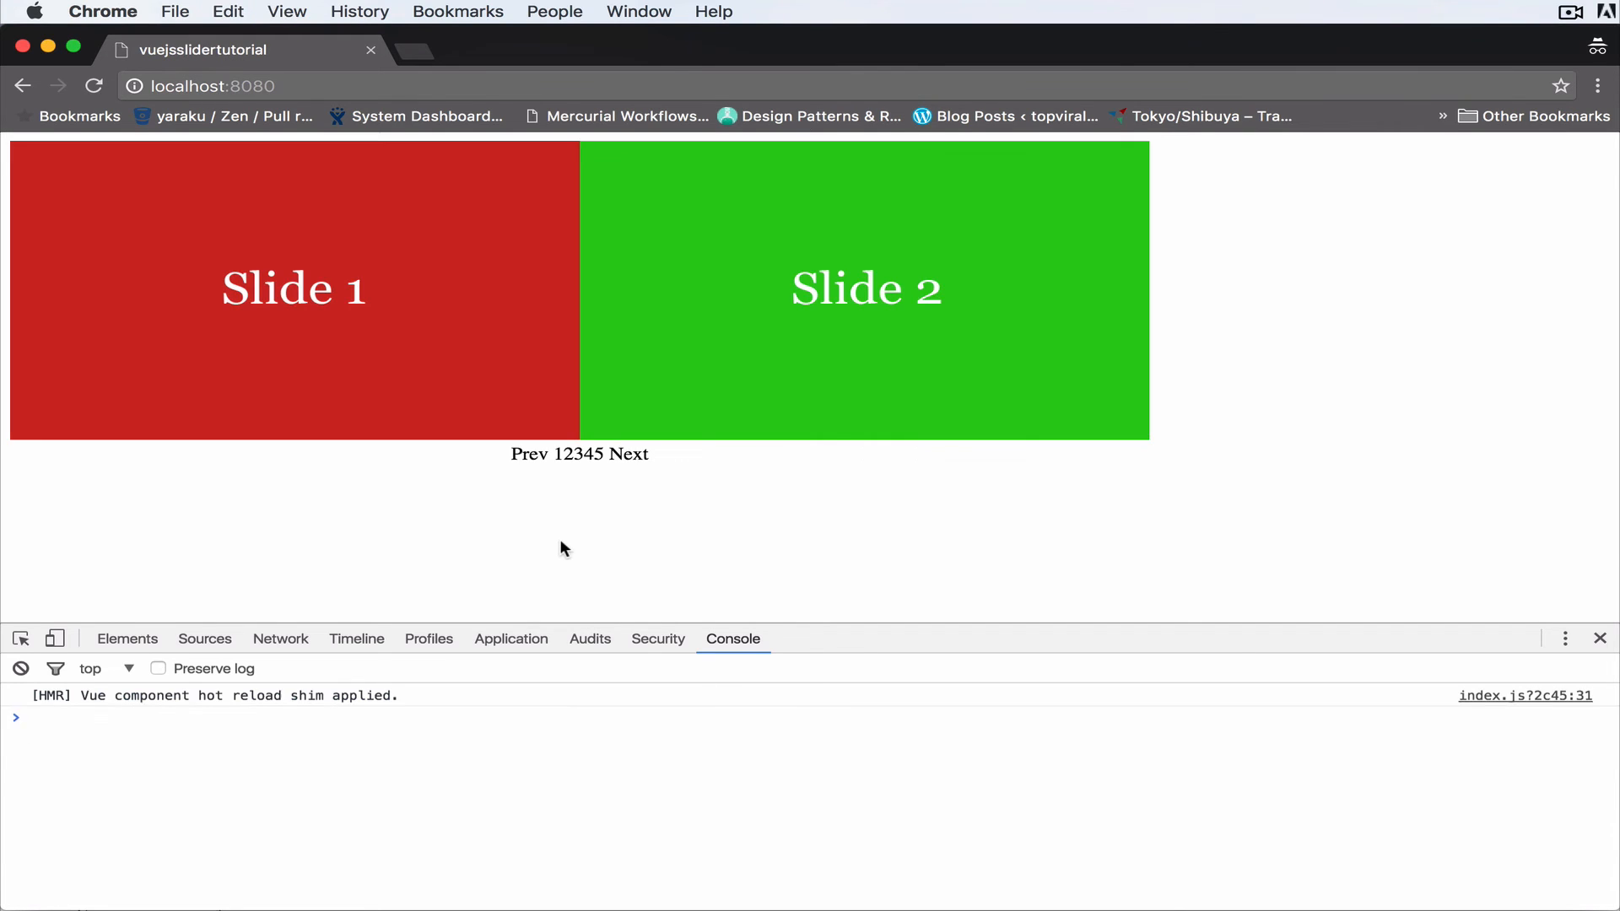
Advance the slider to Slides 2 and 3 to watch the smooth margin transition.
click(633, 454)
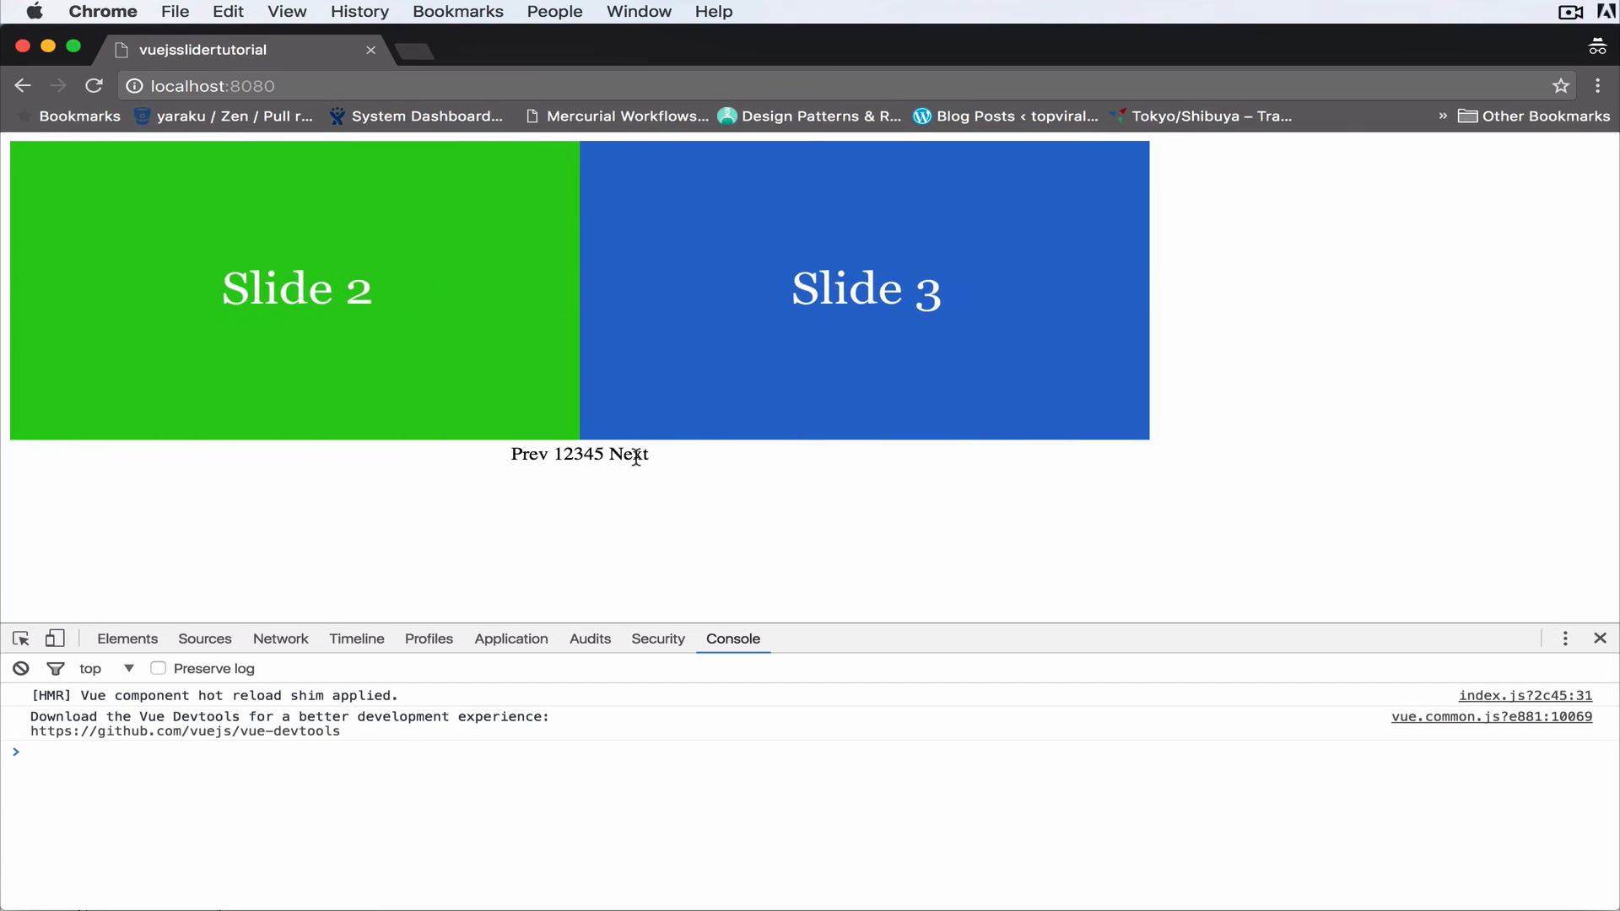
mouse_move(541, 455)
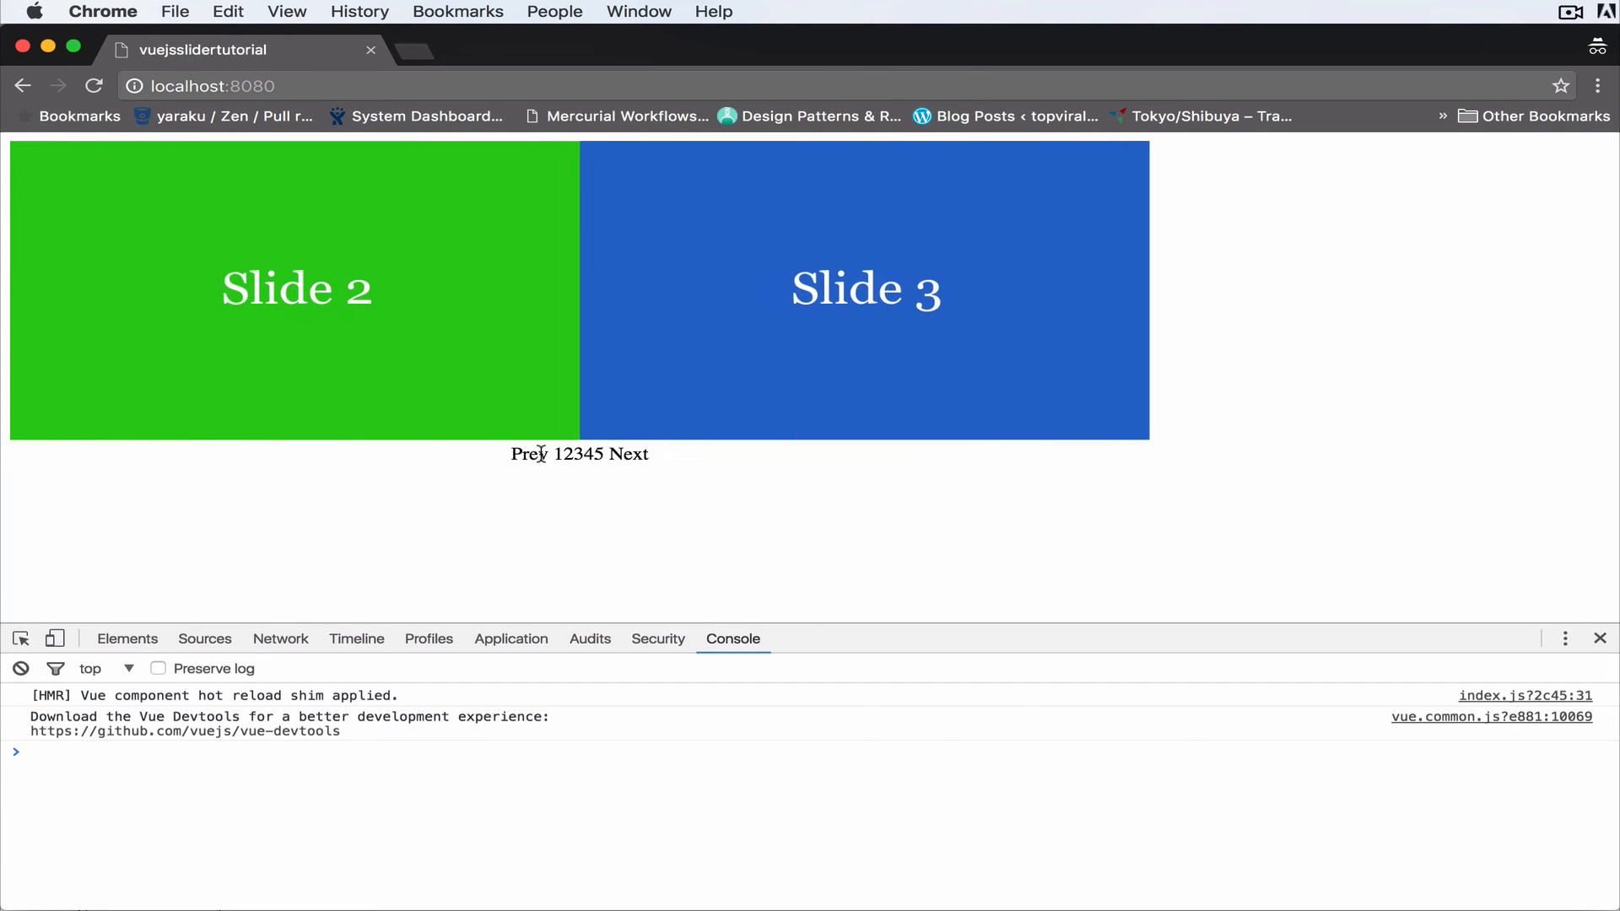
mouse_move(556, 453)
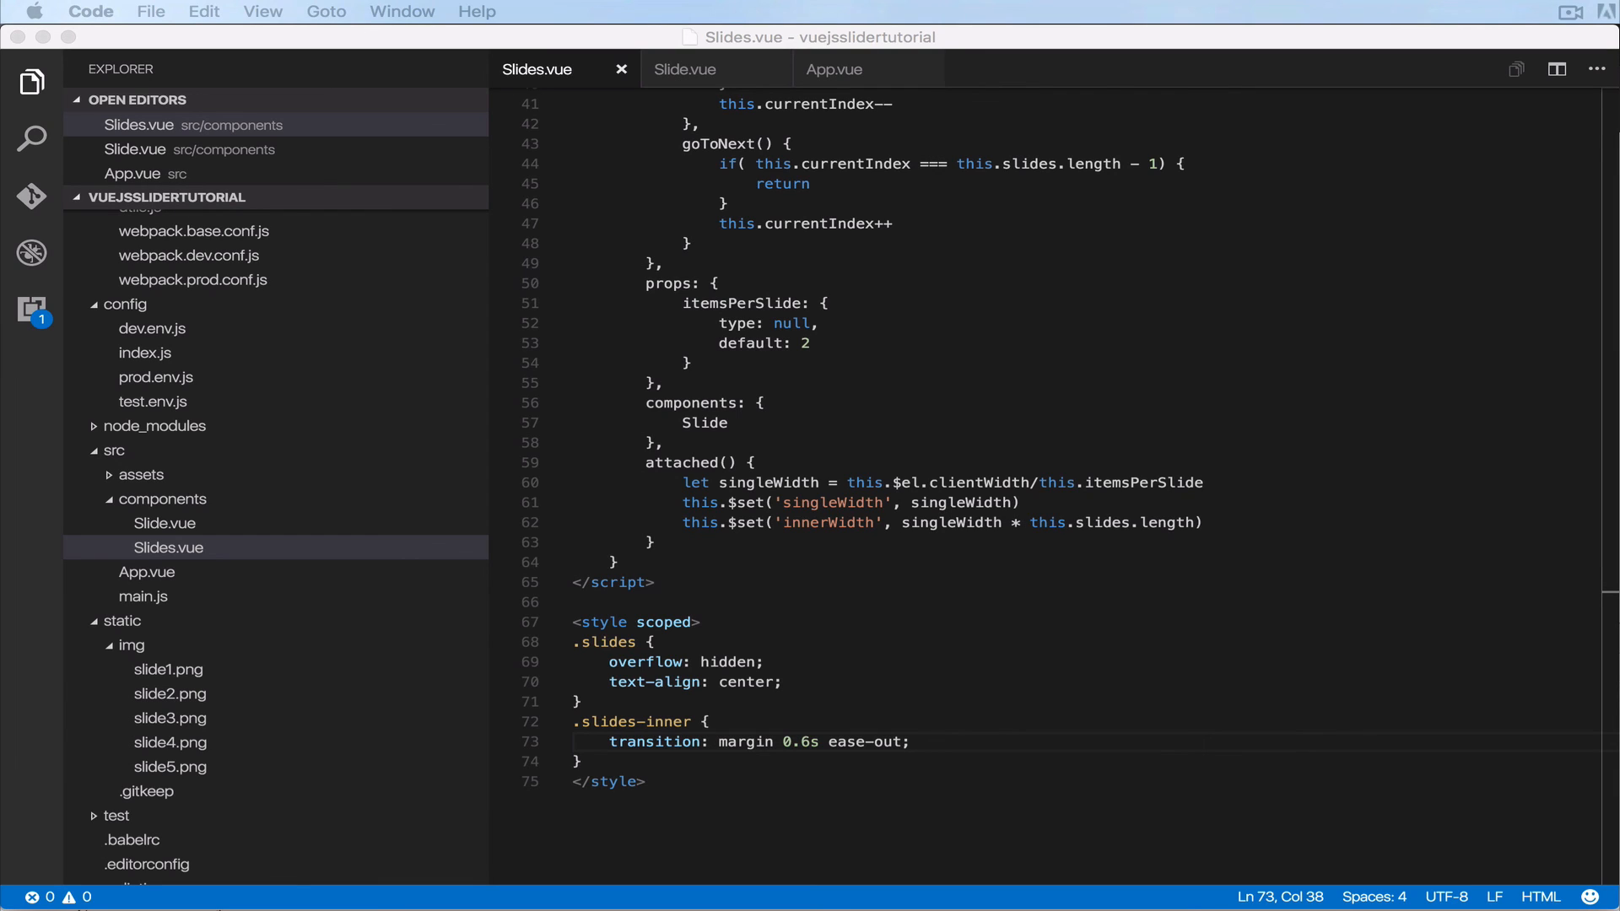
mouse_move(648, 785)
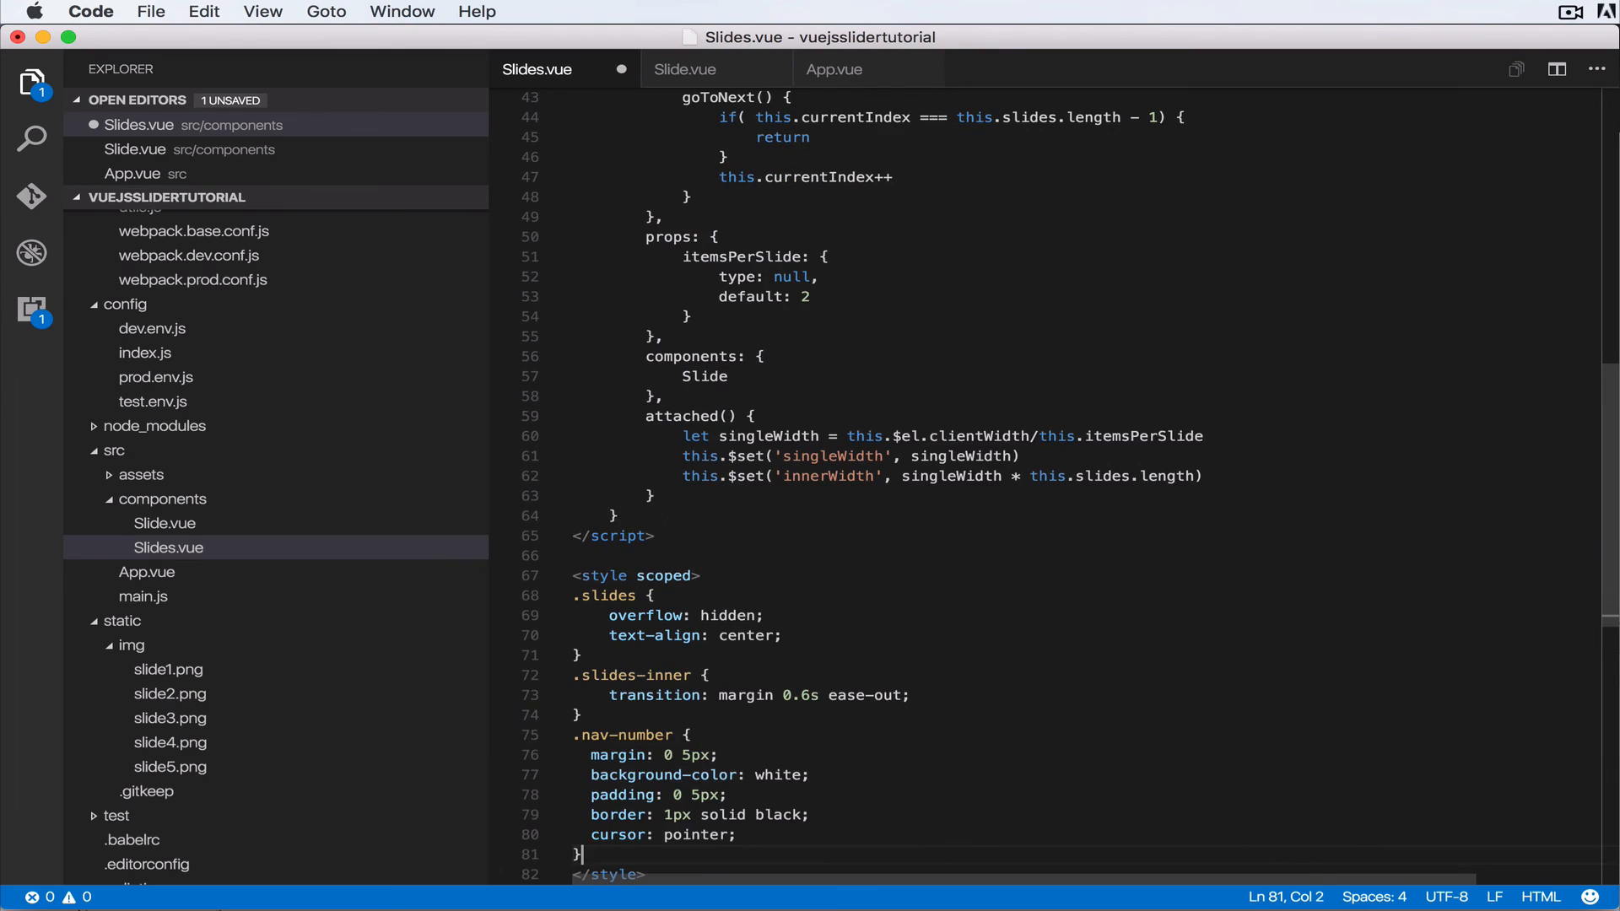
Scroll the Slides.vue styles and place the cursor for the .nav-number rule.
scroll(down, 3)
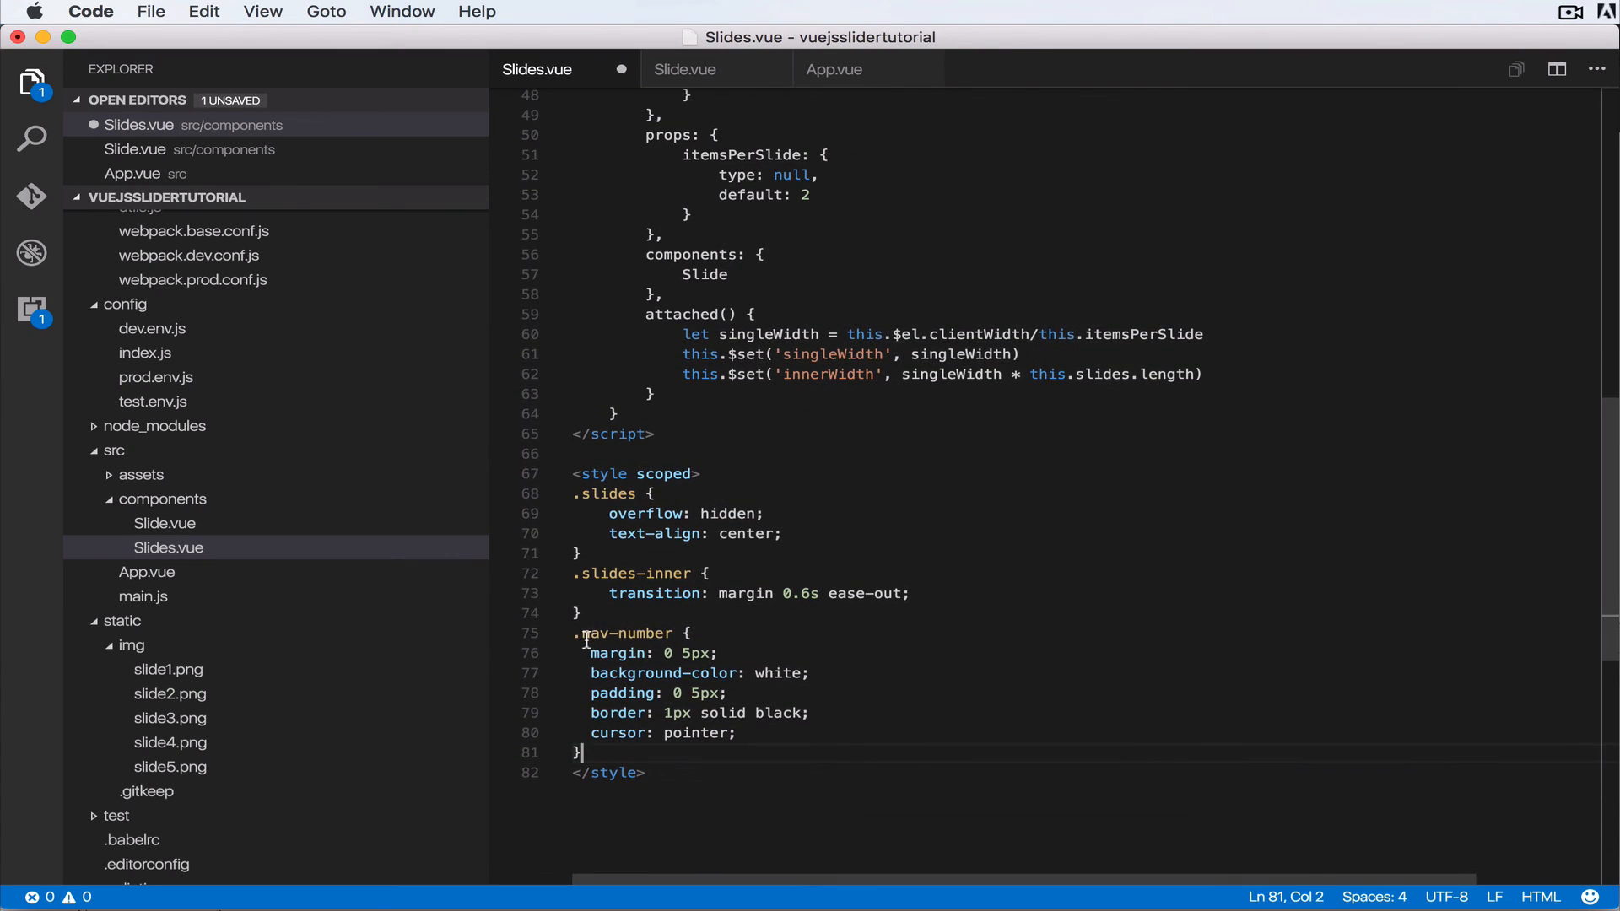
click(581, 633)
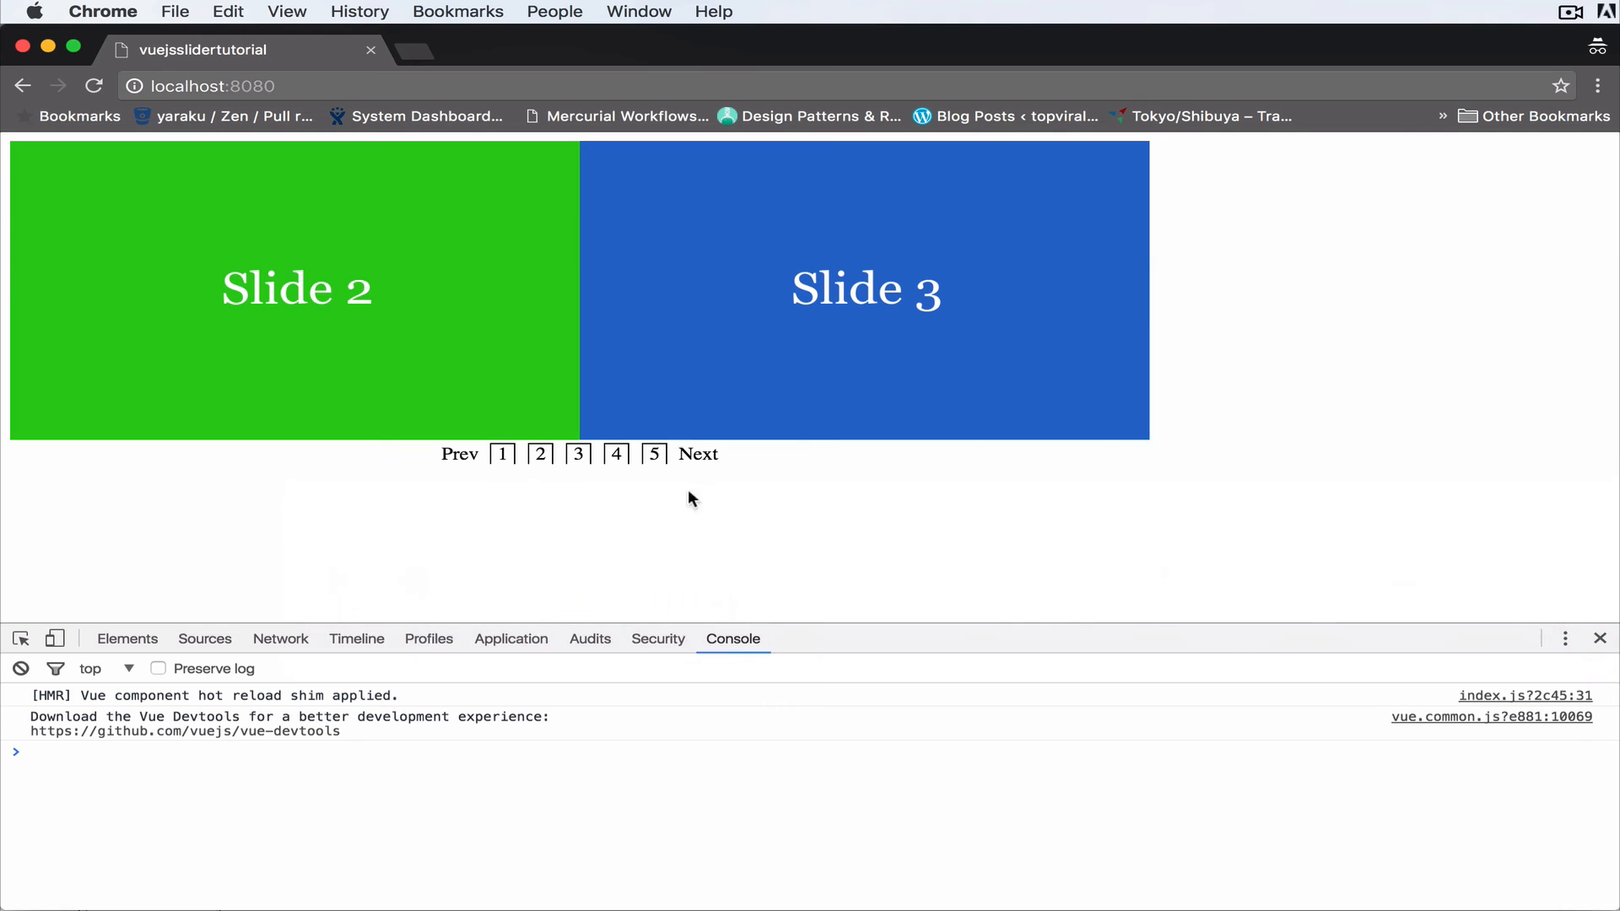
mouse_move(539, 541)
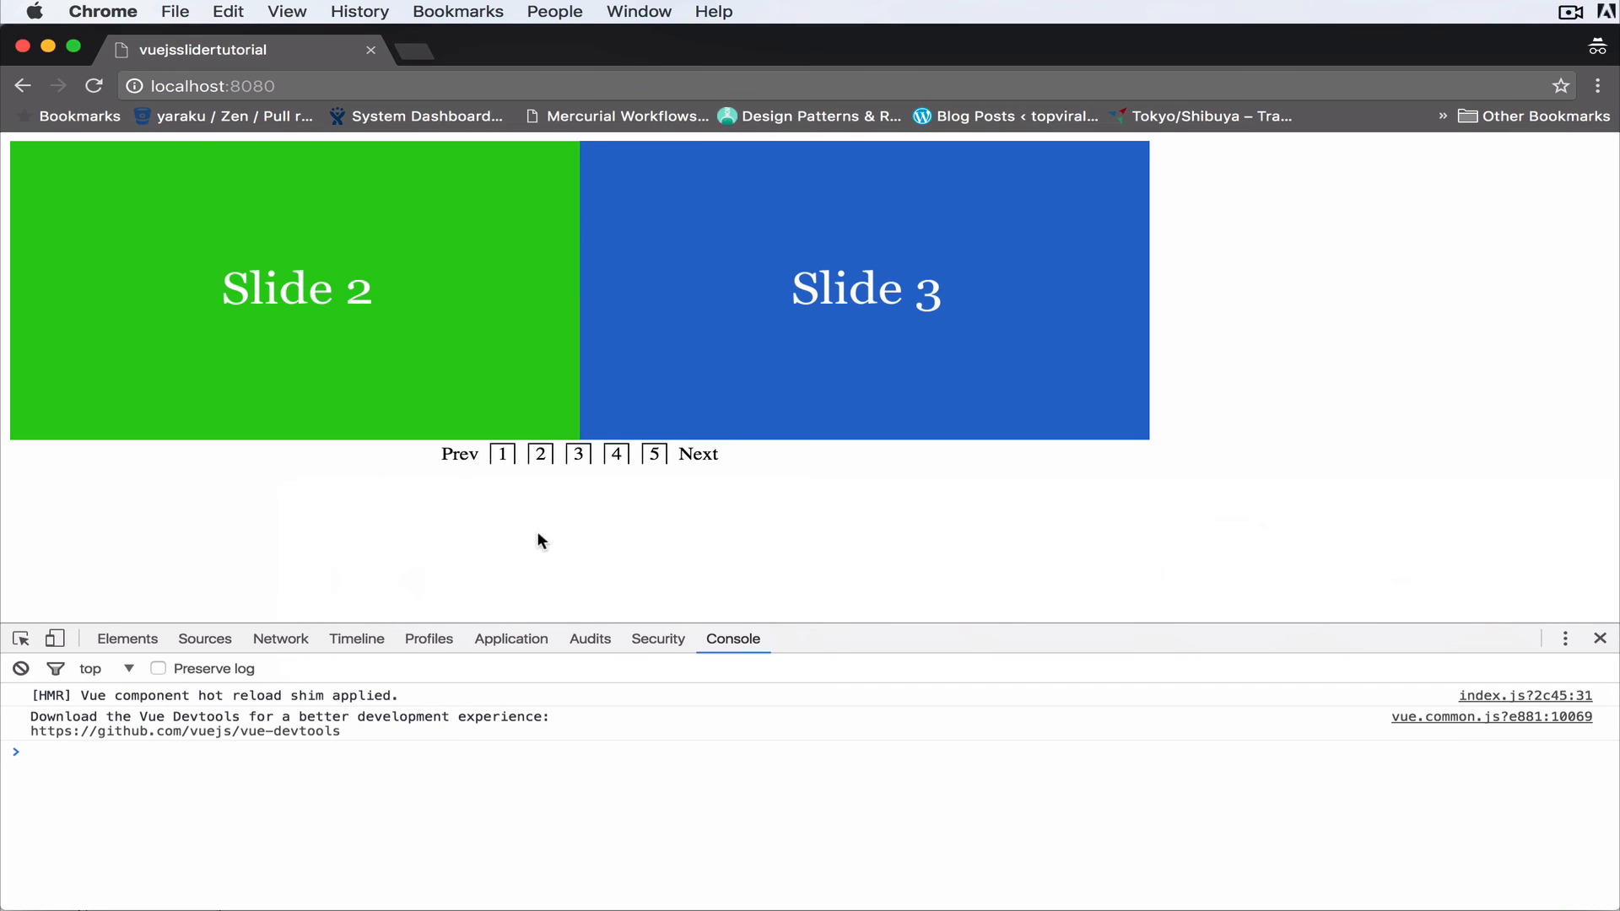
Click boxed page number 1 to jump back to Slides 1 and 2.
click(502, 453)
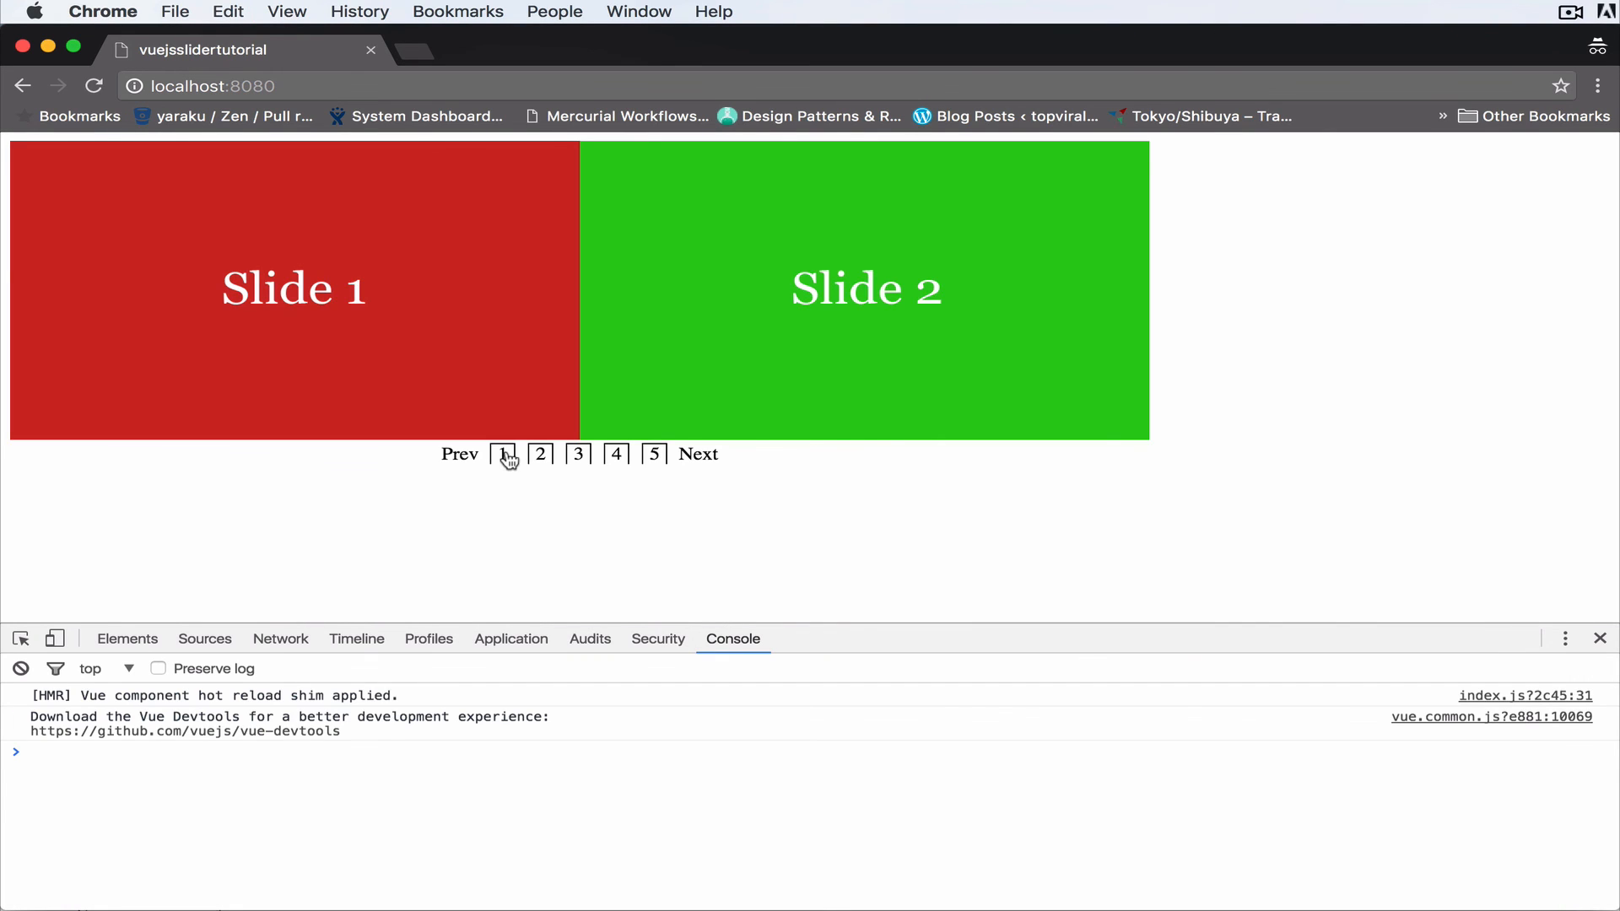
mouse_move(554, 472)
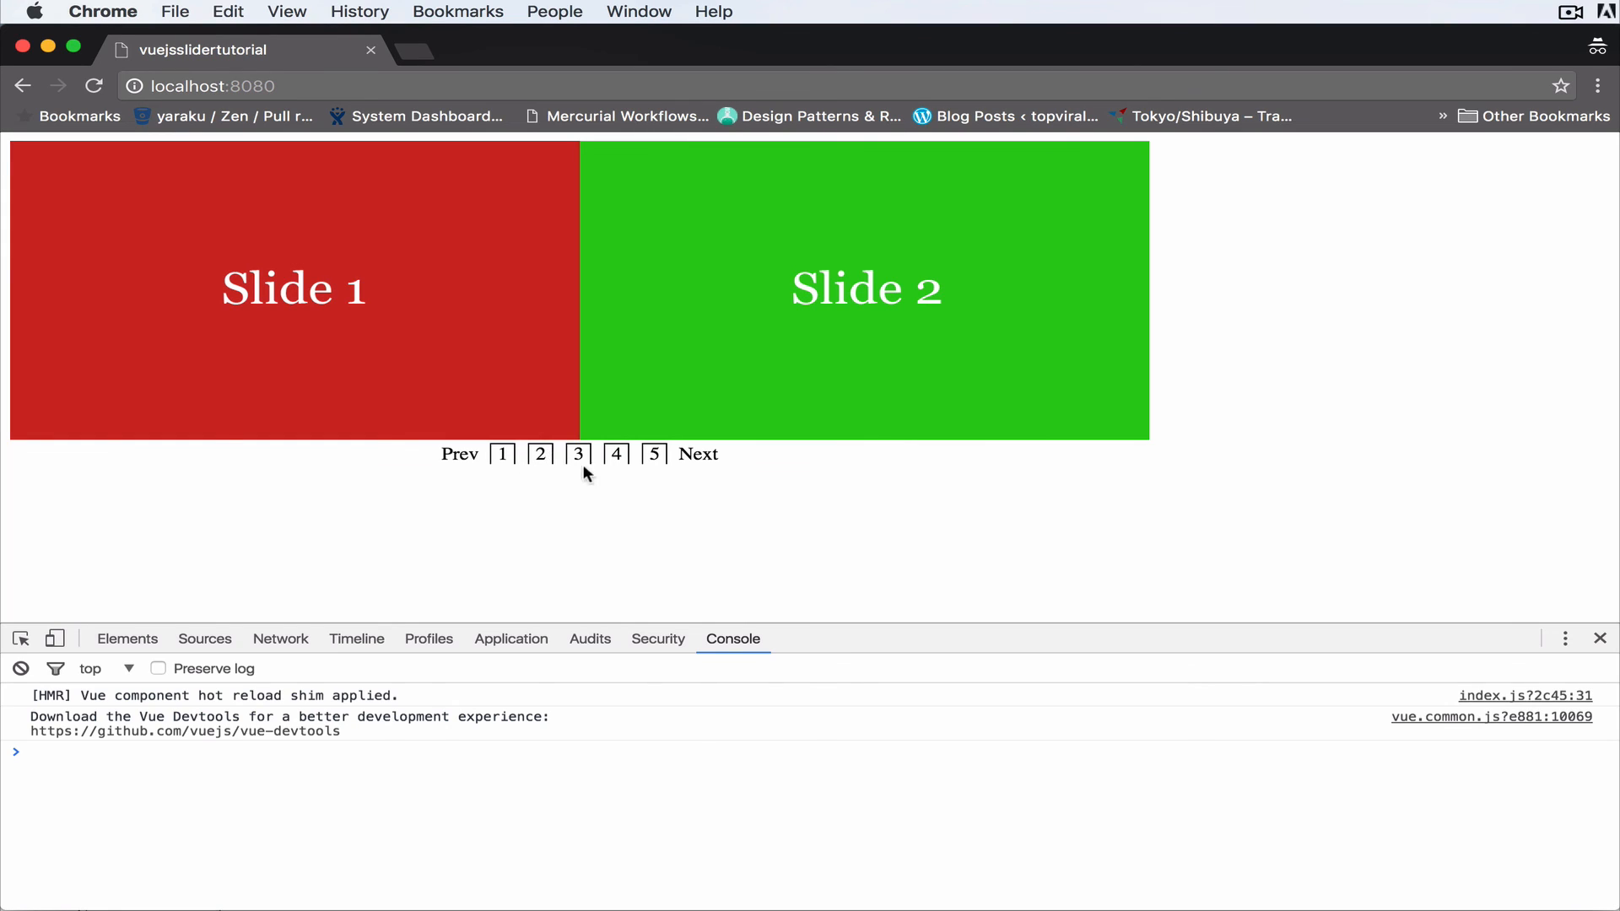
mouse_move(580, 545)
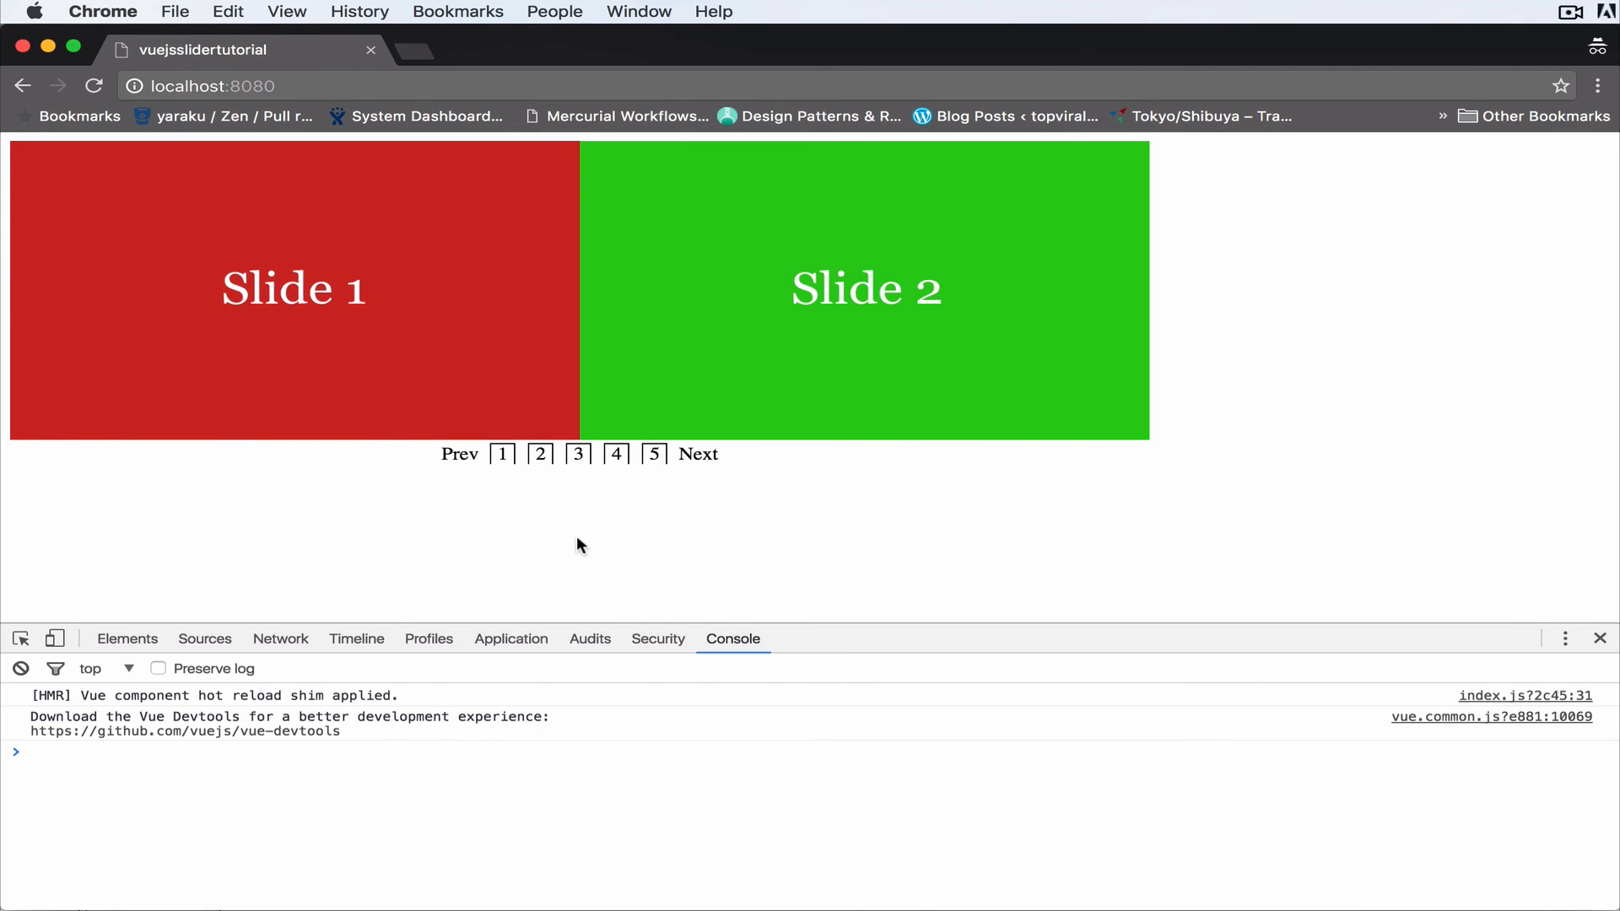
mouse_move(539, 458)
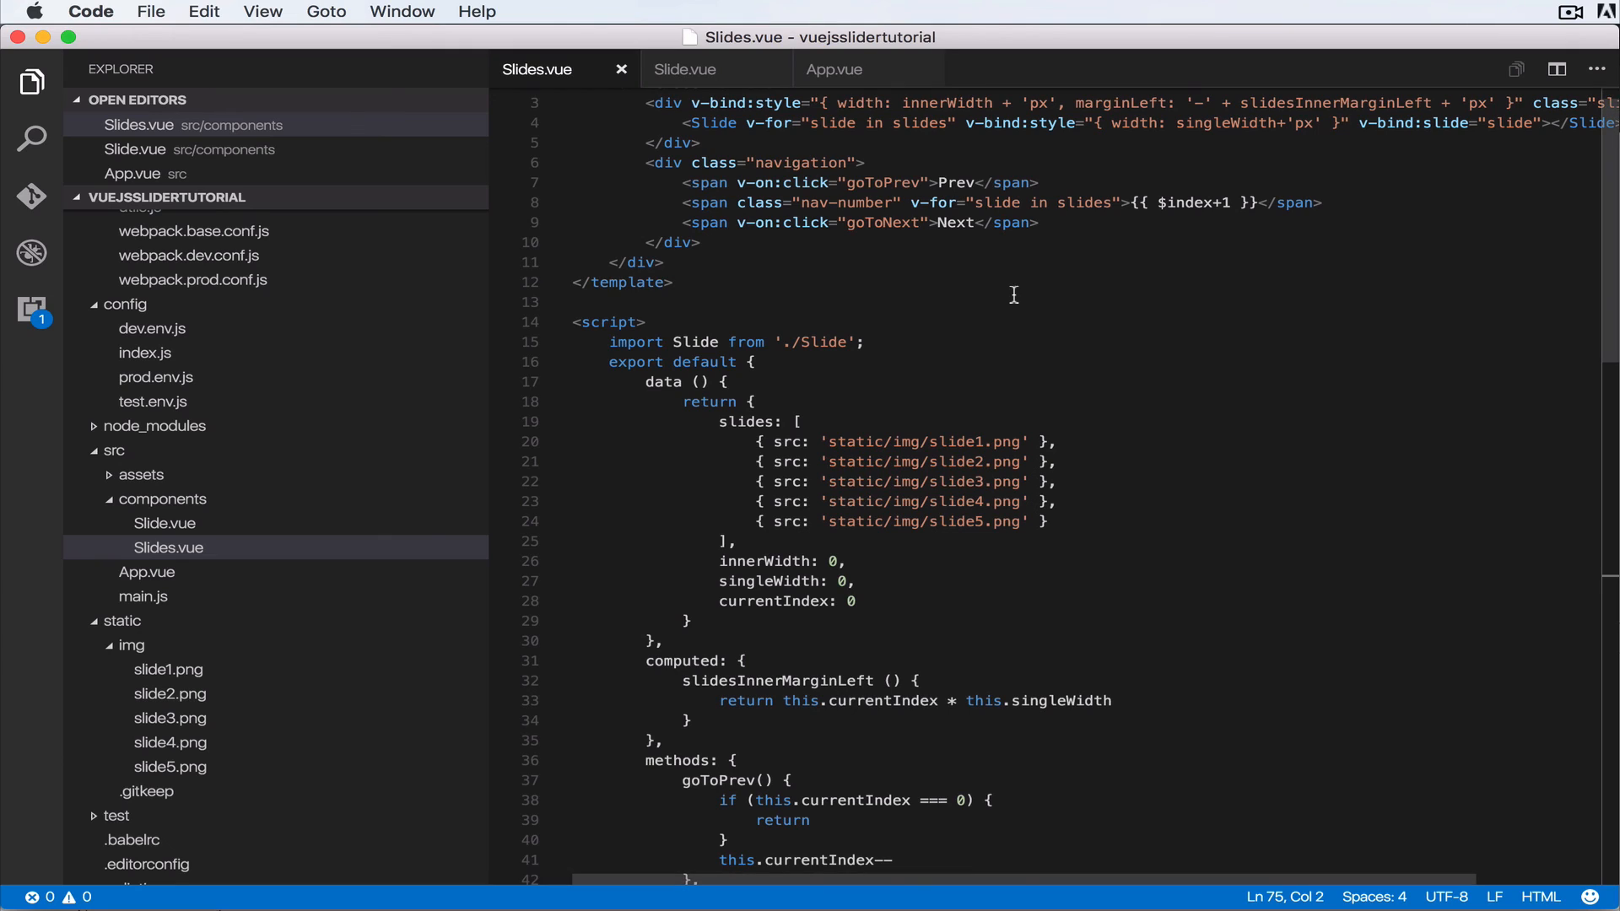
Insert a space after class="nav-number" on line 8's page-number span.
click(902, 202)
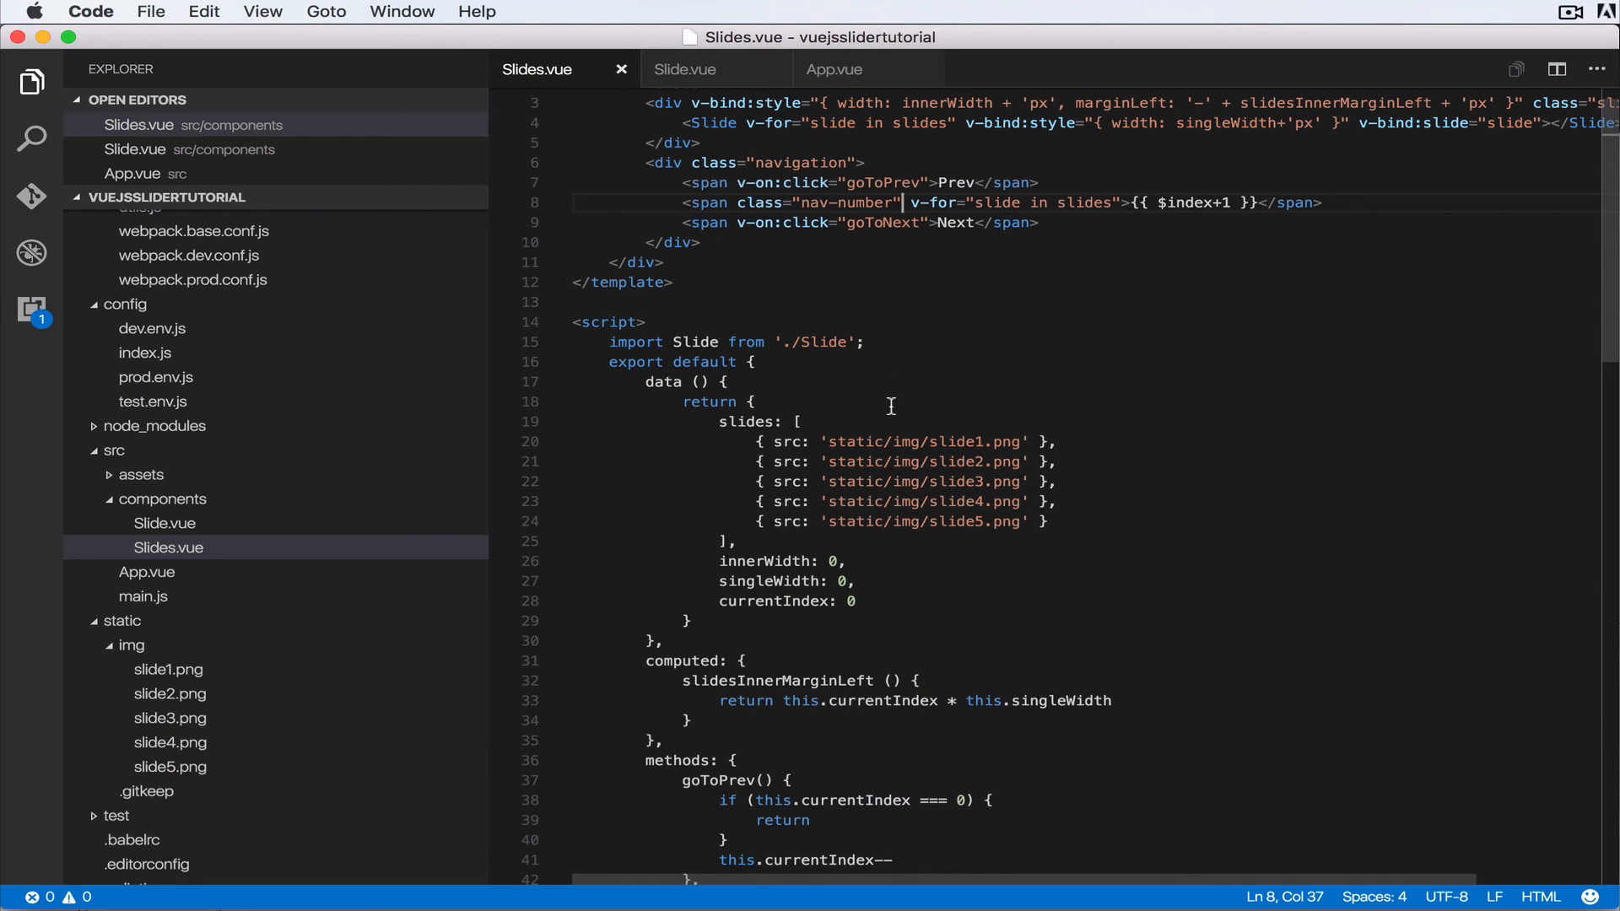
text(" ")
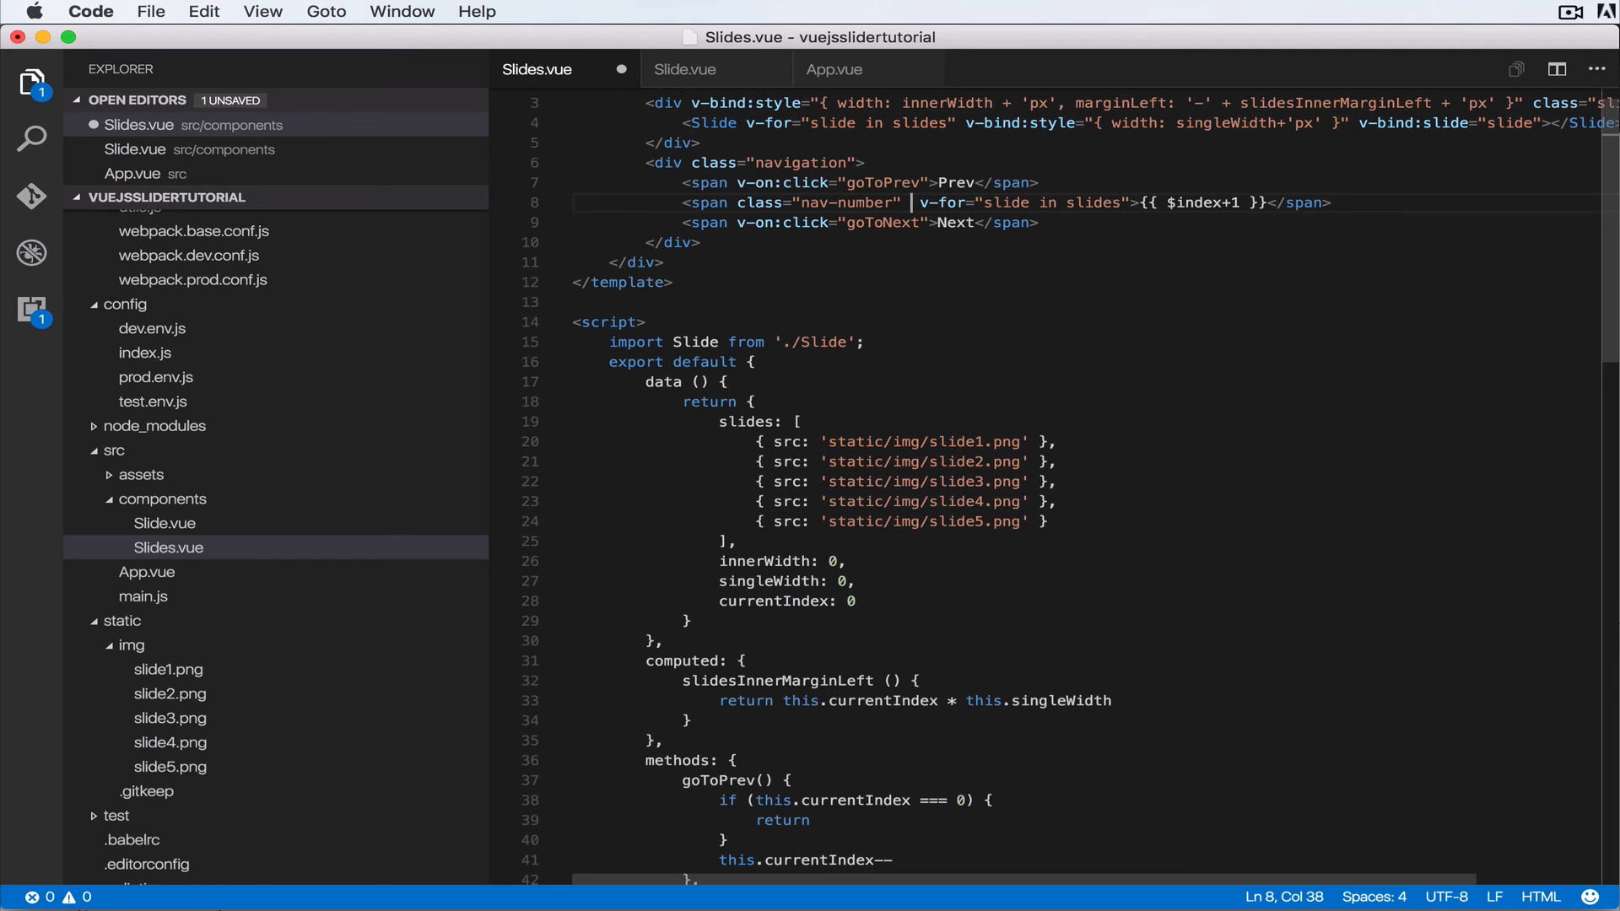